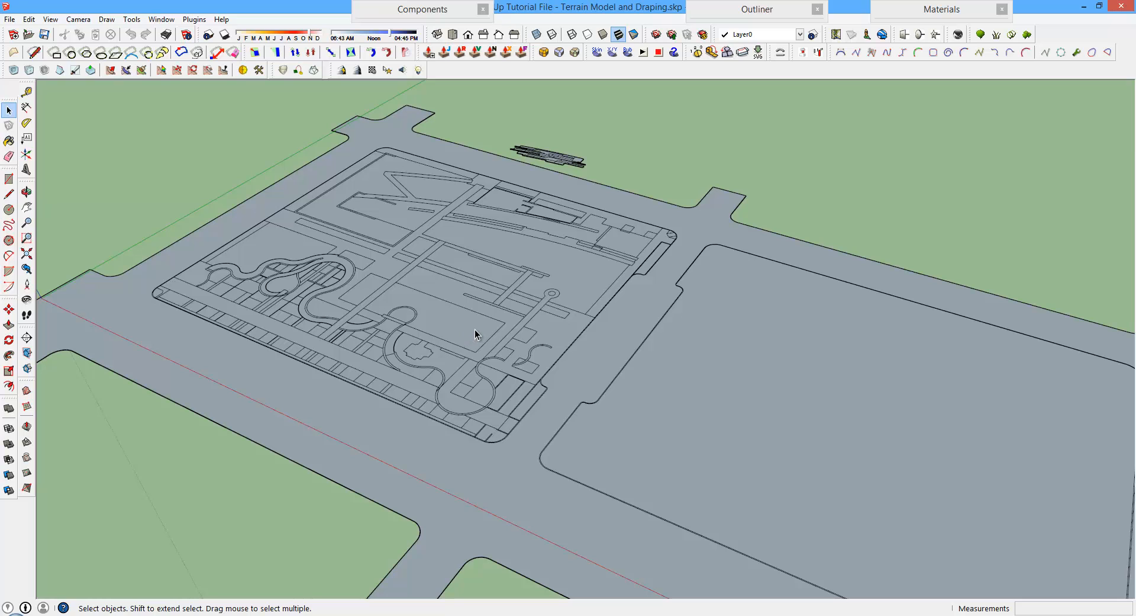
pyautogui.moveTo(446, 331)
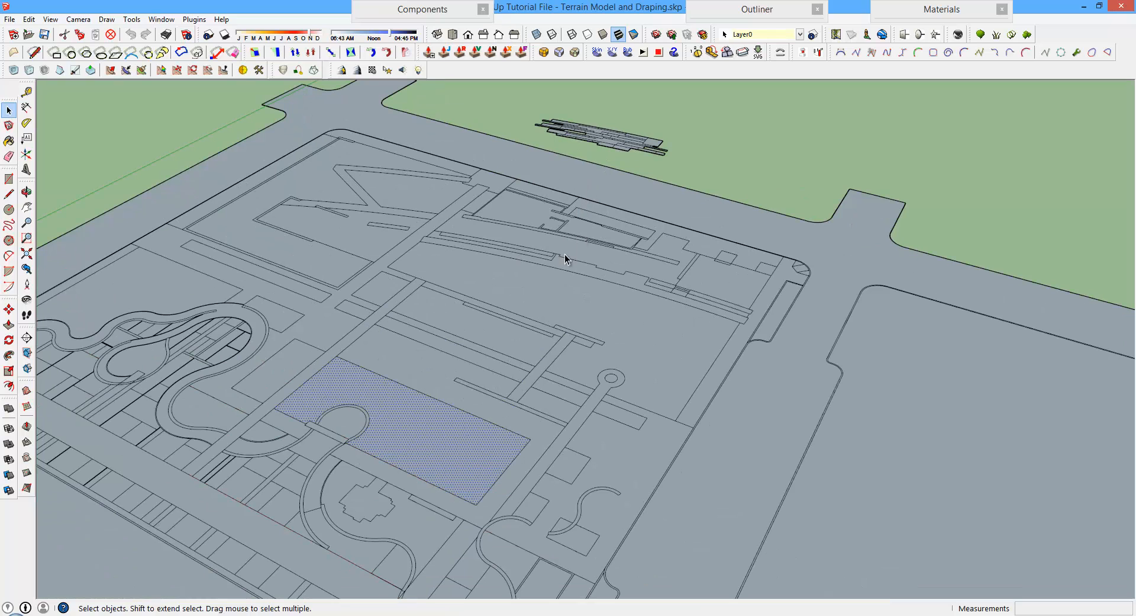
# Select the small floating group behind the site and orbit out to an overview
pyautogui.click(605, 140)
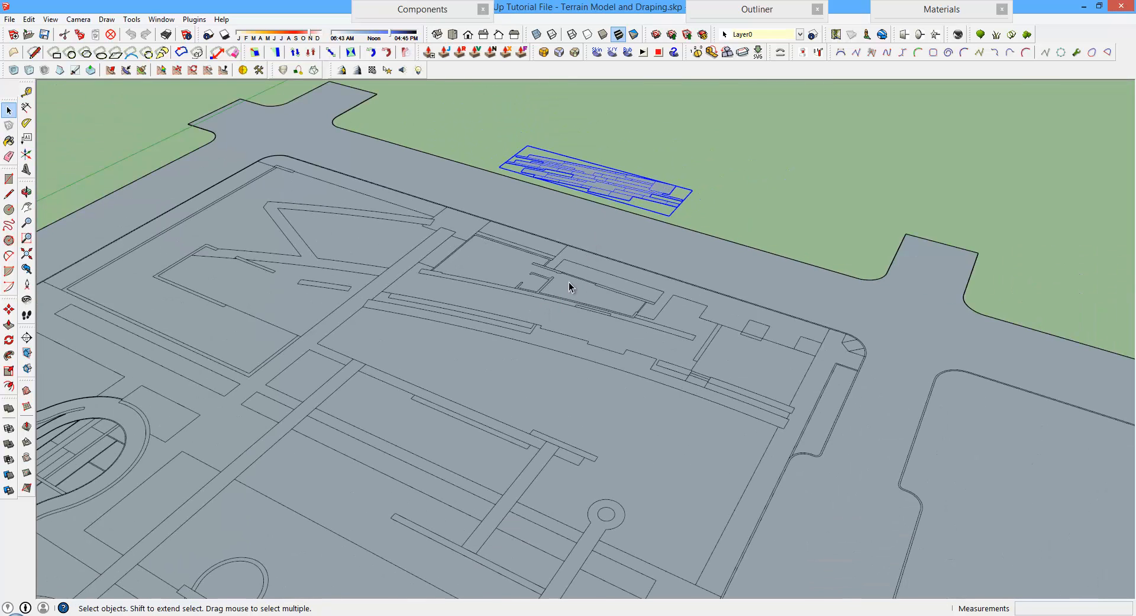
pyautogui.moveTo(588, 321)
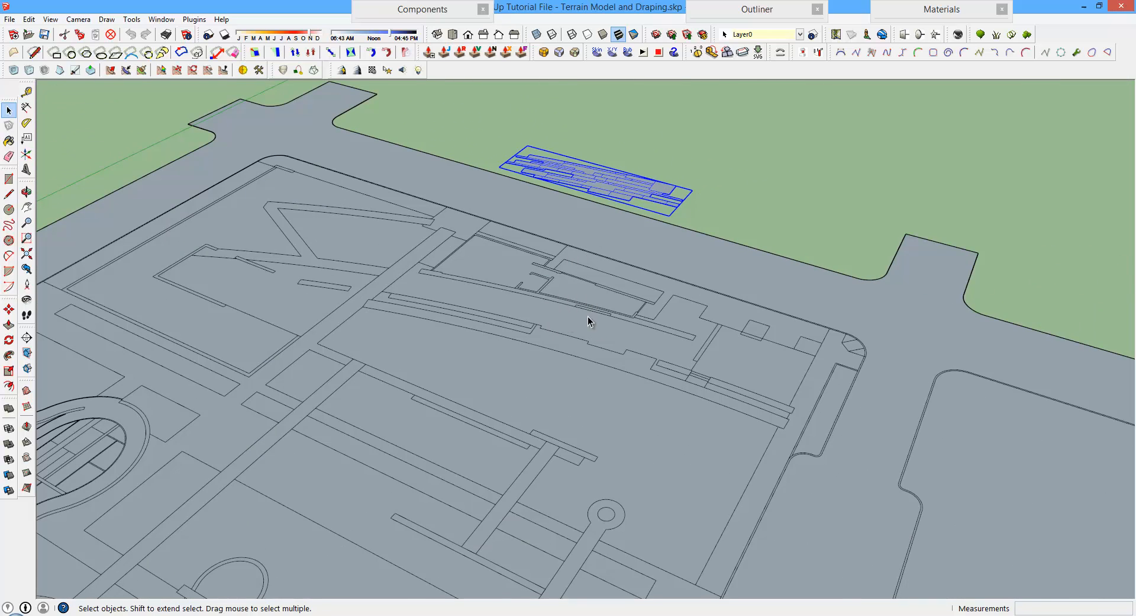
pyautogui.moveTo(580, 314)
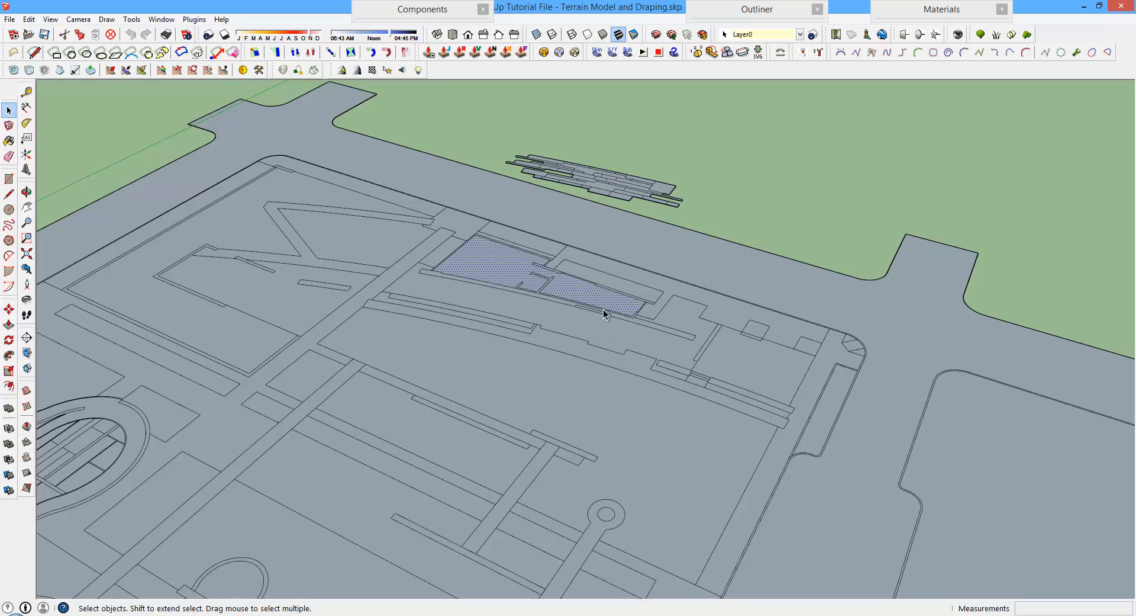
pyautogui.moveTo(549, 295)
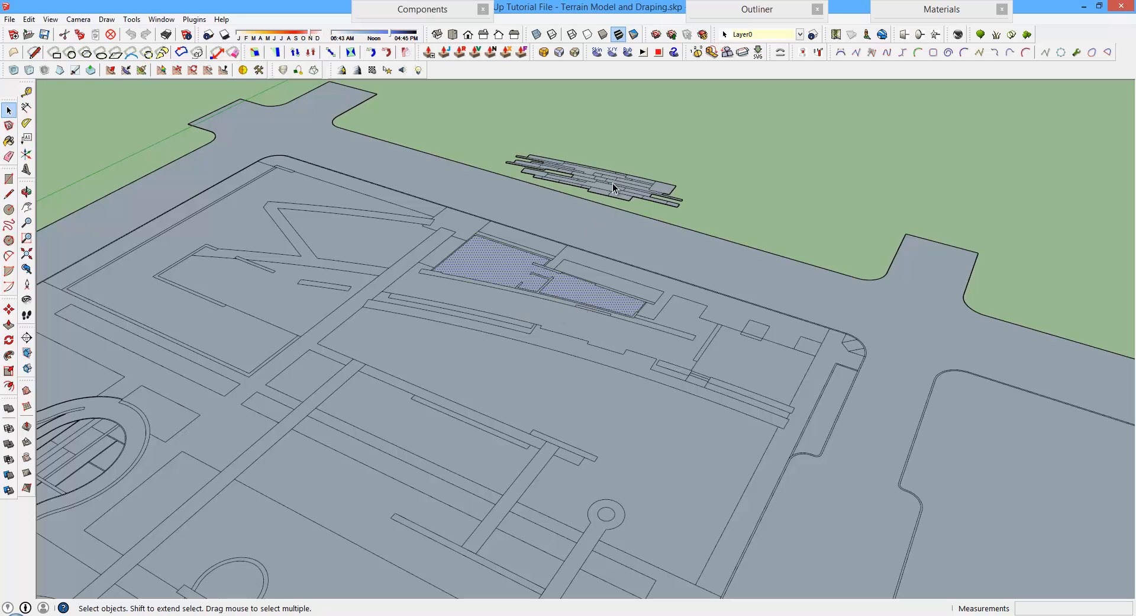
pyautogui.click(612, 185)
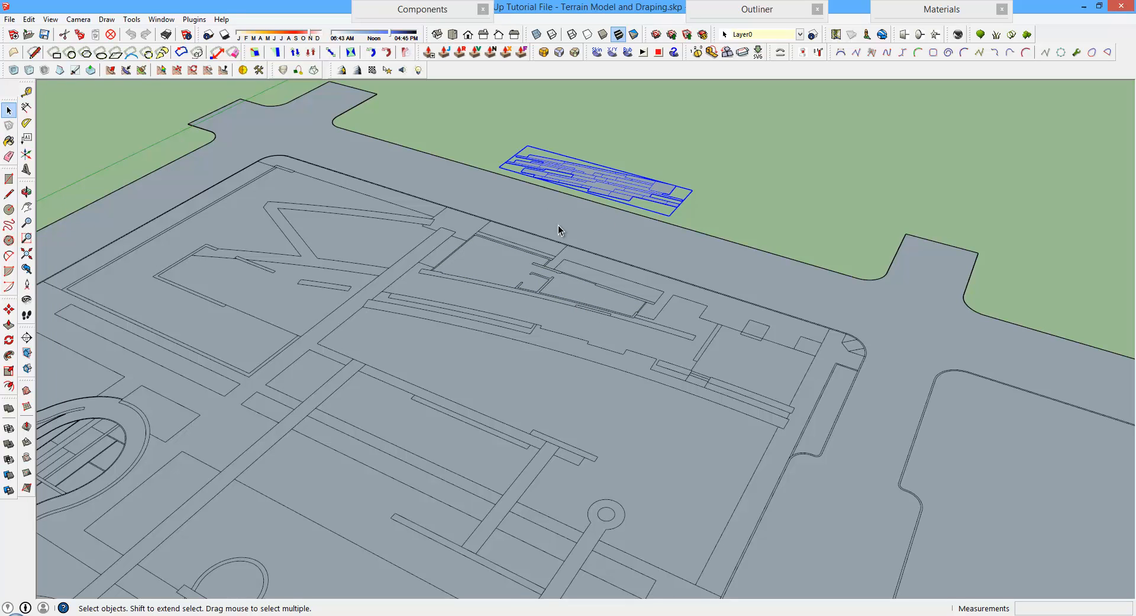
pyautogui.moveTo(579, 290)
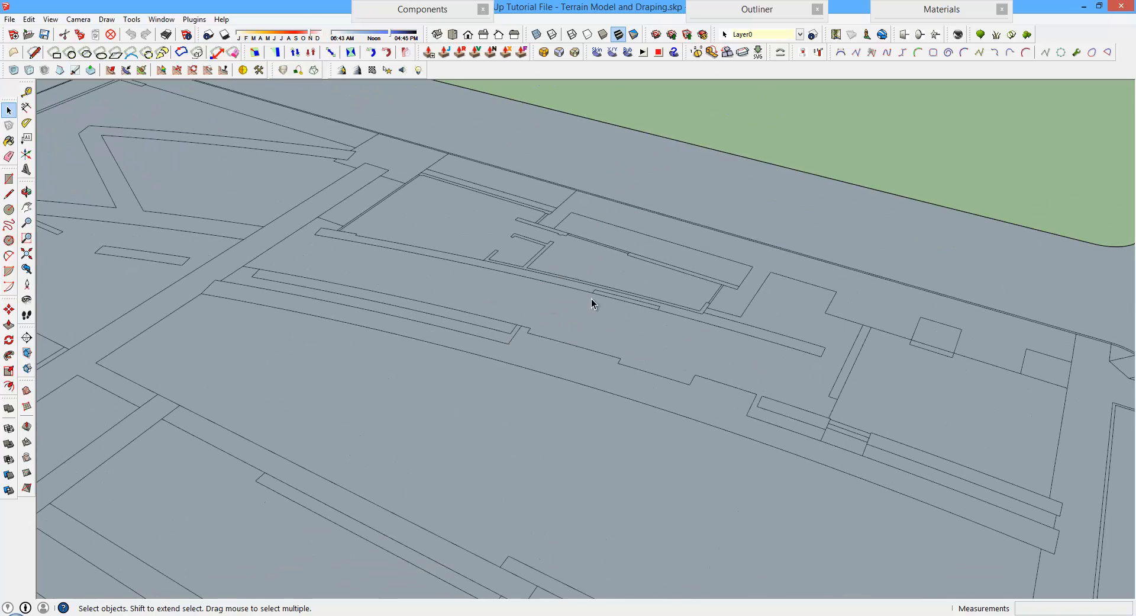
pyautogui.moveTo(549, 311)
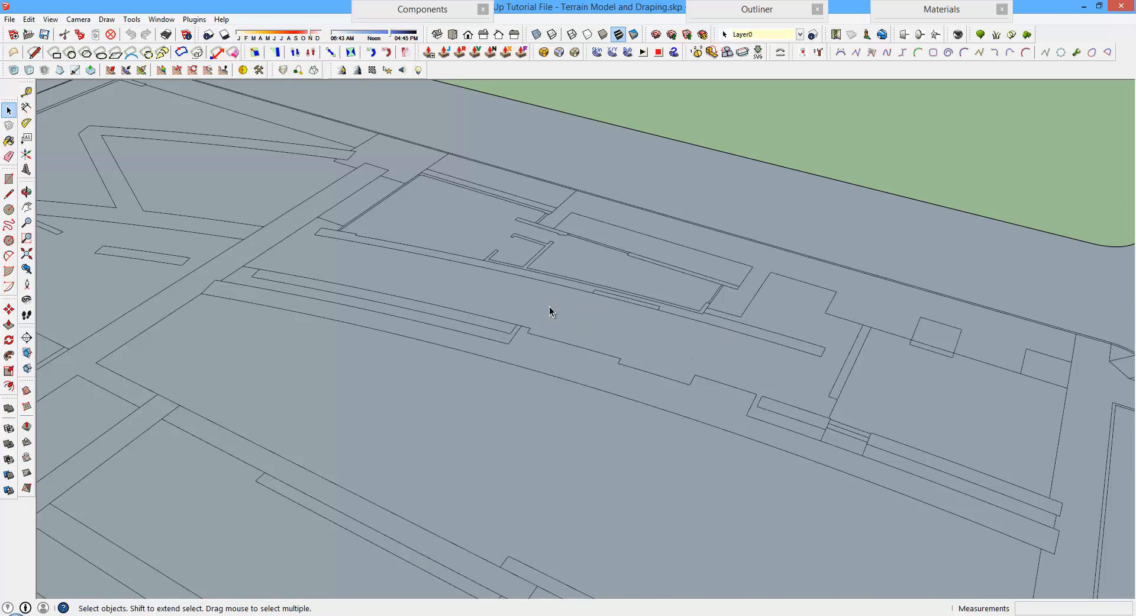
pyautogui.moveTo(616, 334)
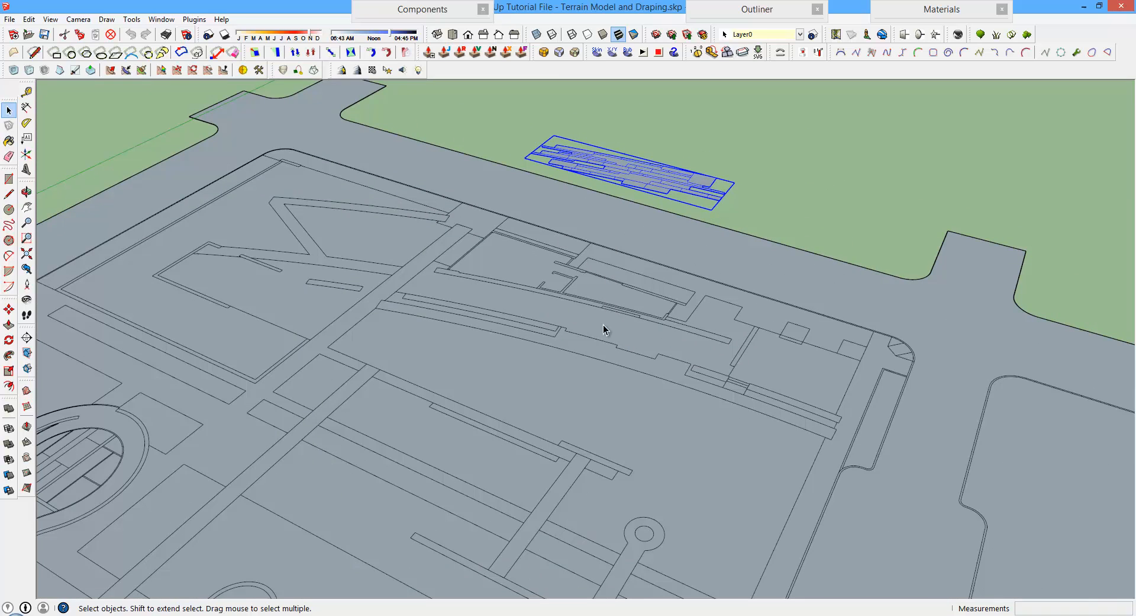
pyautogui.moveTo(651, 345)
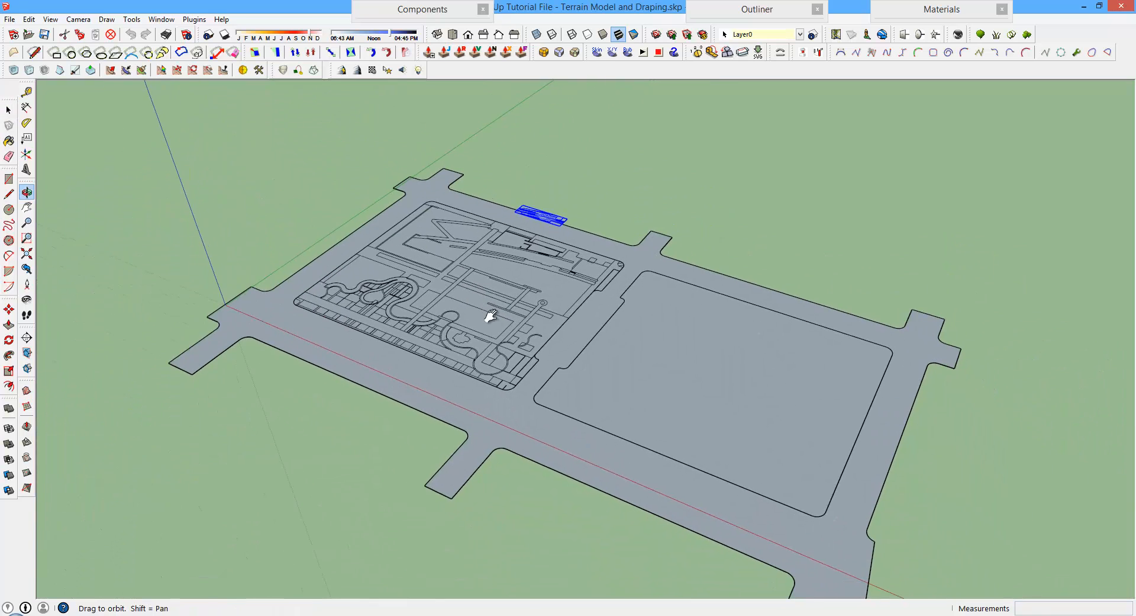
pyautogui.moveTo(491, 315); pyautogui.dragTo(486, 320)
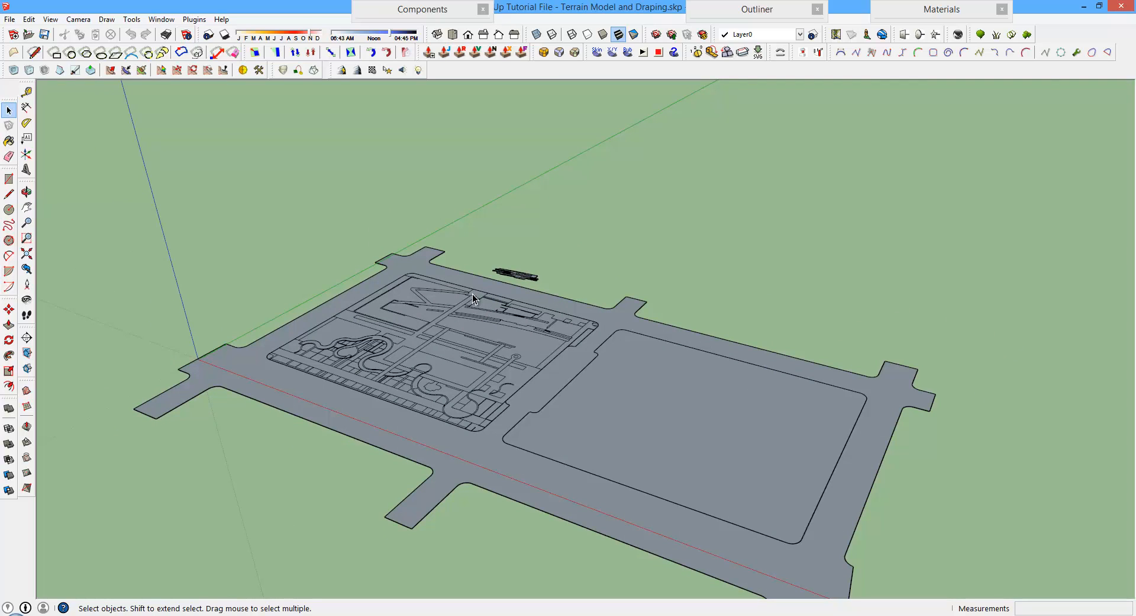
pyautogui.moveTo(434, 353)
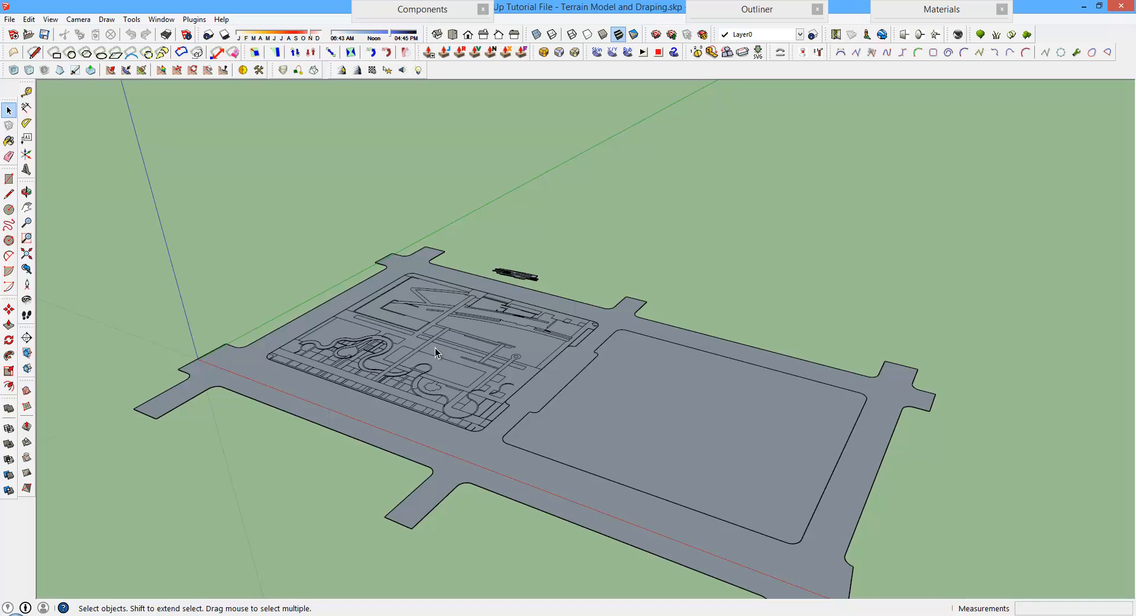
# Import Contours.dwg as an AutoCAD file, bringing in 2 layers and 68 polylines
pyautogui.click(9, 19)
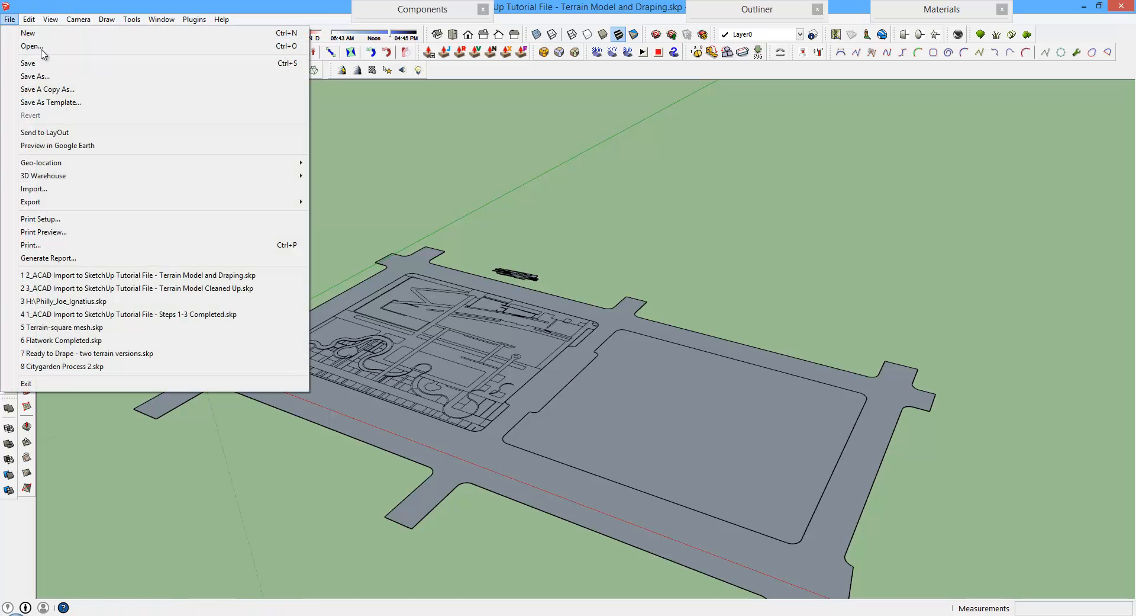
pyautogui.click(31, 46)
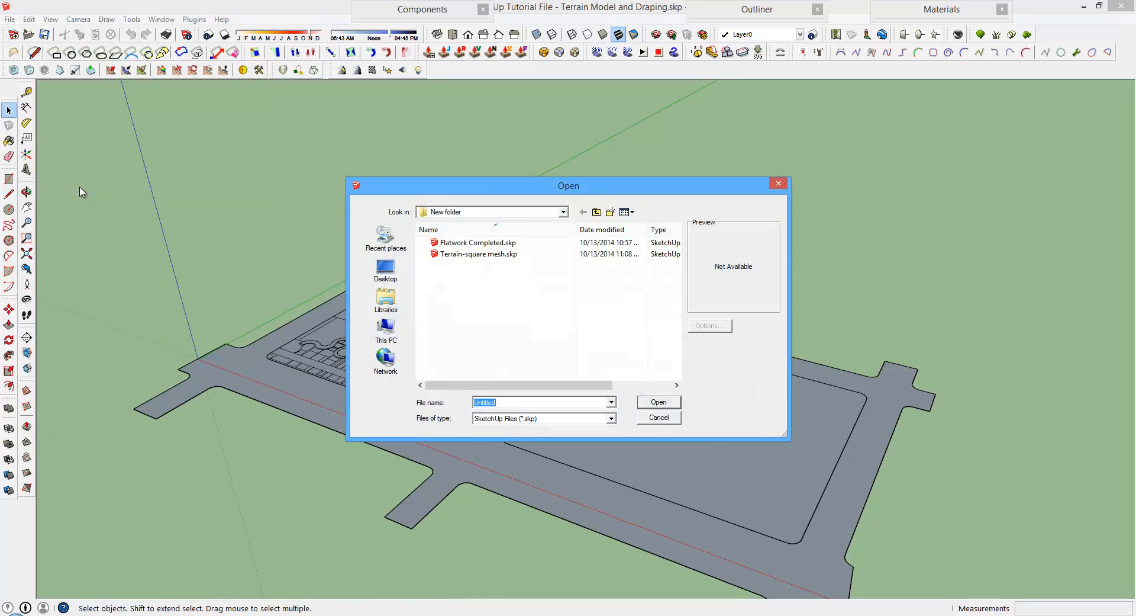
pyautogui.click(611, 417)
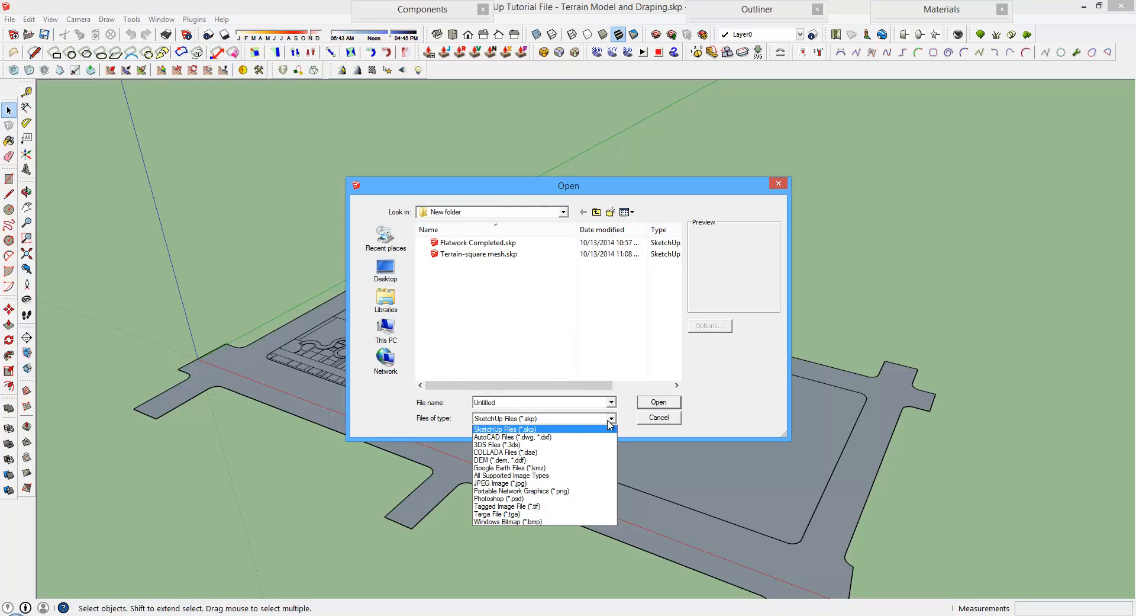
pyautogui.click(511, 437)
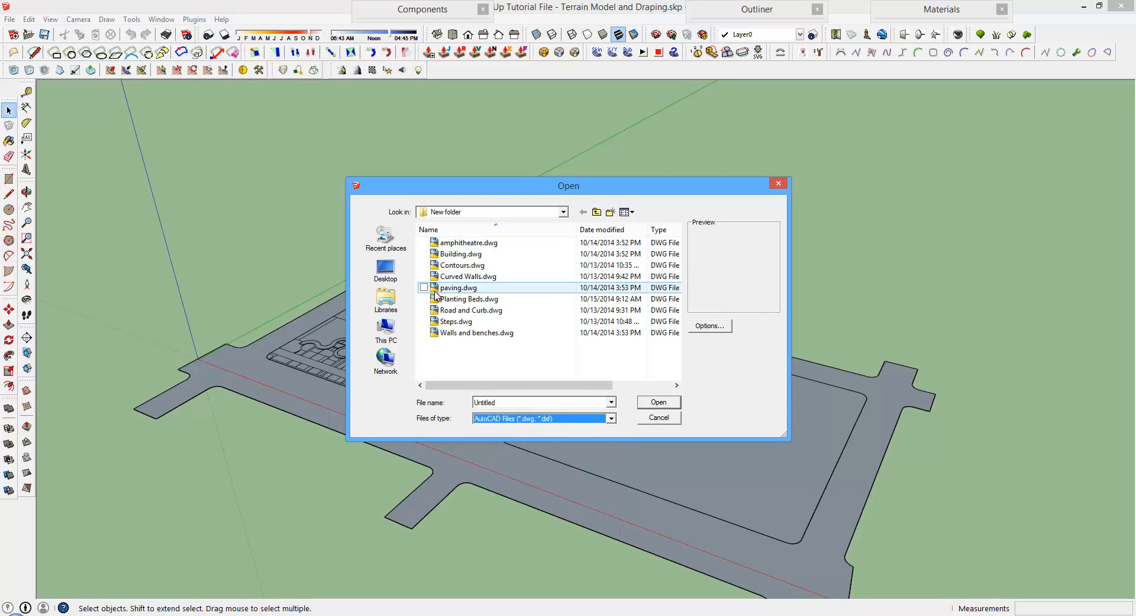
pyautogui.click(462, 265)
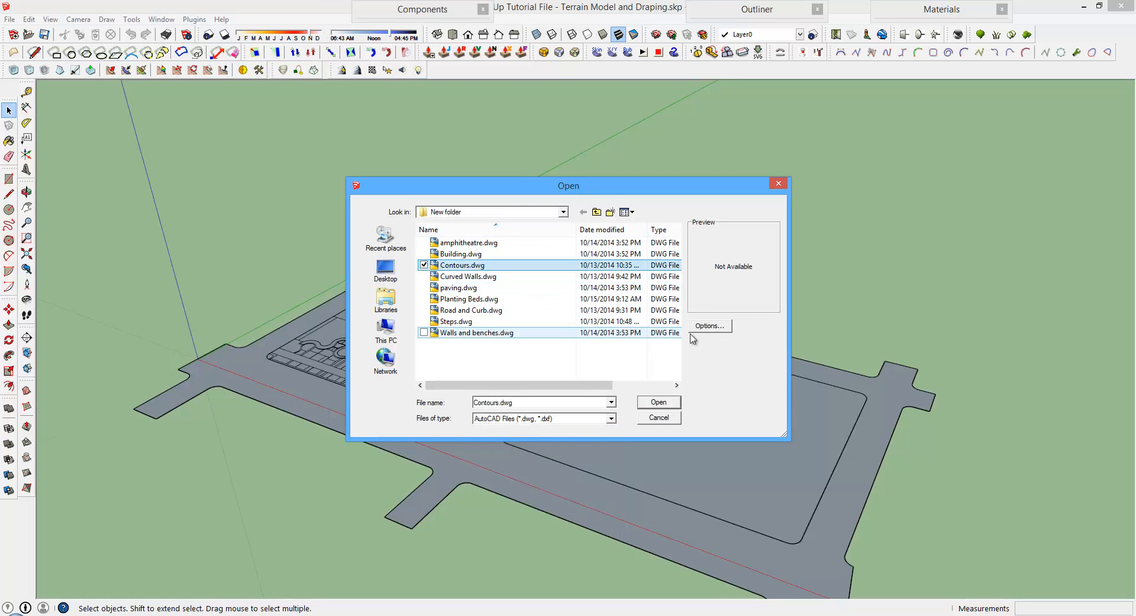
pyautogui.click(709, 325)
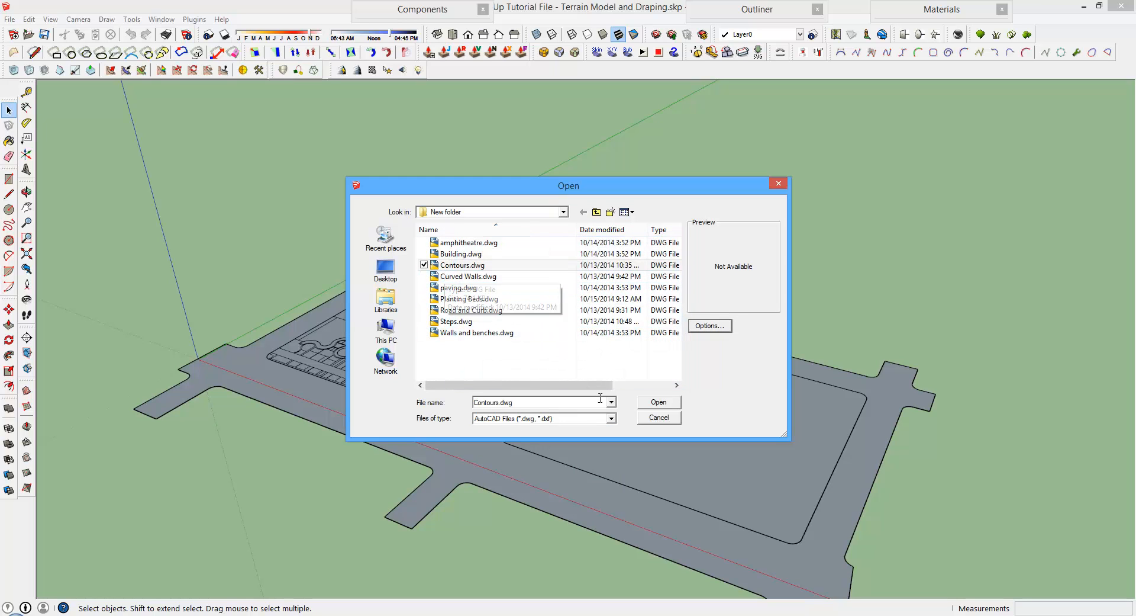
pyautogui.click(657, 402)
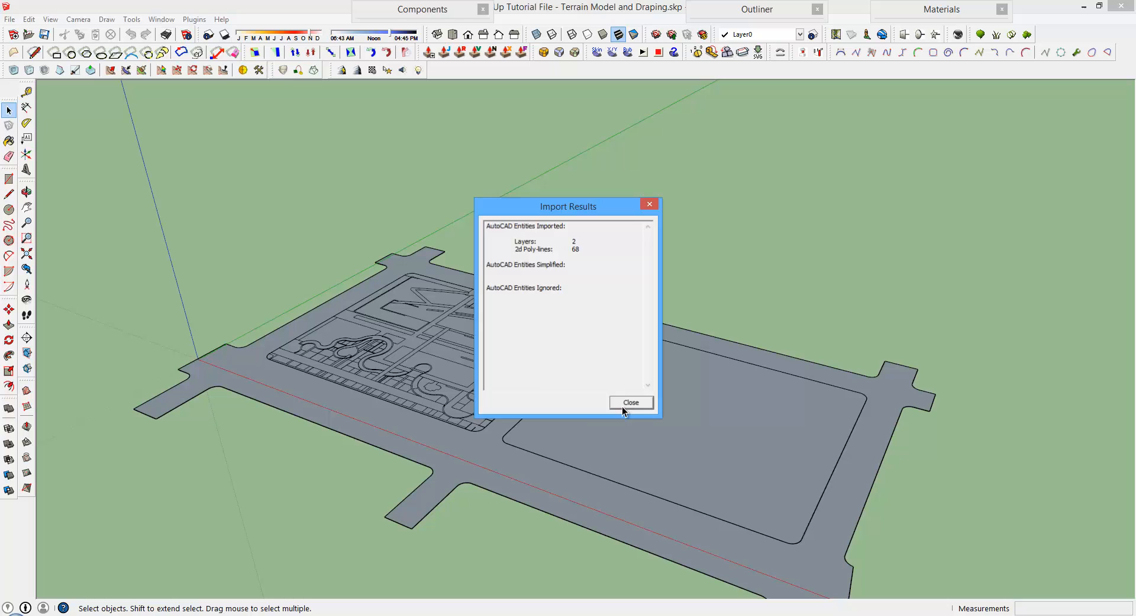
# Dismiss the import report and select the imported contour lines floating above the site
pyautogui.click(630, 401)
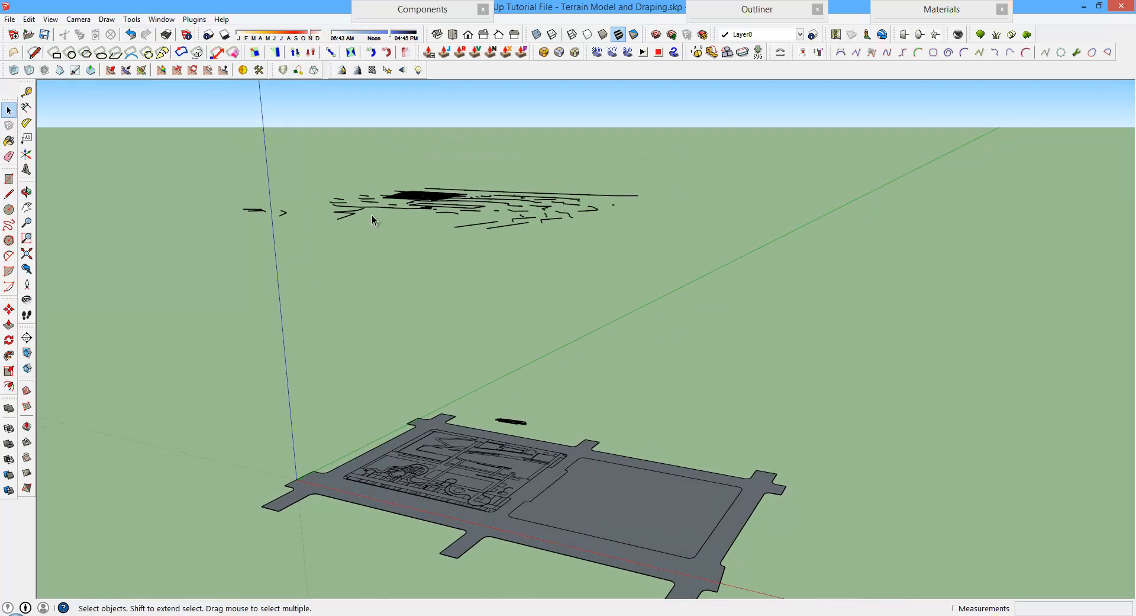
pyautogui.click(373, 218)
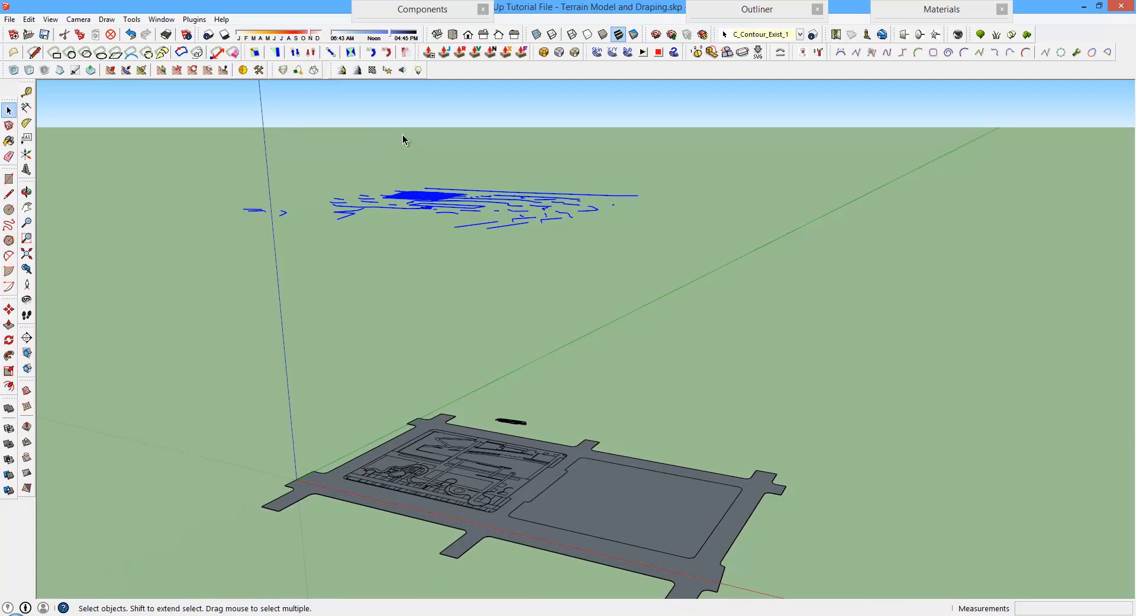
pyautogui.moveTo(673, 308)
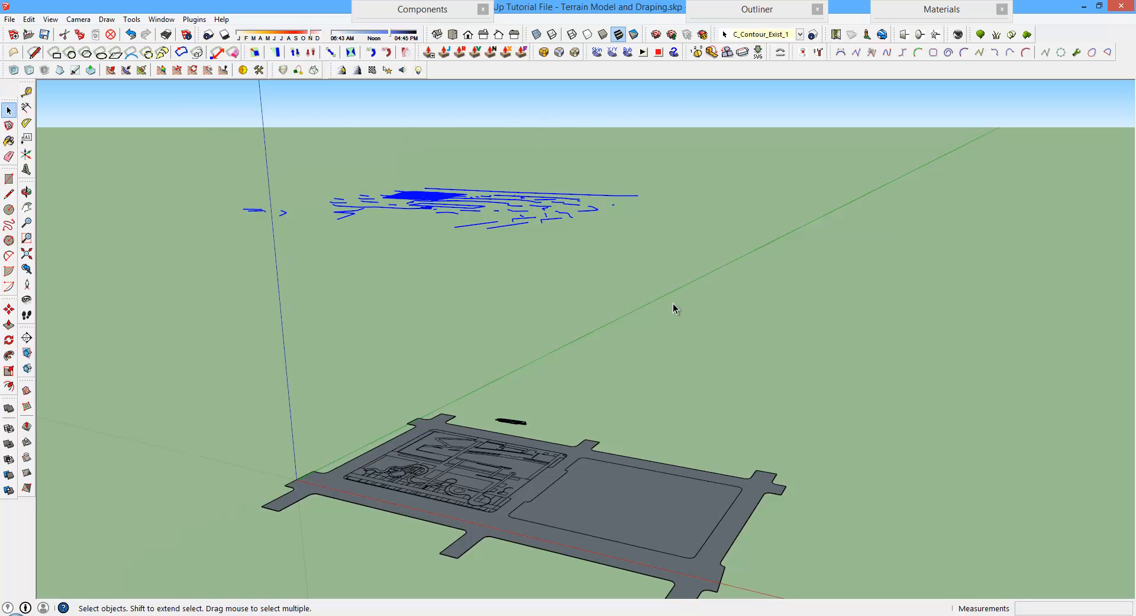
pyautogui.moveTo(26, 404)
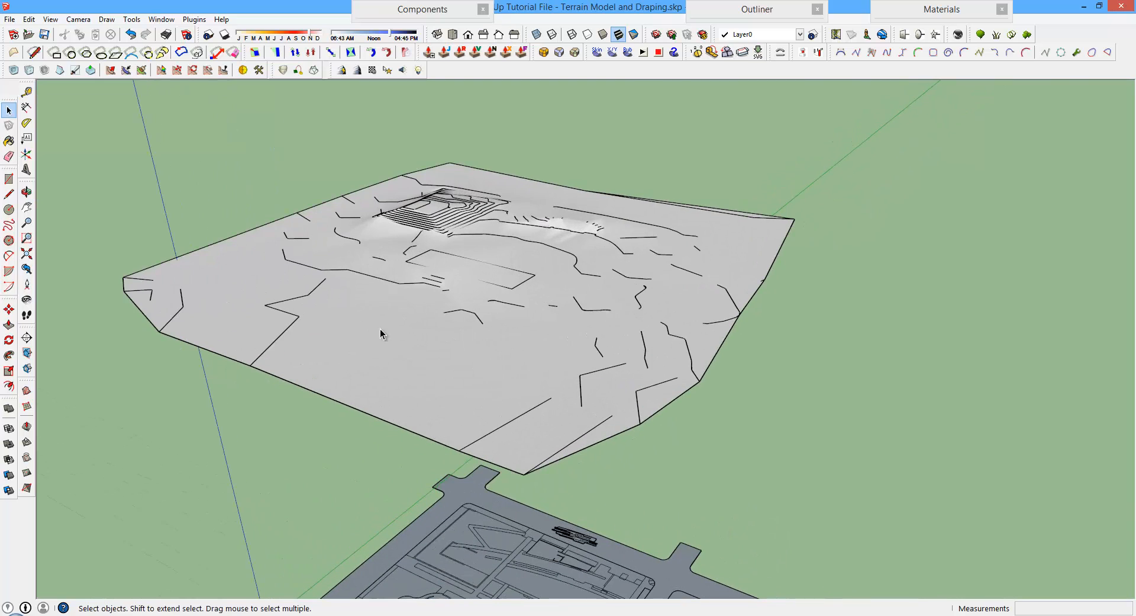
pyautogui.moveTo(484, 297)
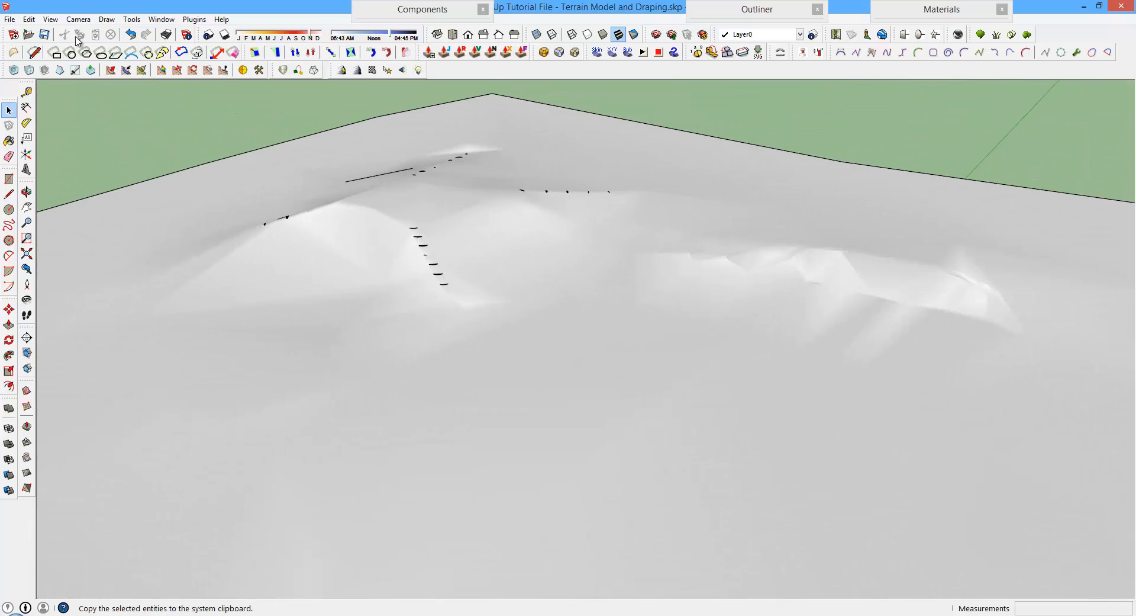
pyautogui.click(49, 19)
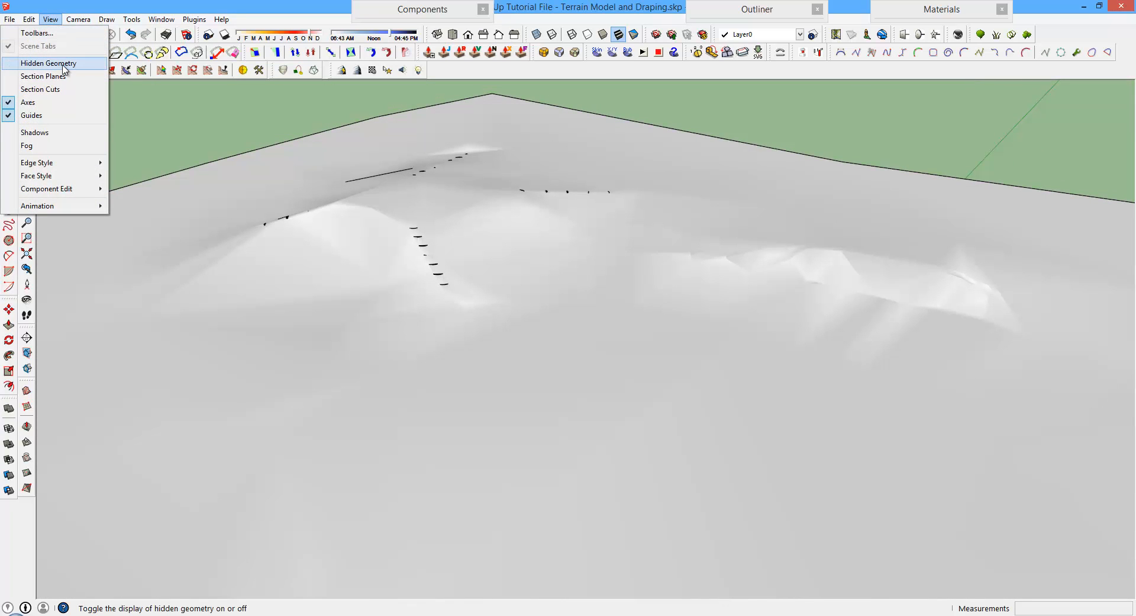
pyautogui.click(47, 63)
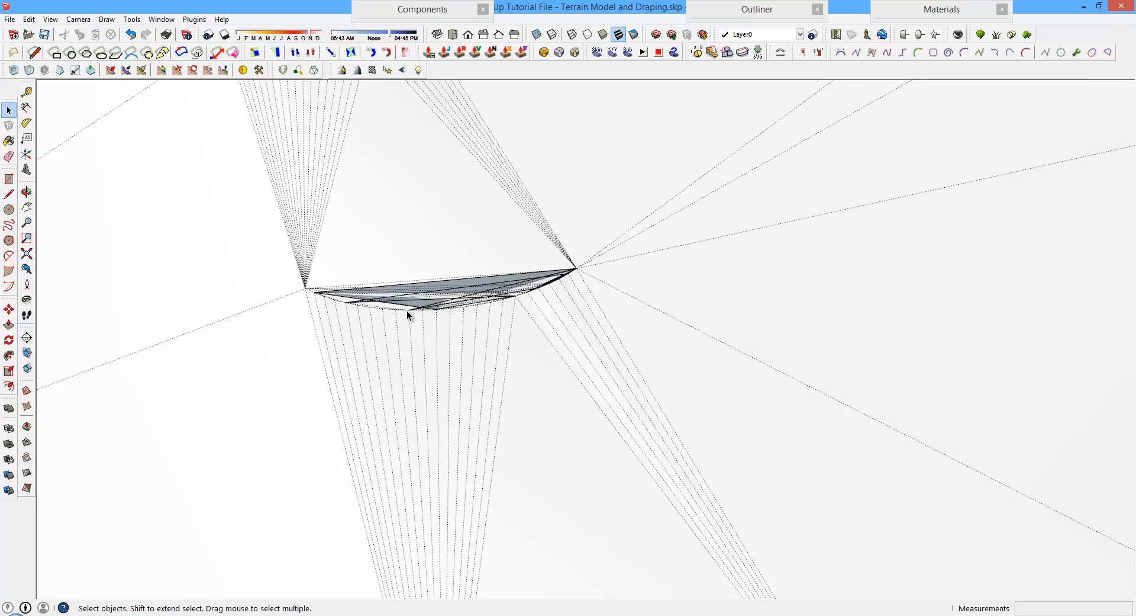
pyautogui.moveTo(419, 311)
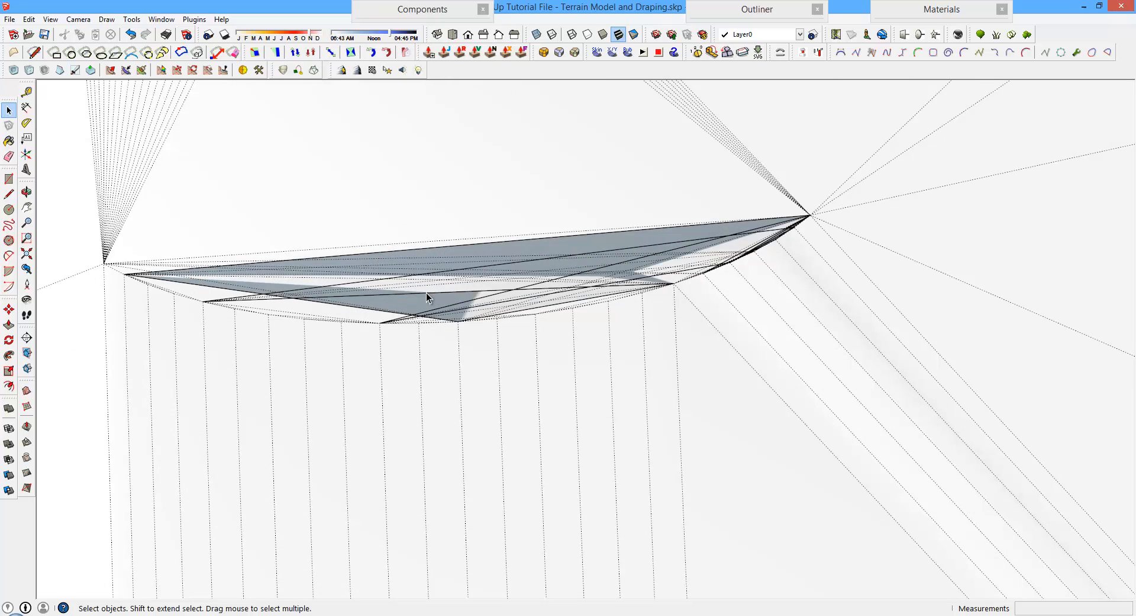
pyautogui.moveTo(473, 289)
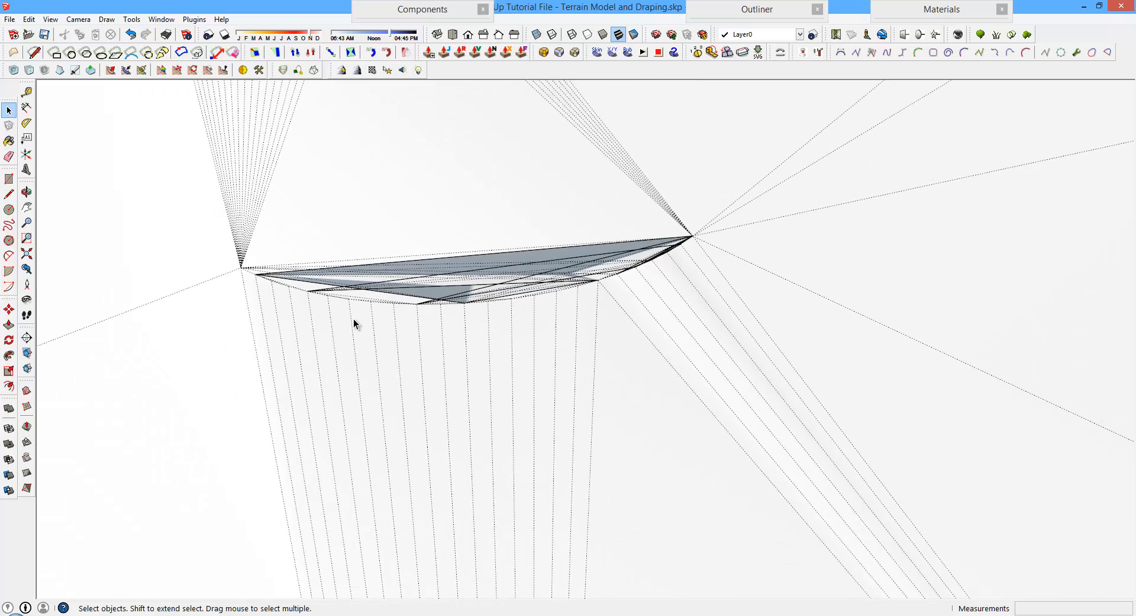
pyautogui.moveTo(256, 279)
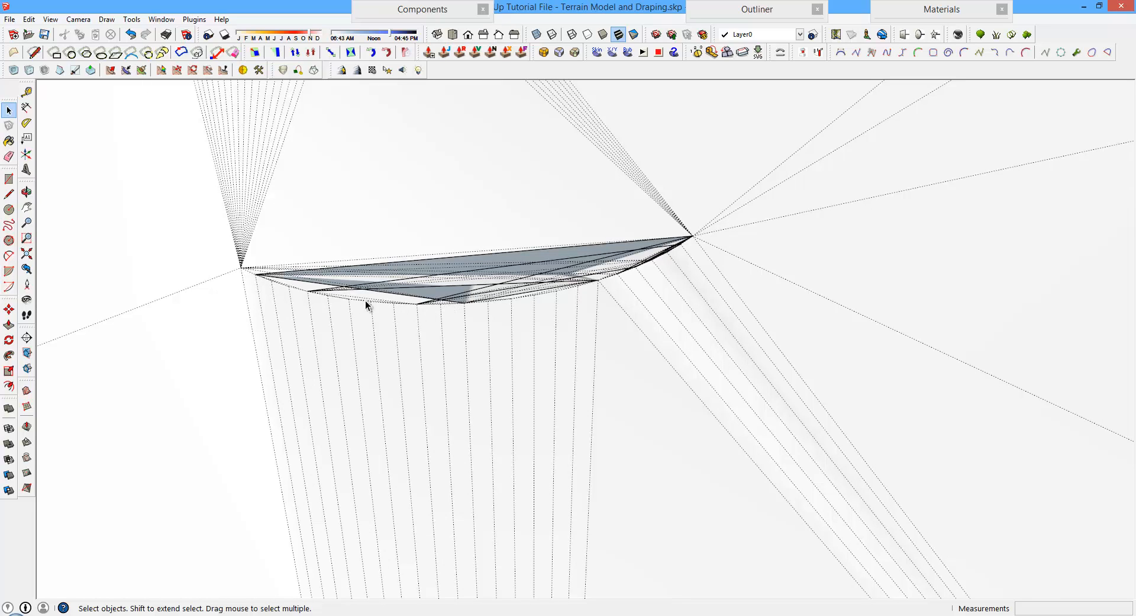
pyautogui.moveTo(600, 288)
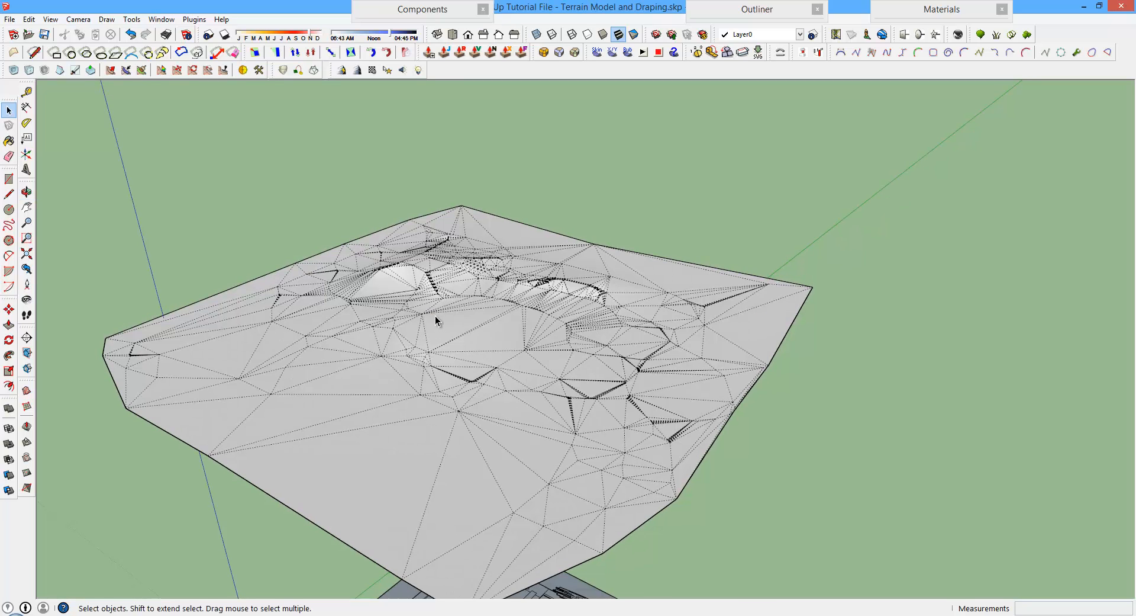
pyautogui.moveTo(434, 310)
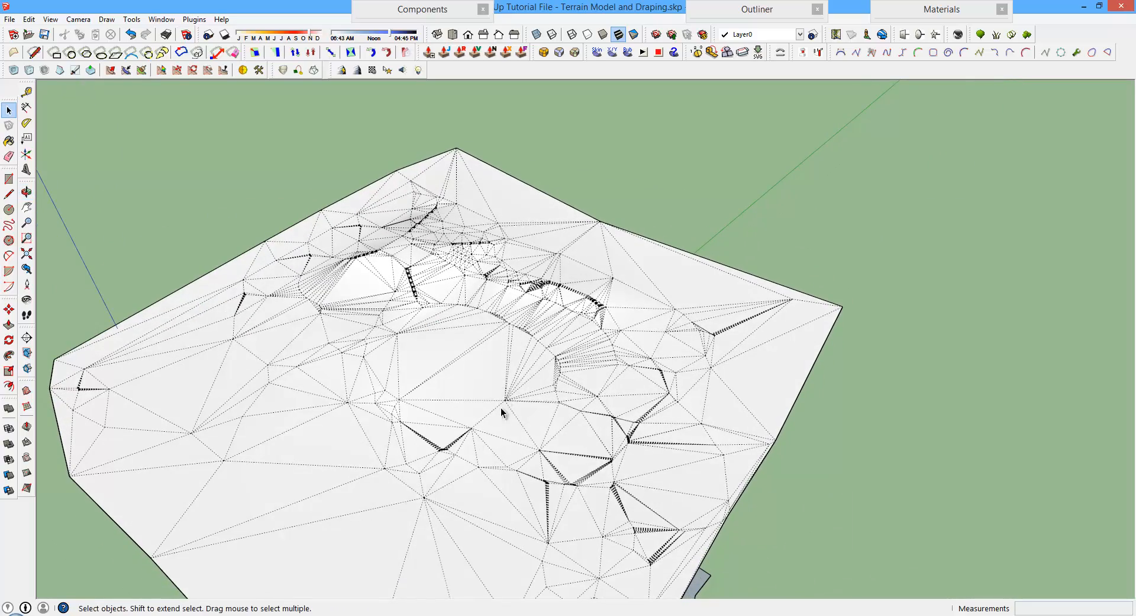
pyautogui.moveTo(506, 405)
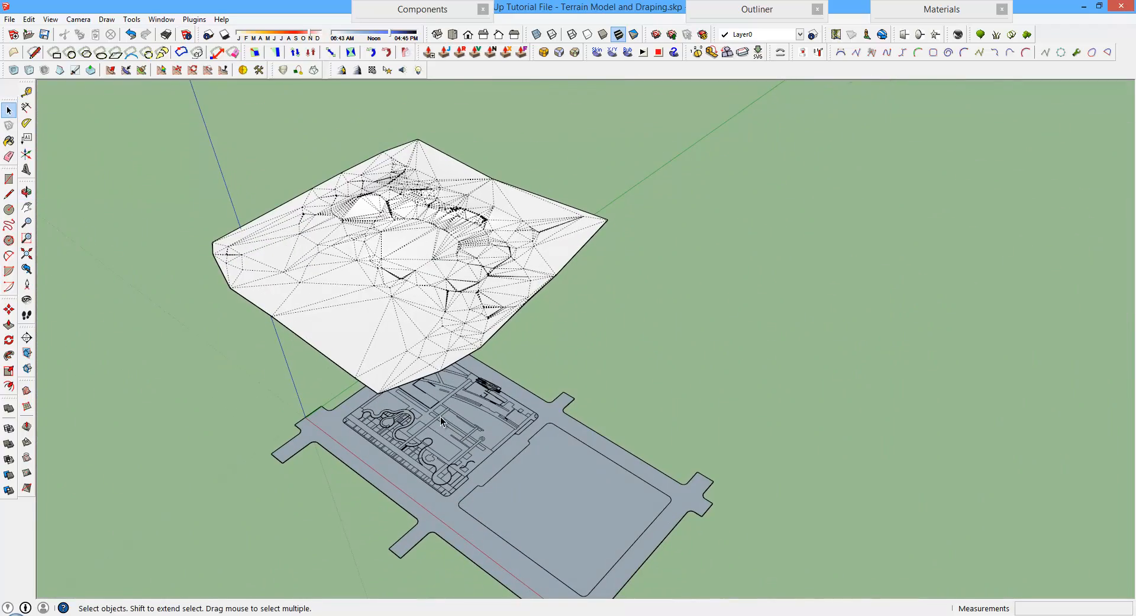
pyautogui.moveTo(442, 437)
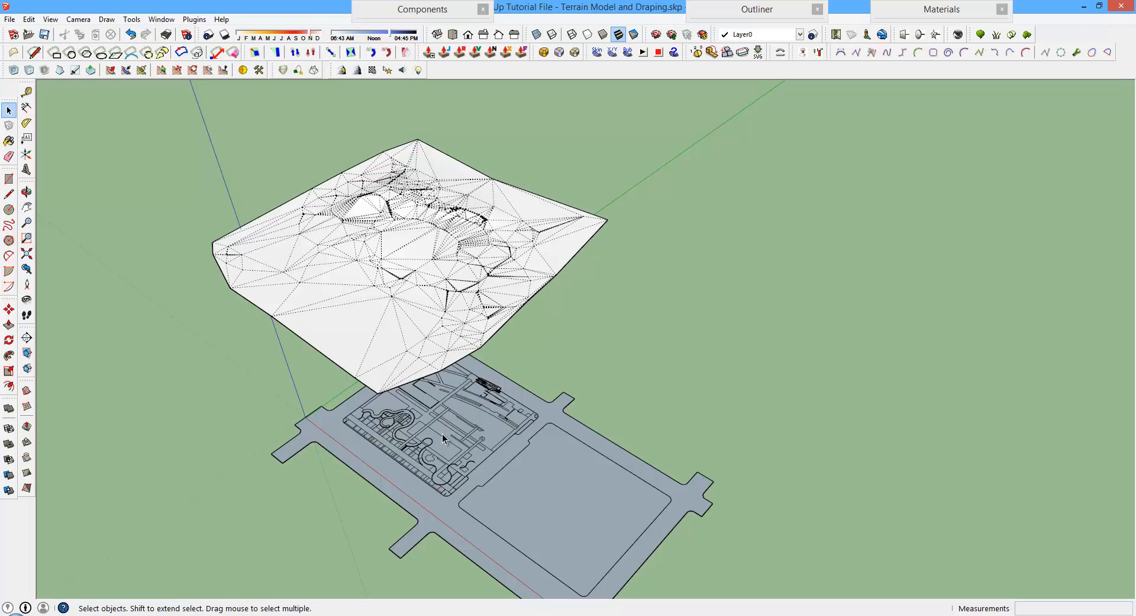
pyautogui.moveTo(427, 276)
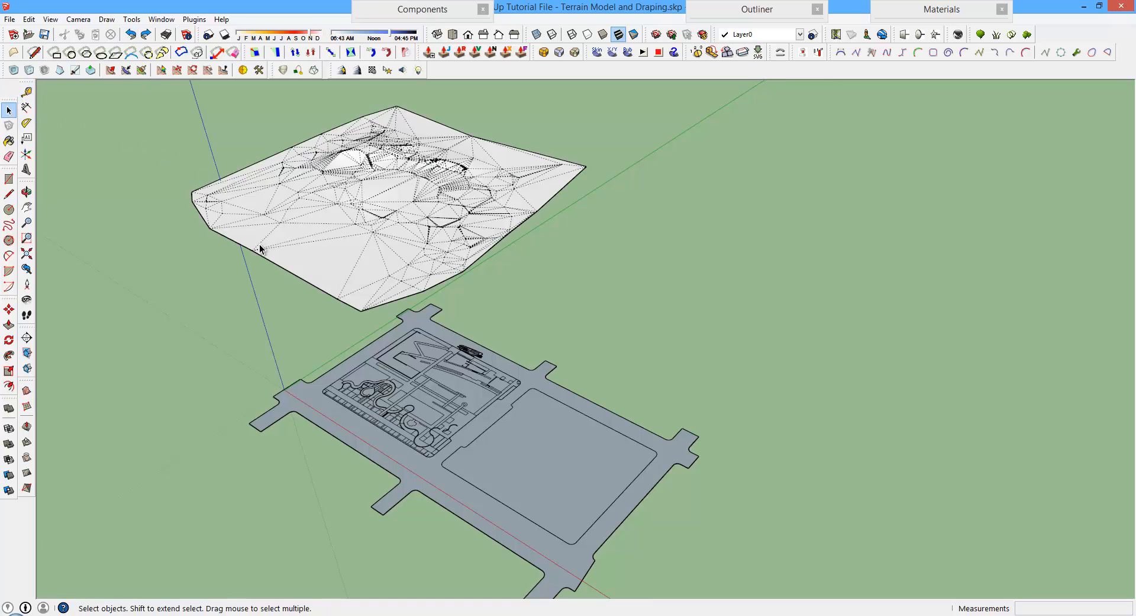
# Run Instant Terrain on the selected terrain mesh with a 20' grid spacing
pyautogui.click(50, 19)
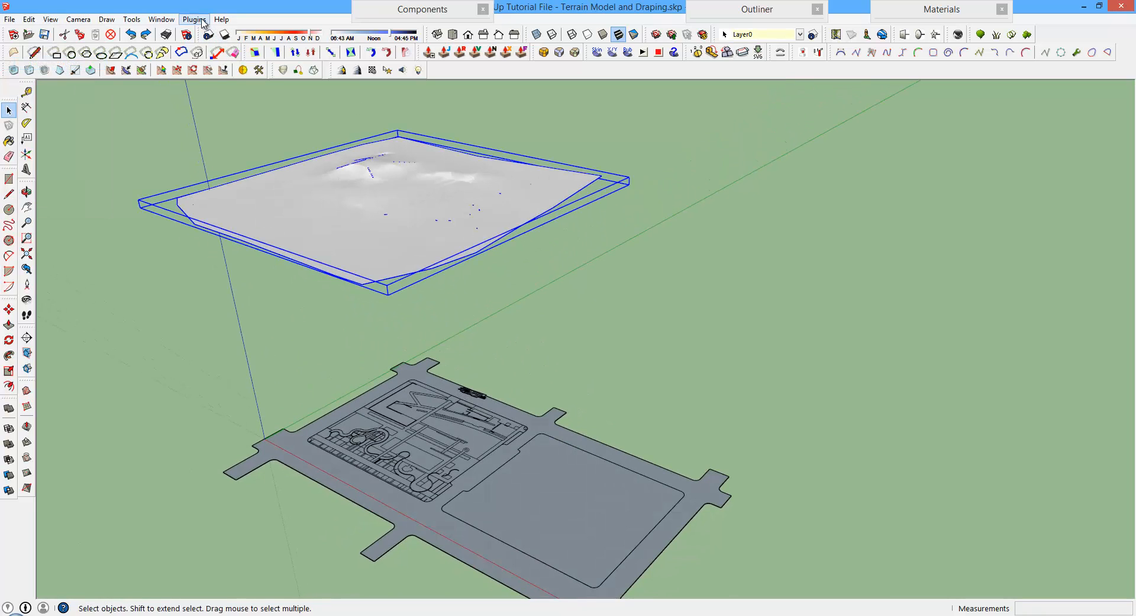
pyautogui.click(193, 19)
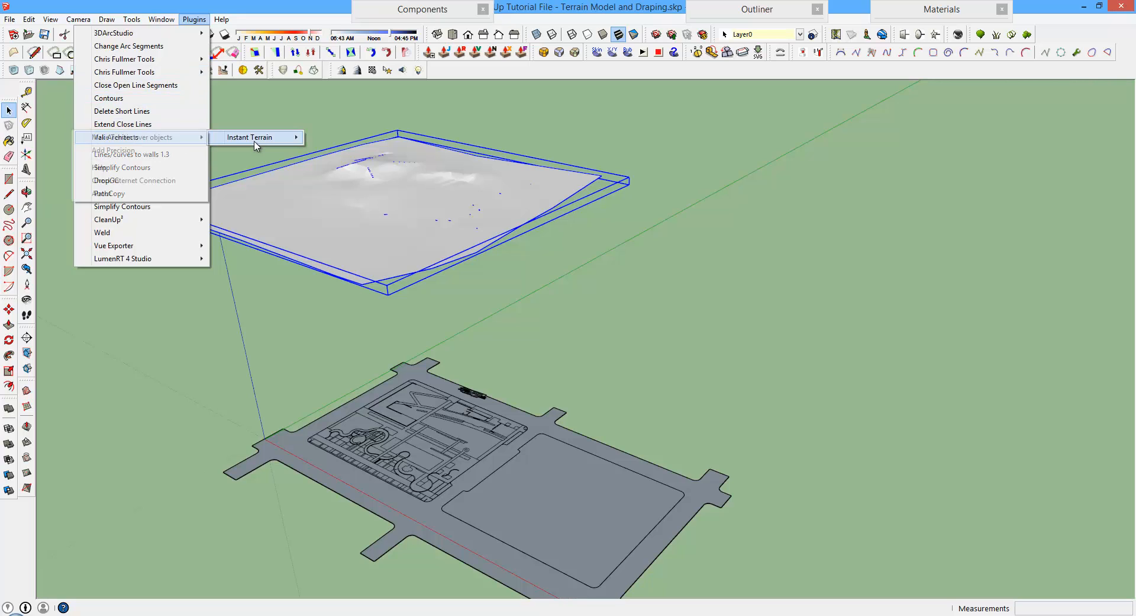
pyautogui.click(250, 137)
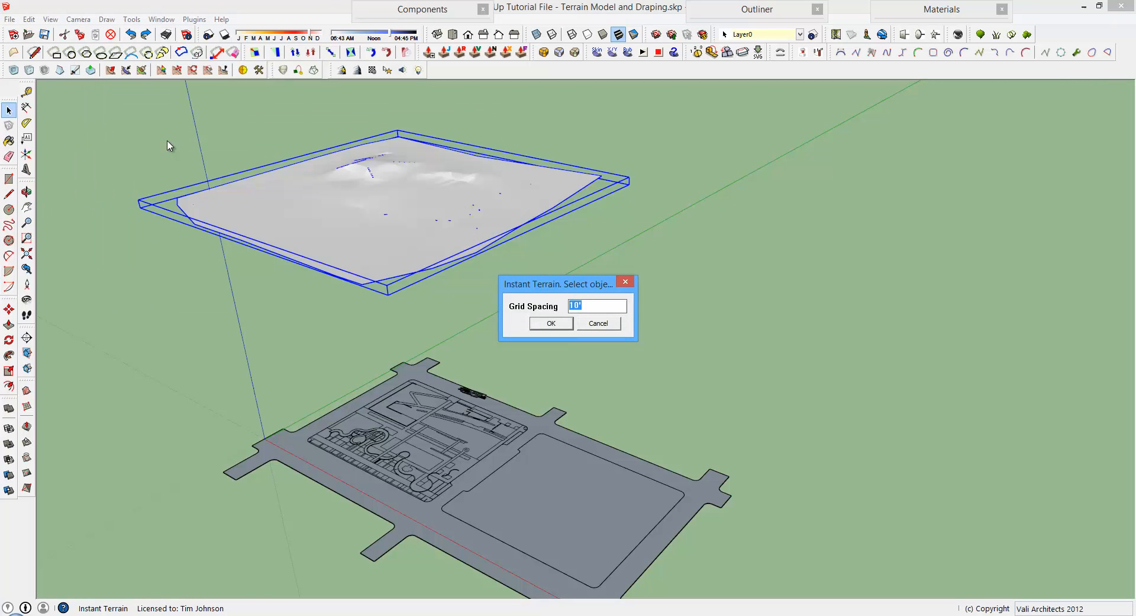
pyautogui.write('20')
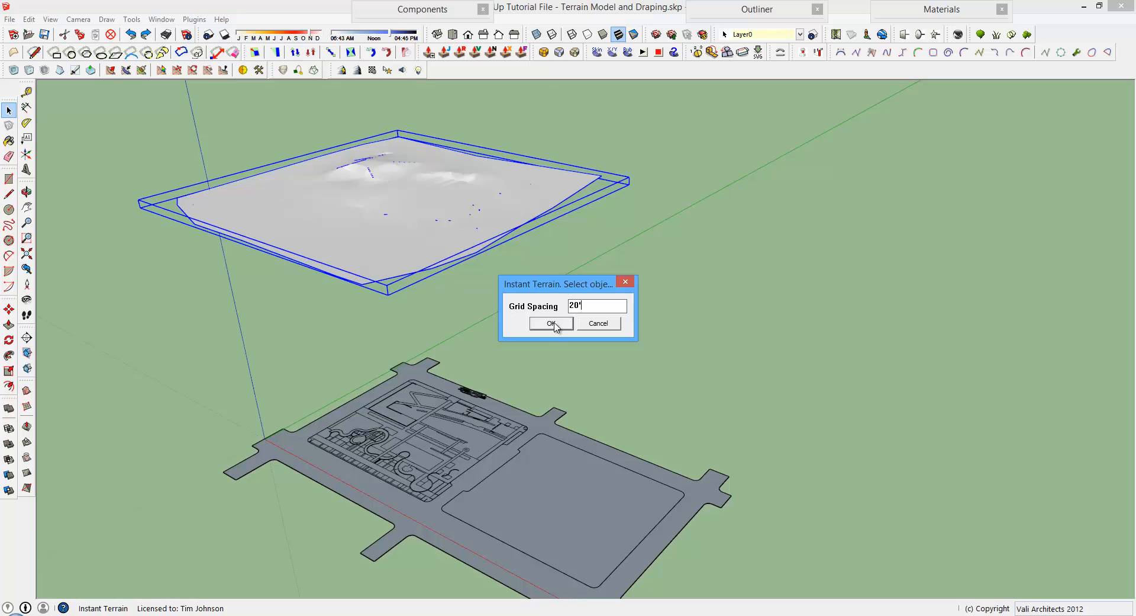
pyautogui.click(550, 323)
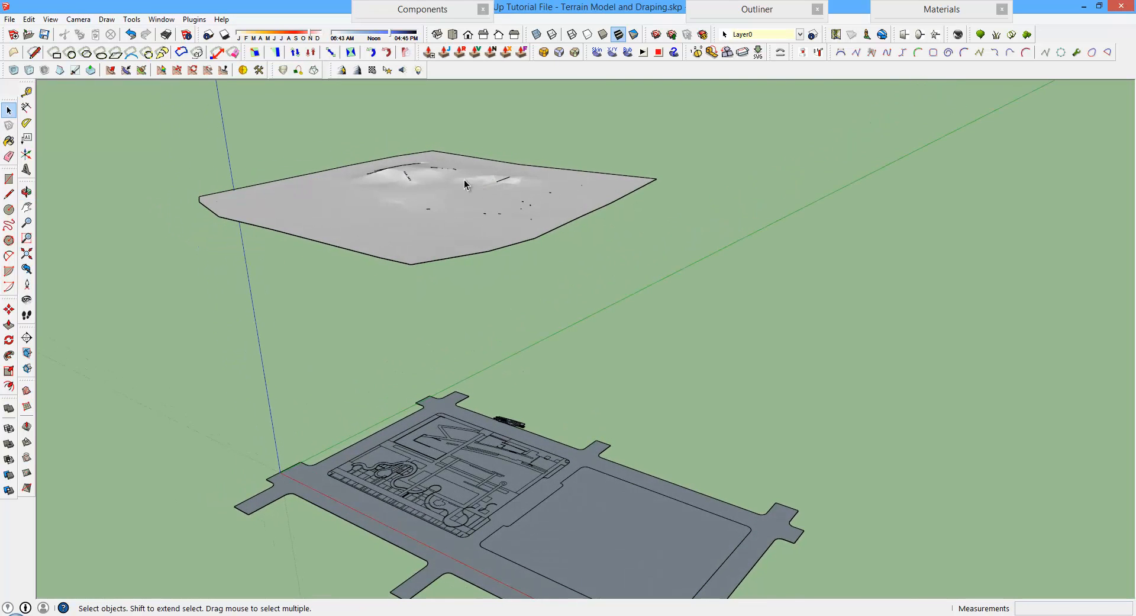
pyautogui.moveTo(445, 201)
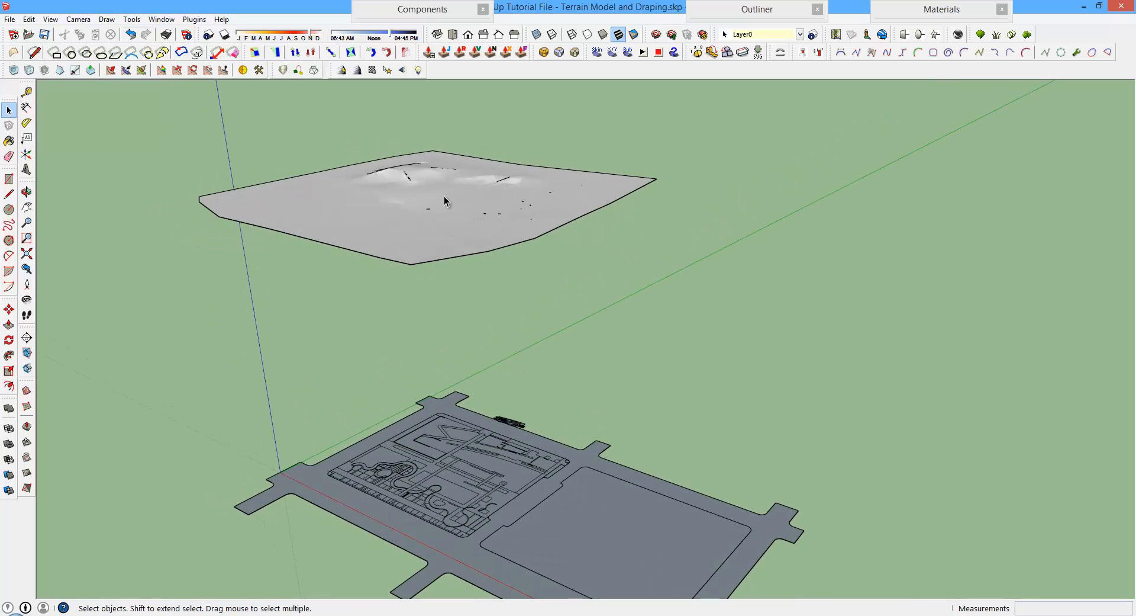
# Begin importing another drawing file into the model
pyautogui.click(26, 192)
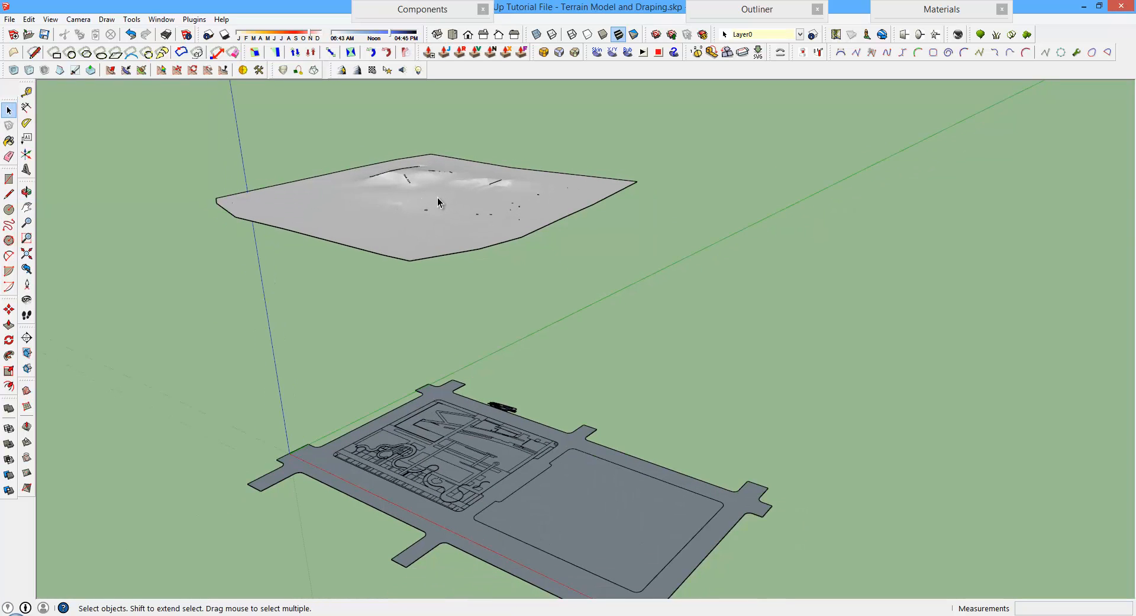
pyautogui.click(406, 192)
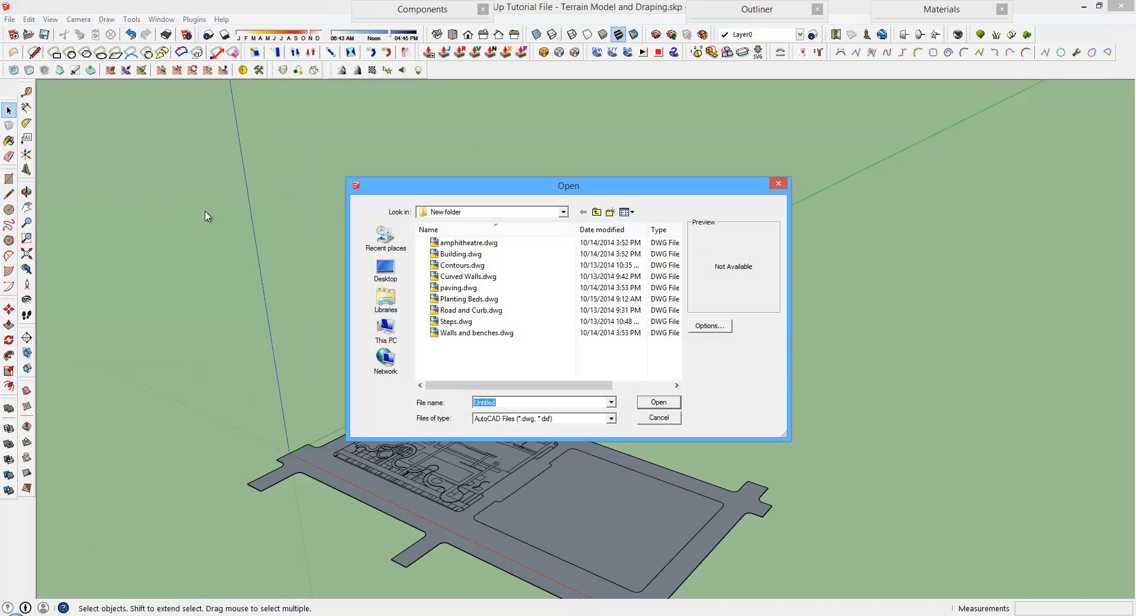
# Import the Terrain-square mesh.skp SketchUp file as a gridded terrain surface
pyautogui.click(611, 418)
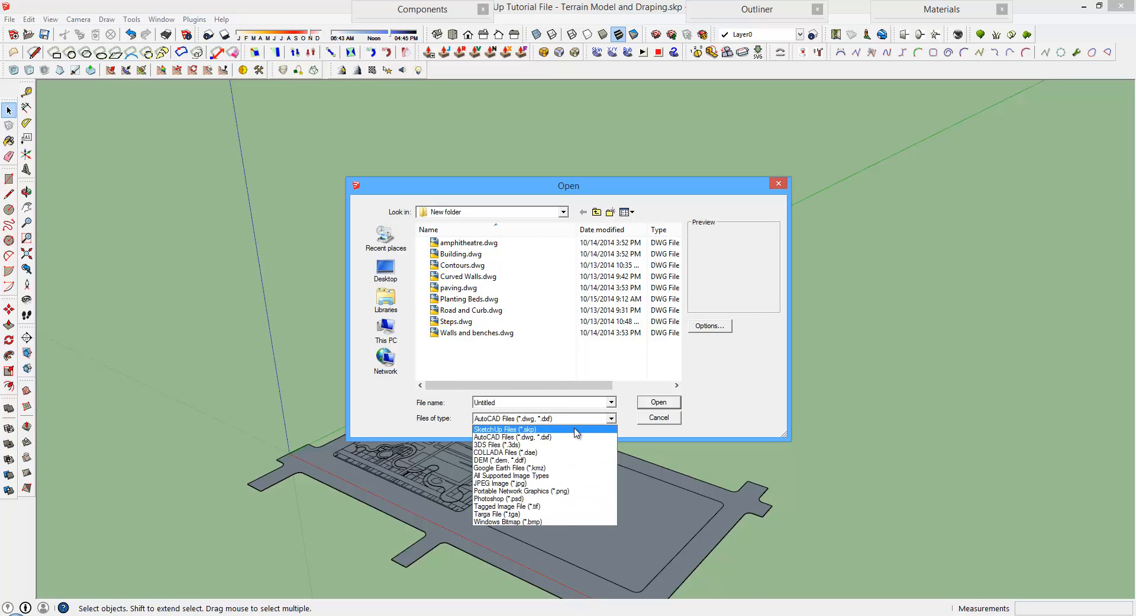
pyautogui.click(503, 428)
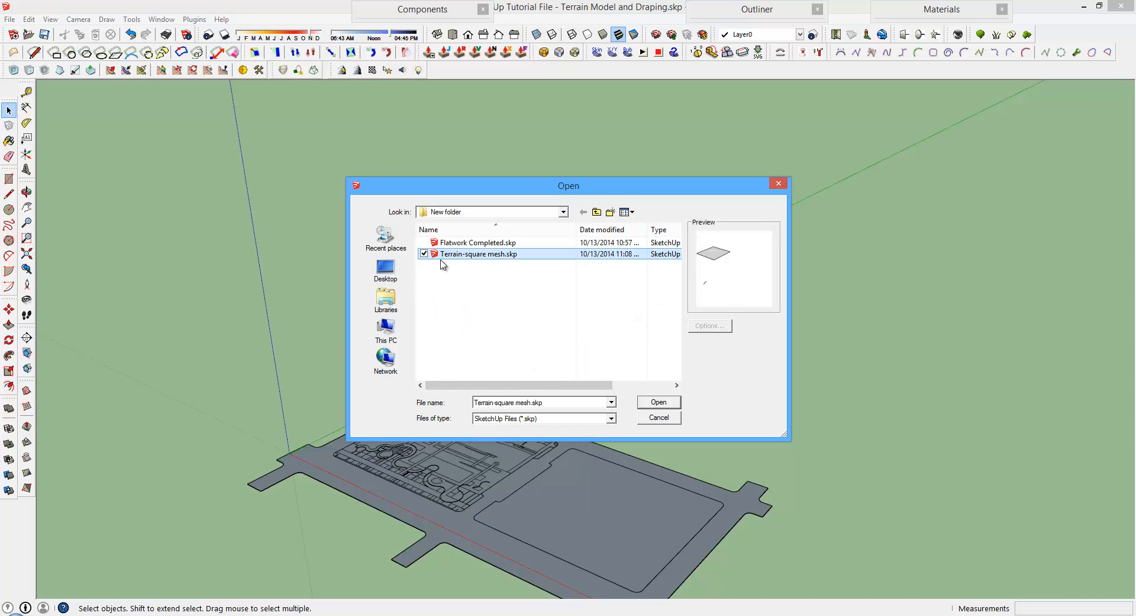
pyautogui.click(657, 401)
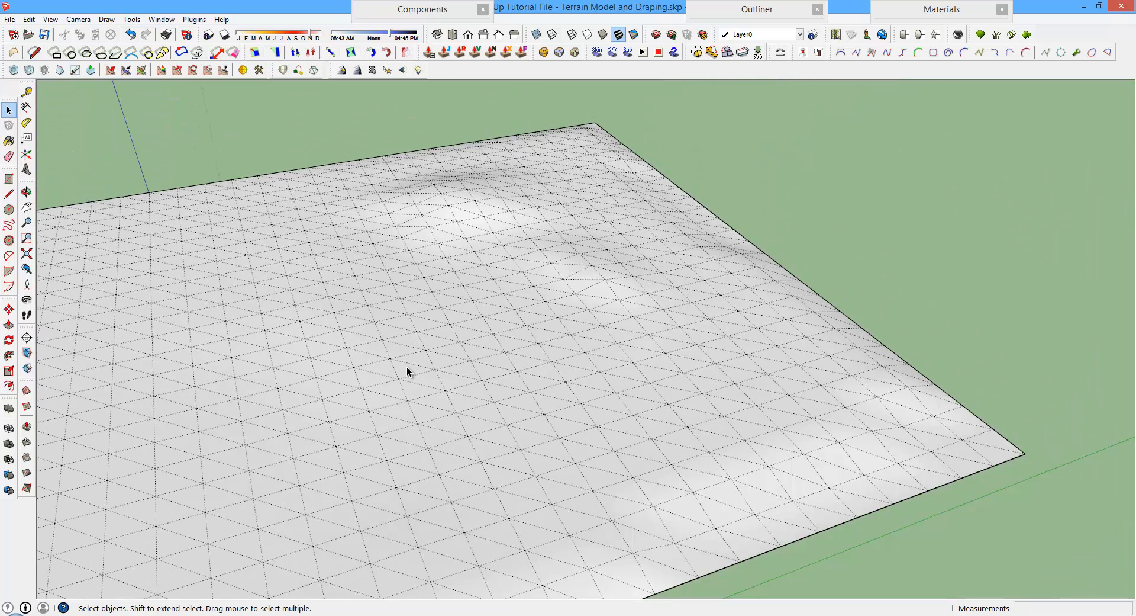
pyautogui.moveTo(622, 292)
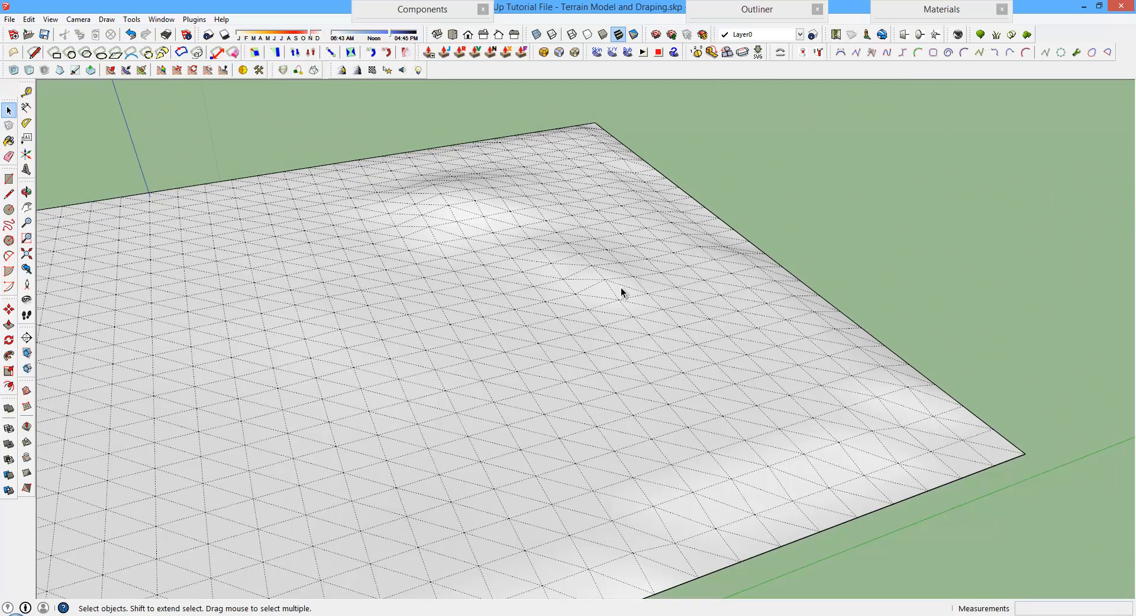
pyautogui.moveTo(385, 252)
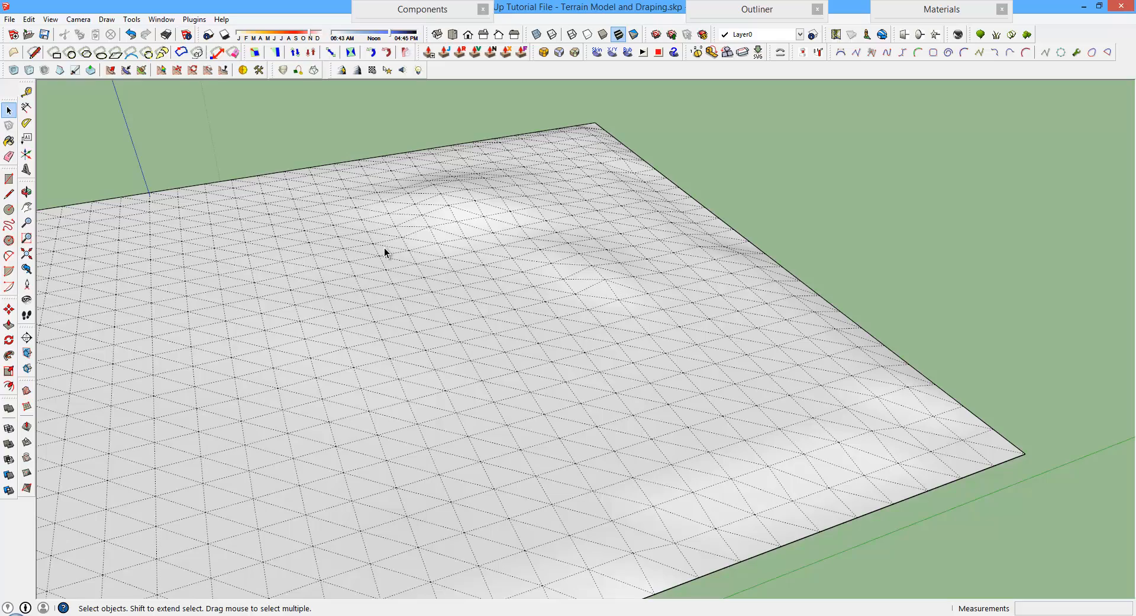
pyautogui.moveTo(513, 295)
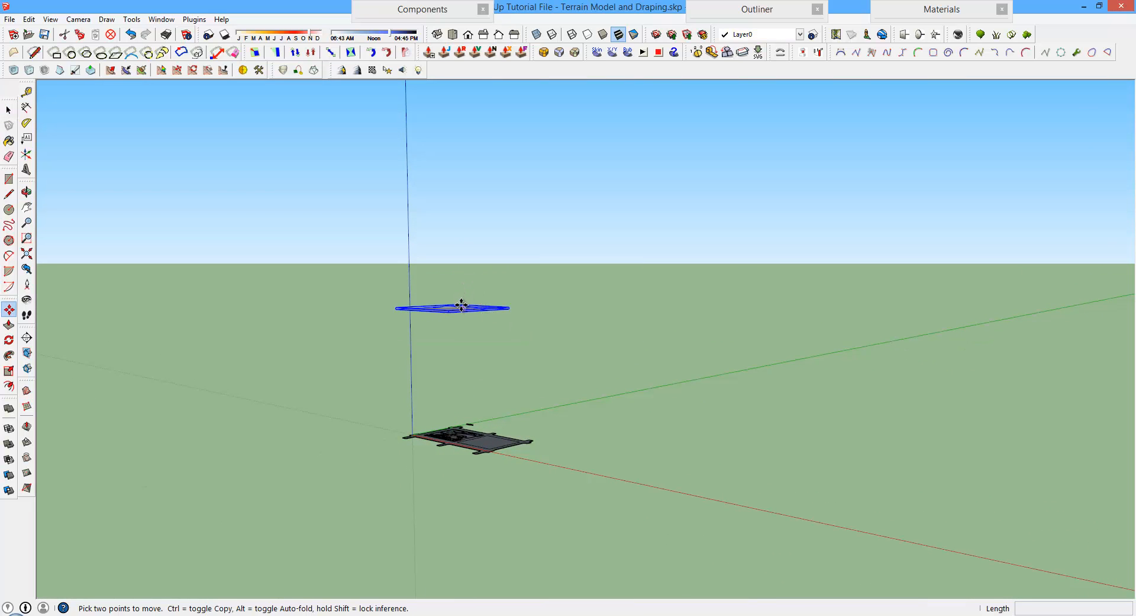
# Move the terrain mesh into place and lift the site plan high above it
pyautogui.moveTo(462, 307); pyautogui.dragTo(462, 406)
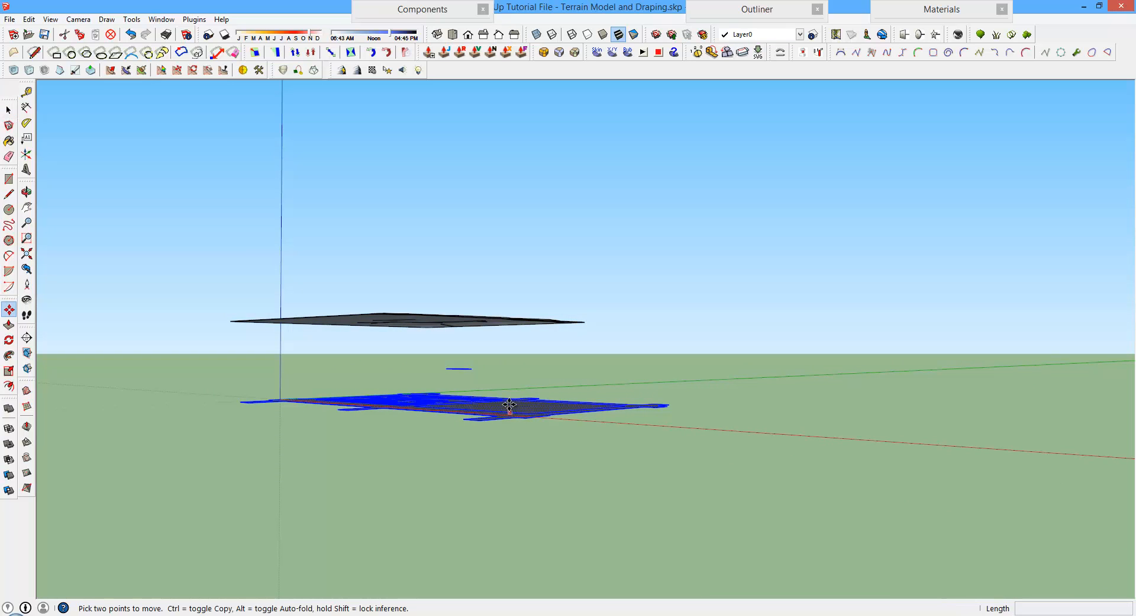
pyautogui.moveTo(509, 406); pyautogui.dragTo(499, 192)
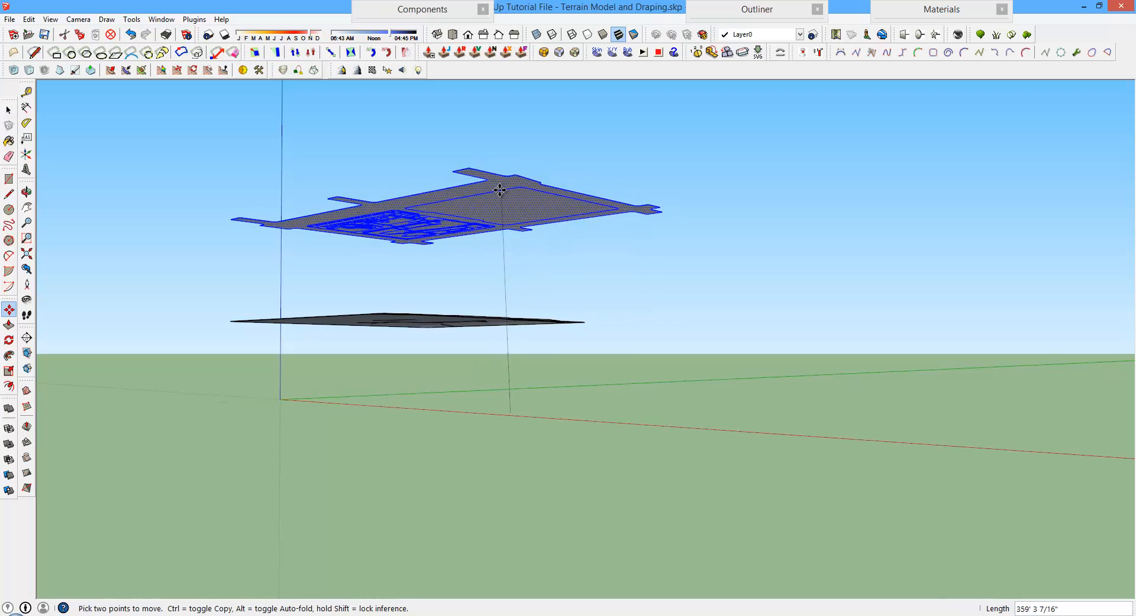
pyautogui.moveTo(499, 191); pyautogui.dragTo(508, 181)
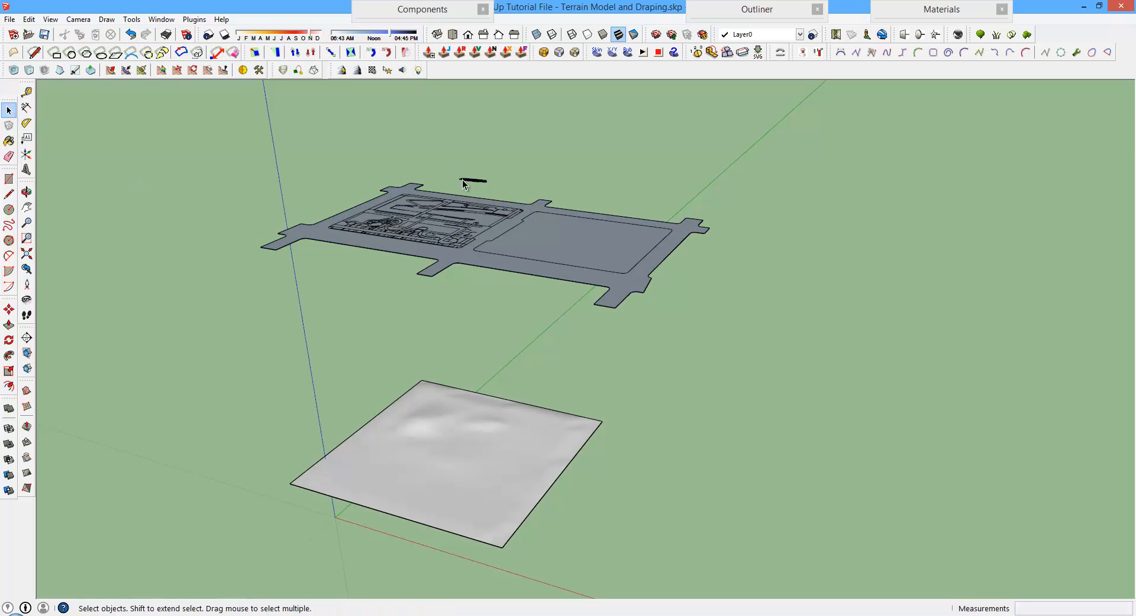
pyautogui.moveTo(425, 462)
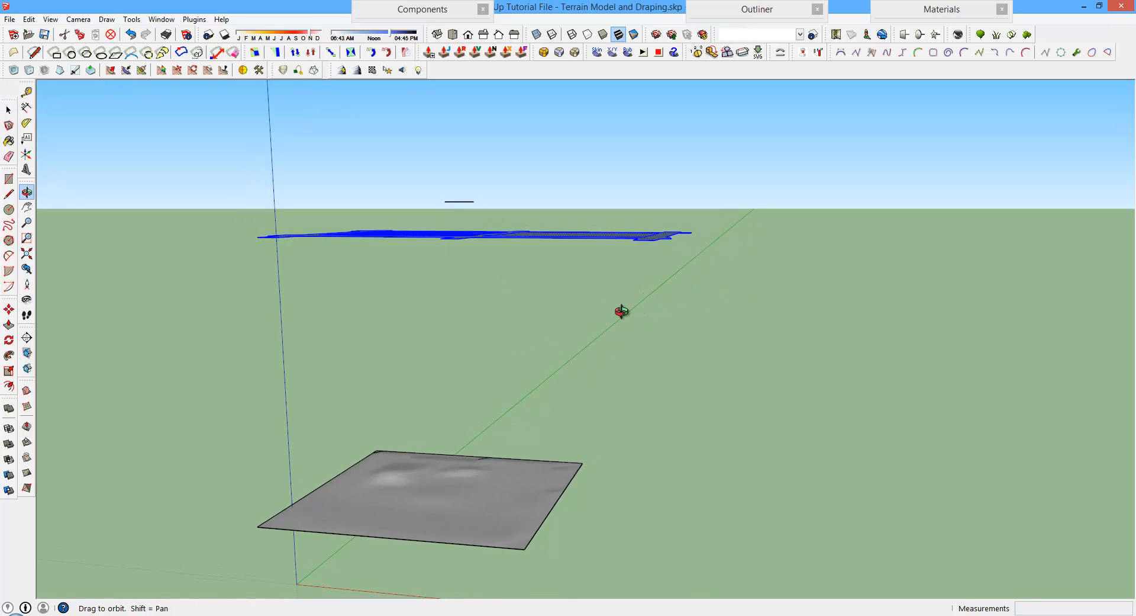
# Drape the selected site plan's linework onto the square terrain mesh with Sandbox Drape
pyautogui.click(28, 390)
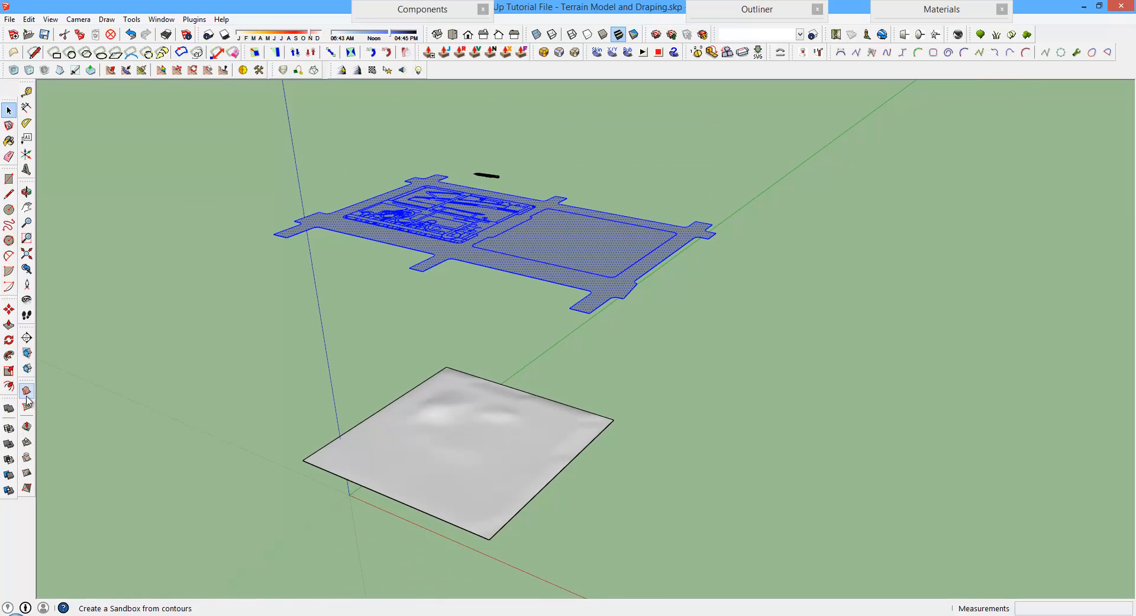
pyautogui.moveTo(27, 461)
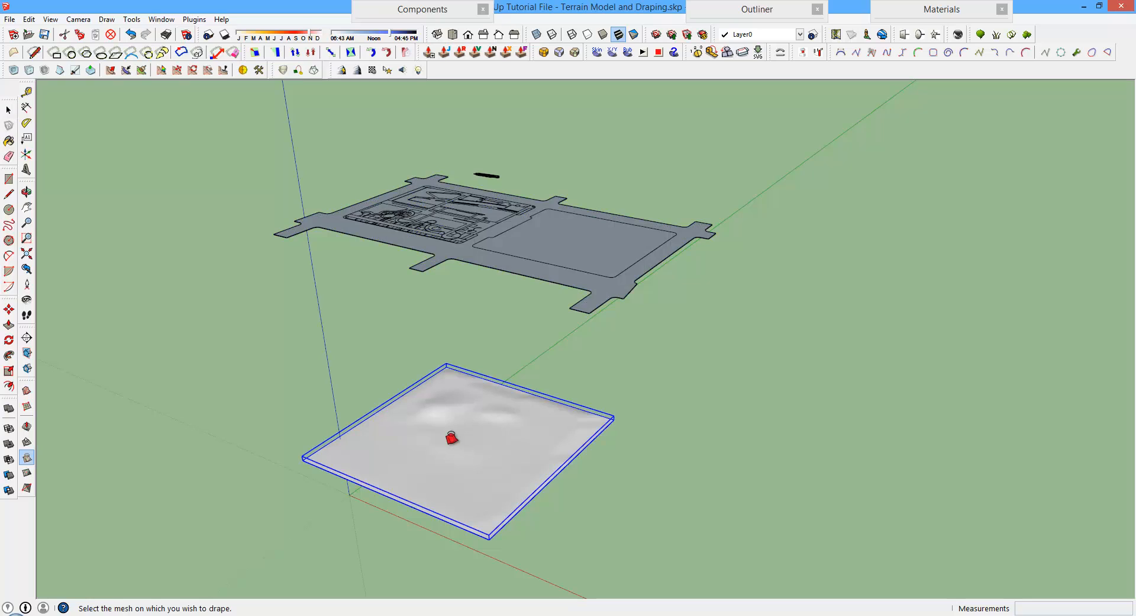
pyautogui.moveTo(446, 437)
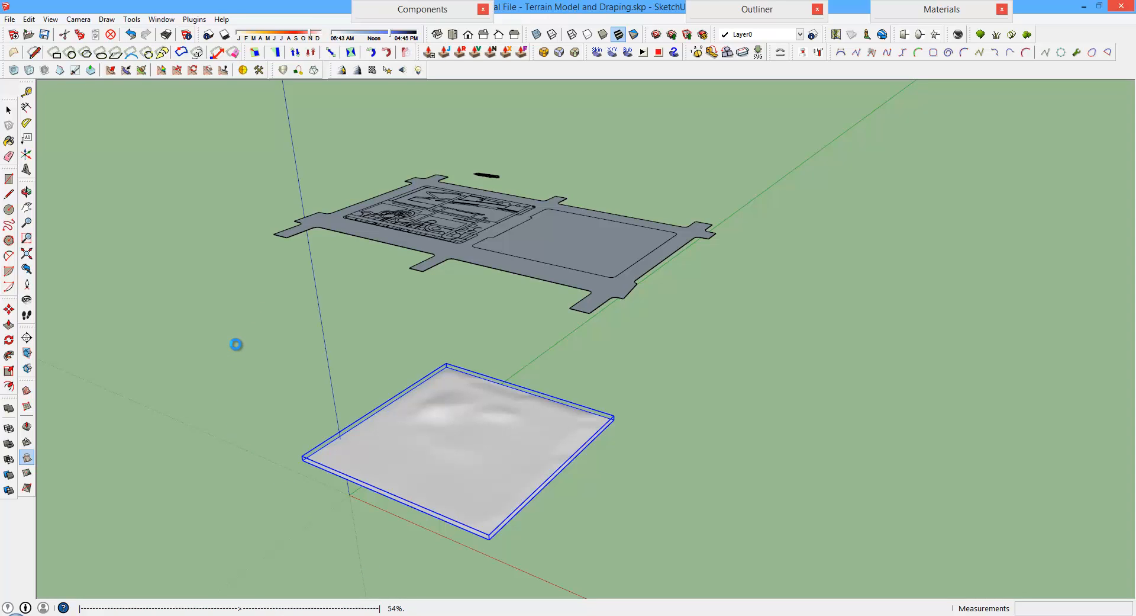
pyautogui.moveTo(241, 342)
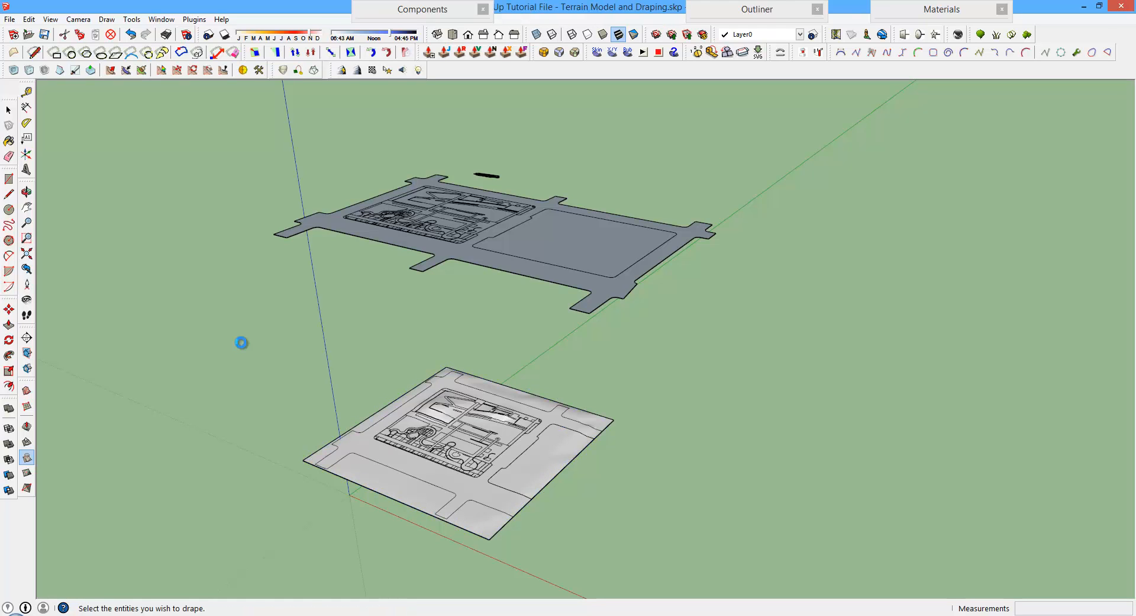
pyautogui.click(441, 433)
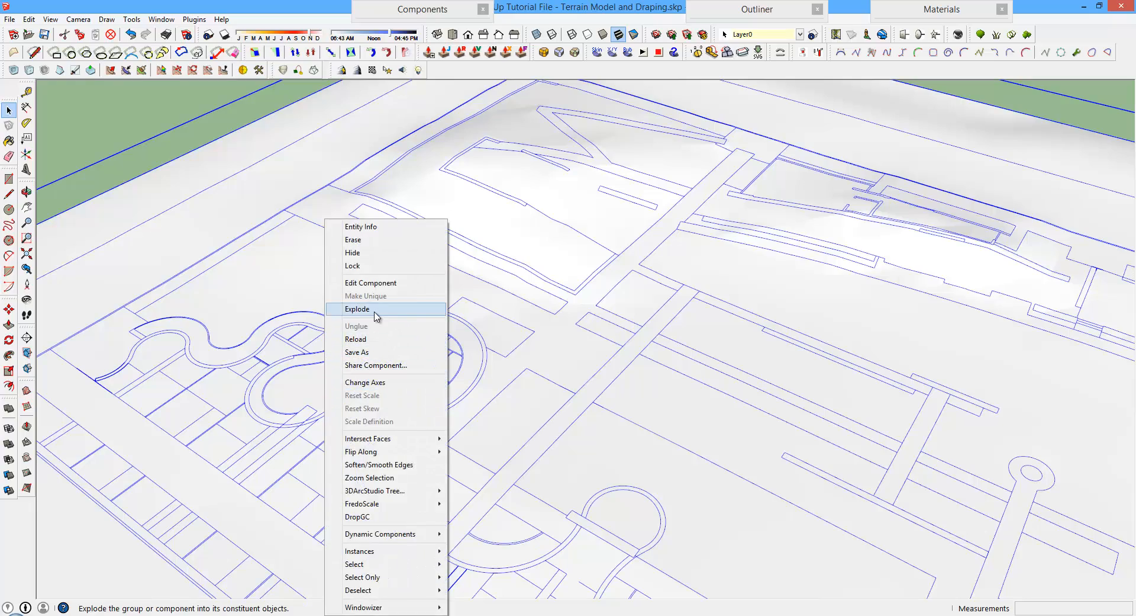
# Select the draped paving face to check the result on the terrain
pyautogui.click(357, 309)
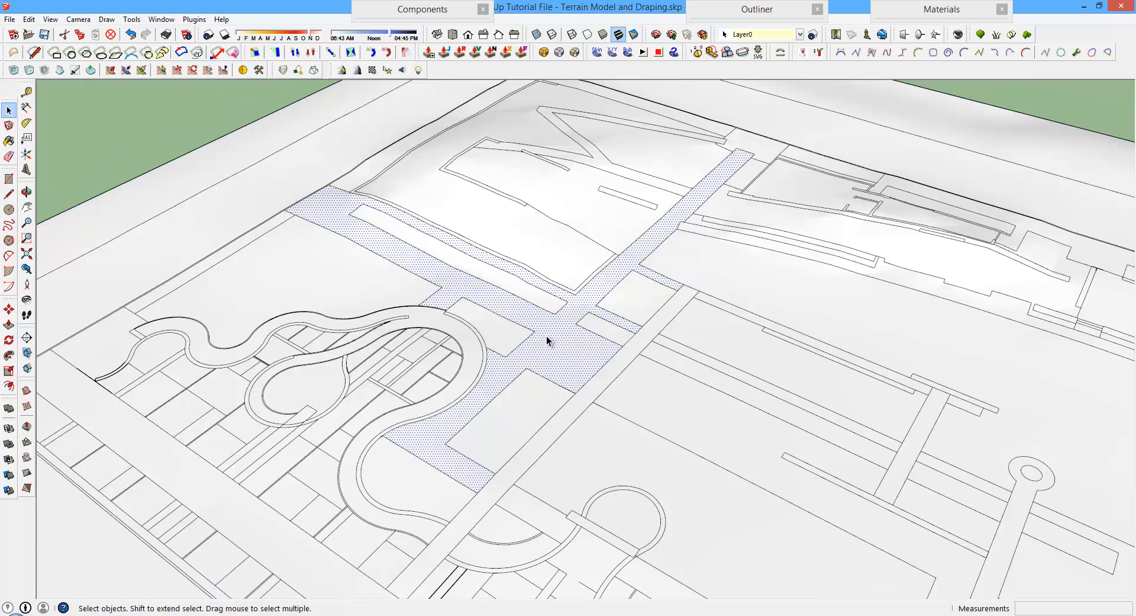
pyautogui.moveTo(393, 461)
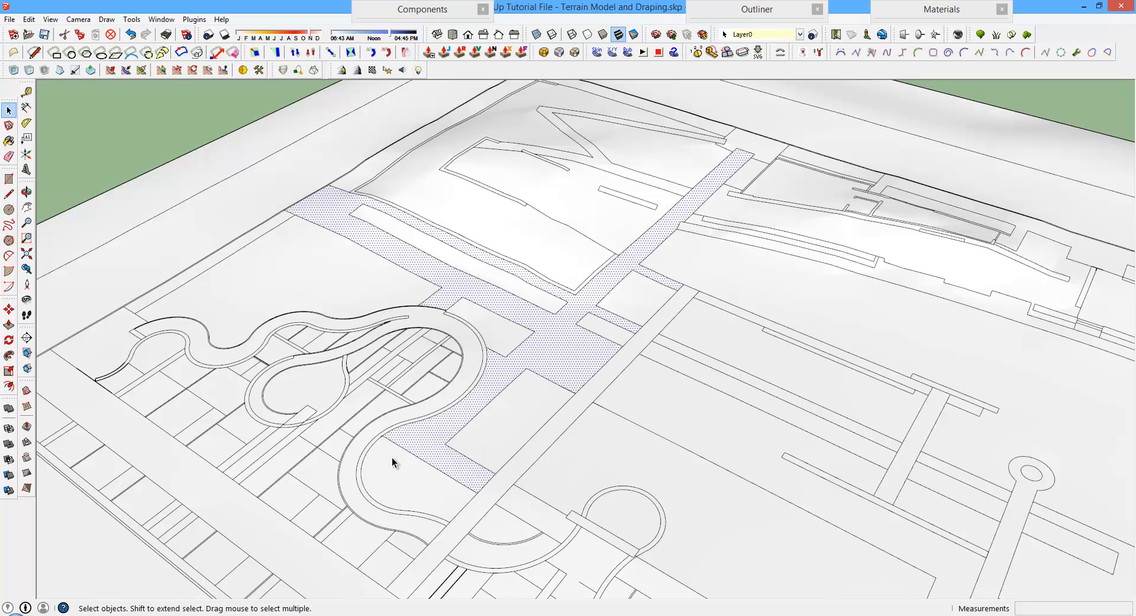
# Inspect the curved walkway face and turn on Hidden Geometry display
pyautogui.scroll(-3)
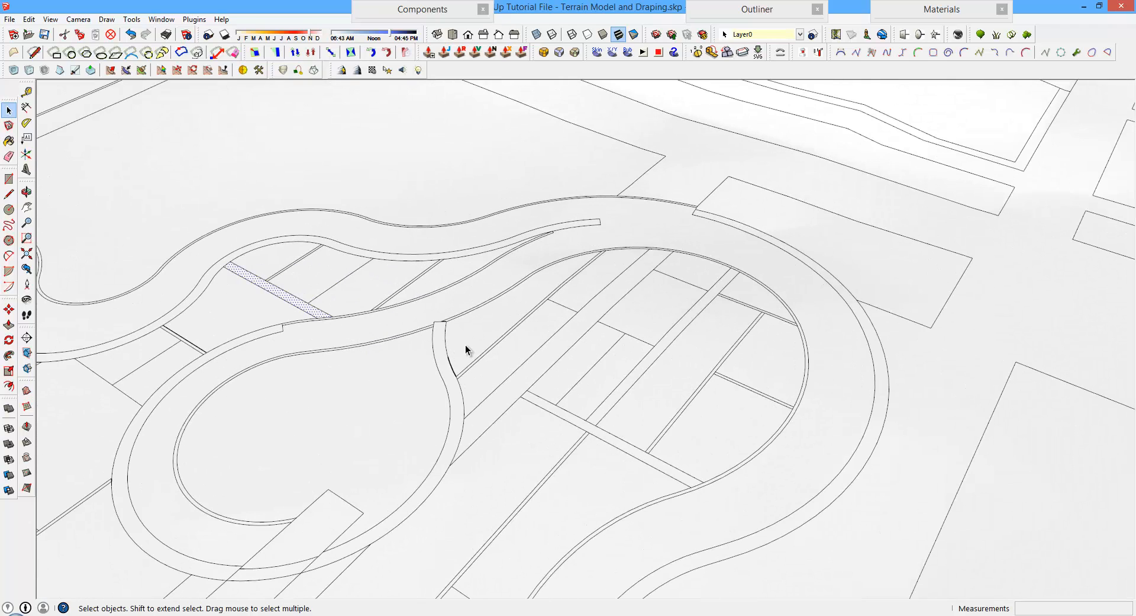
pyautogui.click(440, 341)
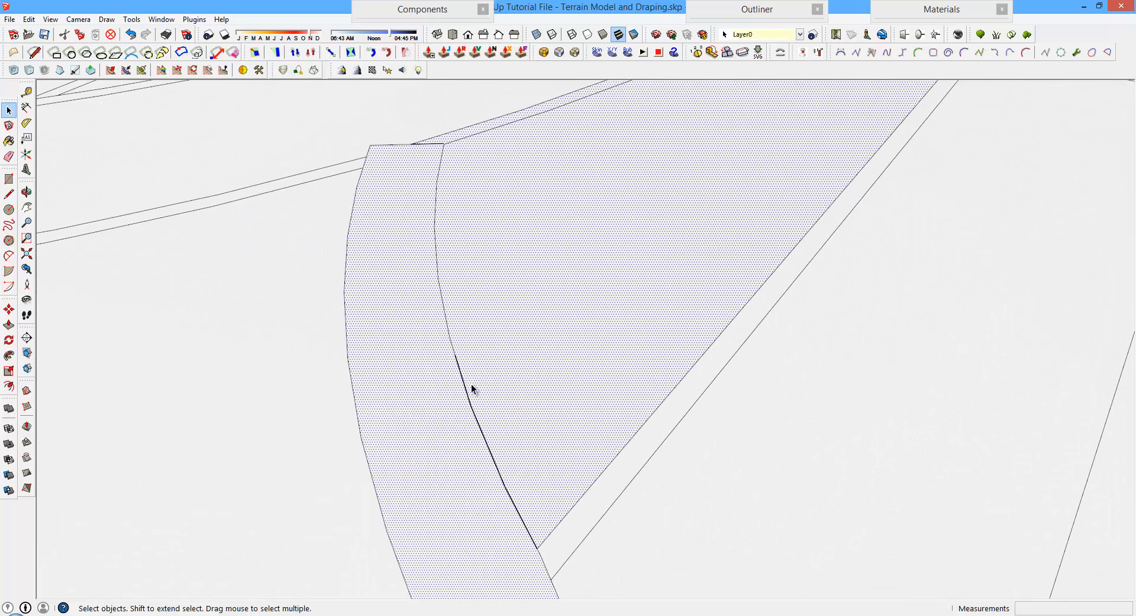
pyautogui.click(50, 19)
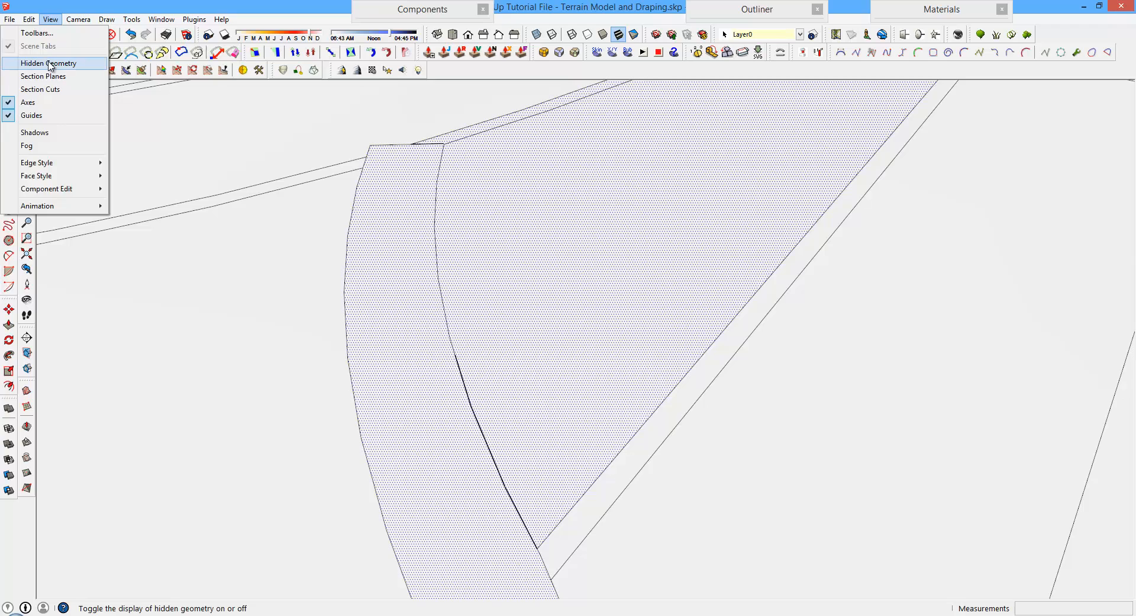
pyautogui.click(48, 63)
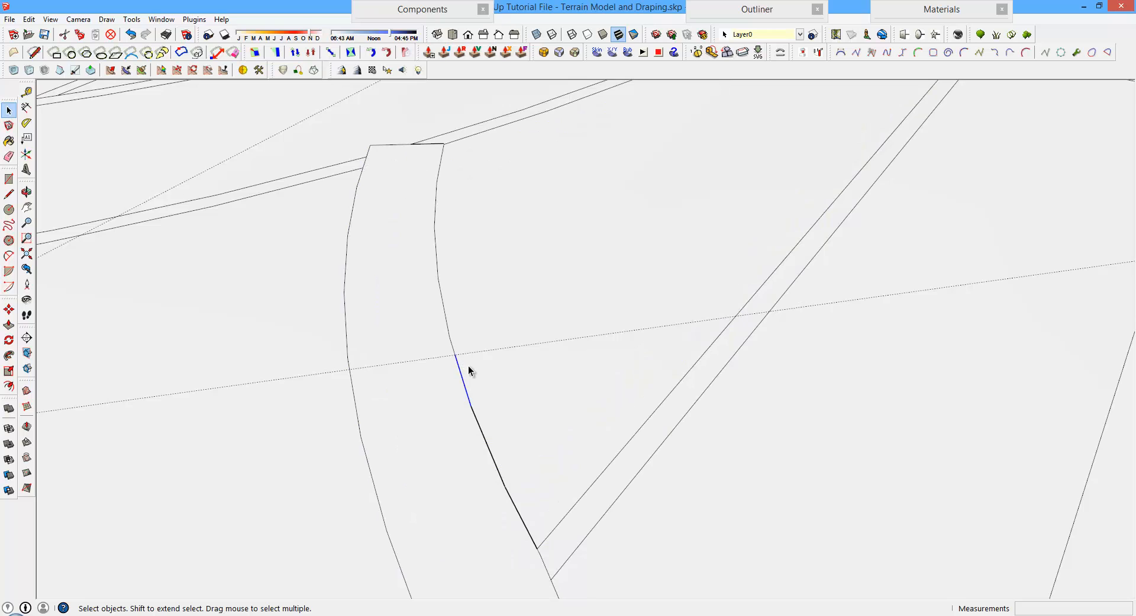
# Draw an edge from the curved walkway edge to the boundary, closing the gap
pyautogui.click(9, 194)
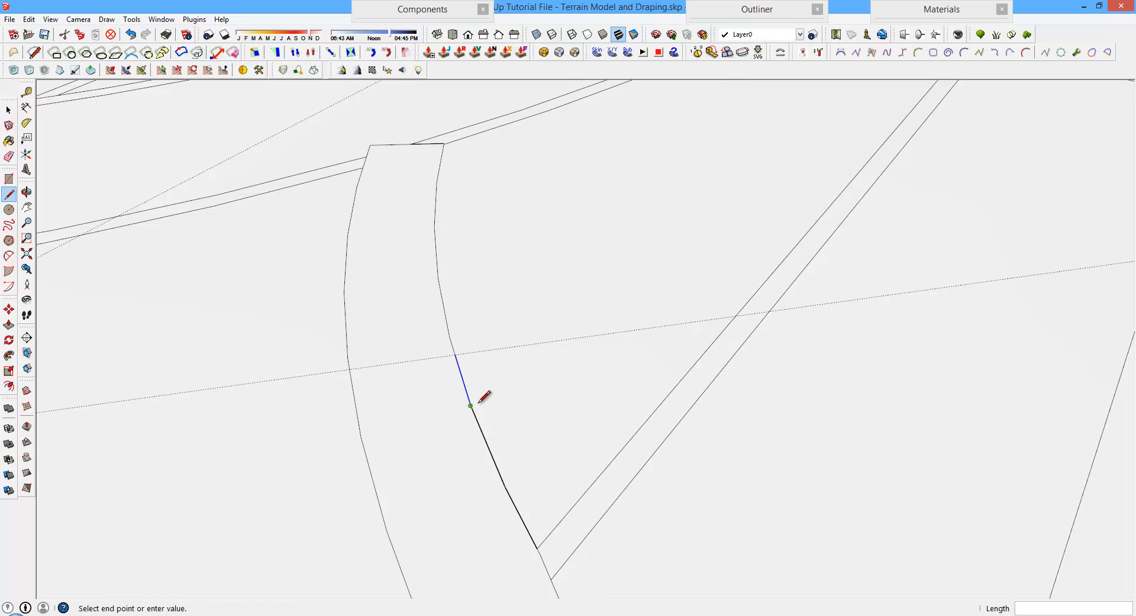
pyautogui.click(472, 405)
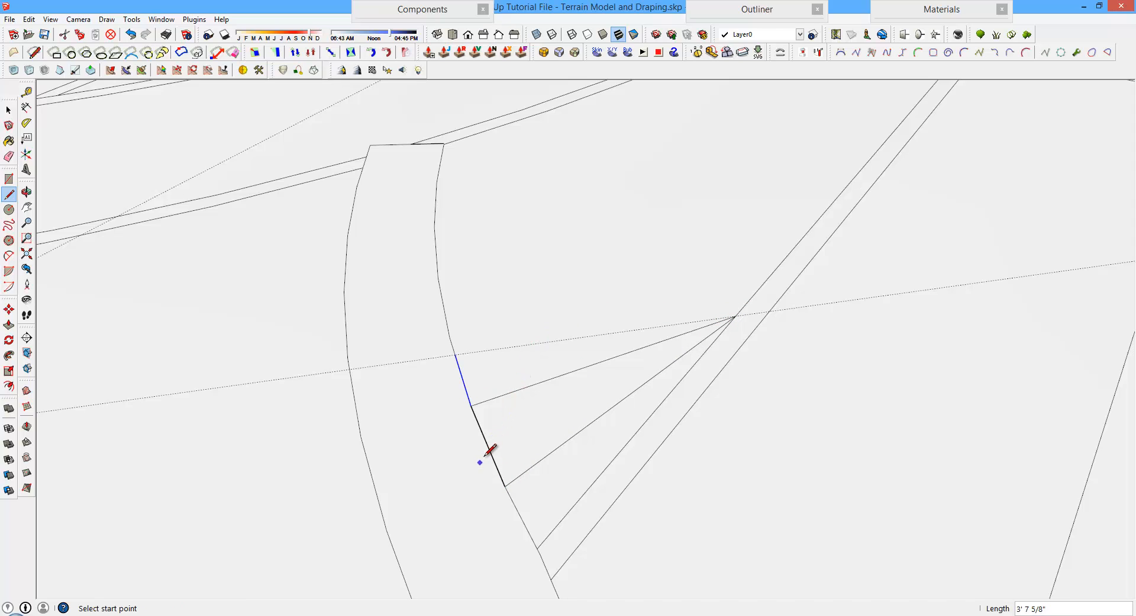
pyautogui.rightClick(482, 442)
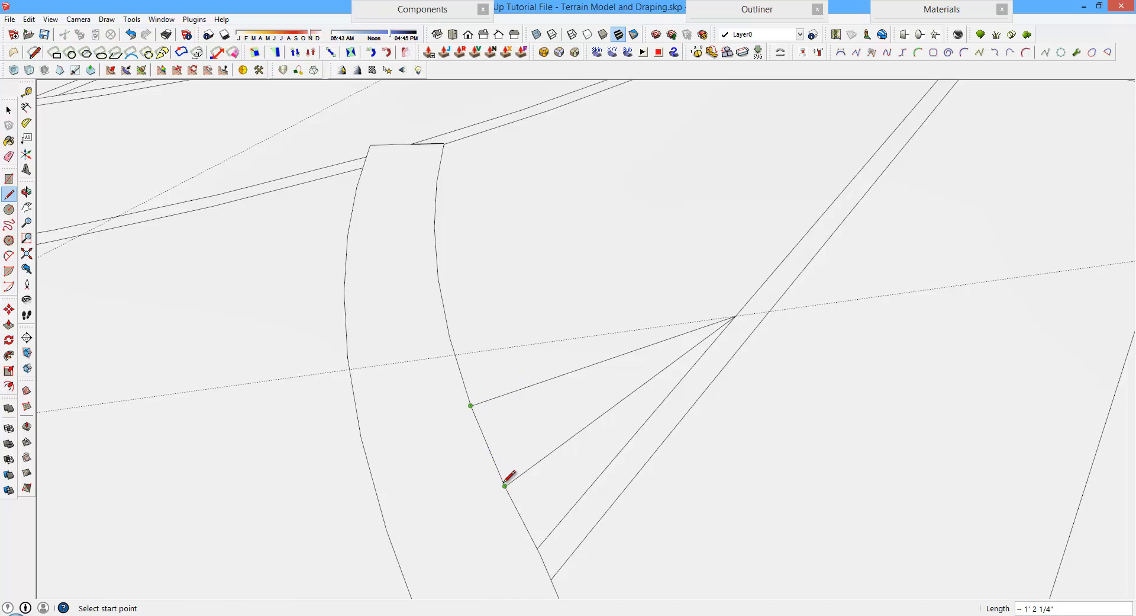
pyautogui.click(9, 156)
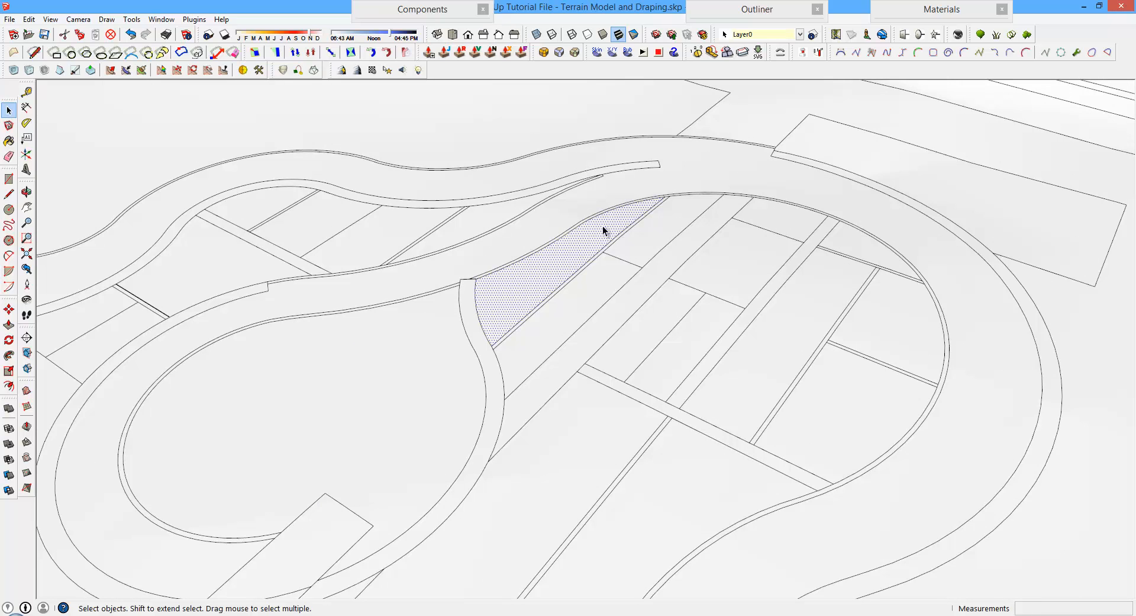
pyautogui.moveTo(414, 366)
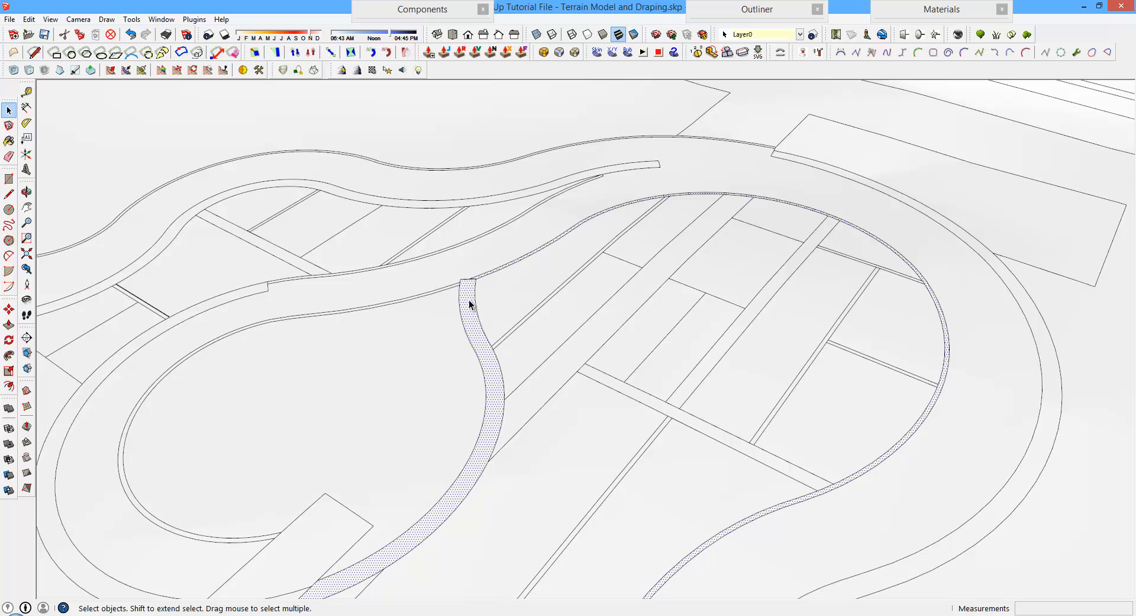
pyautogui.moveTo(408, 347)
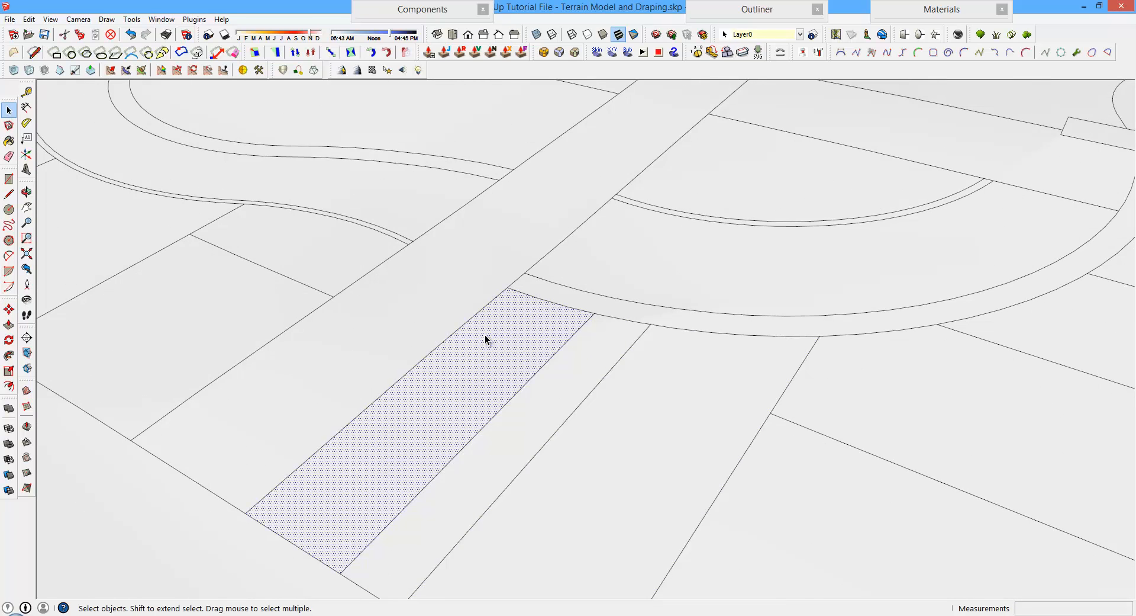
# Start a new edge with the Line tool where the straight strip meets the curved walkway
pyautogui.click(50, 19)
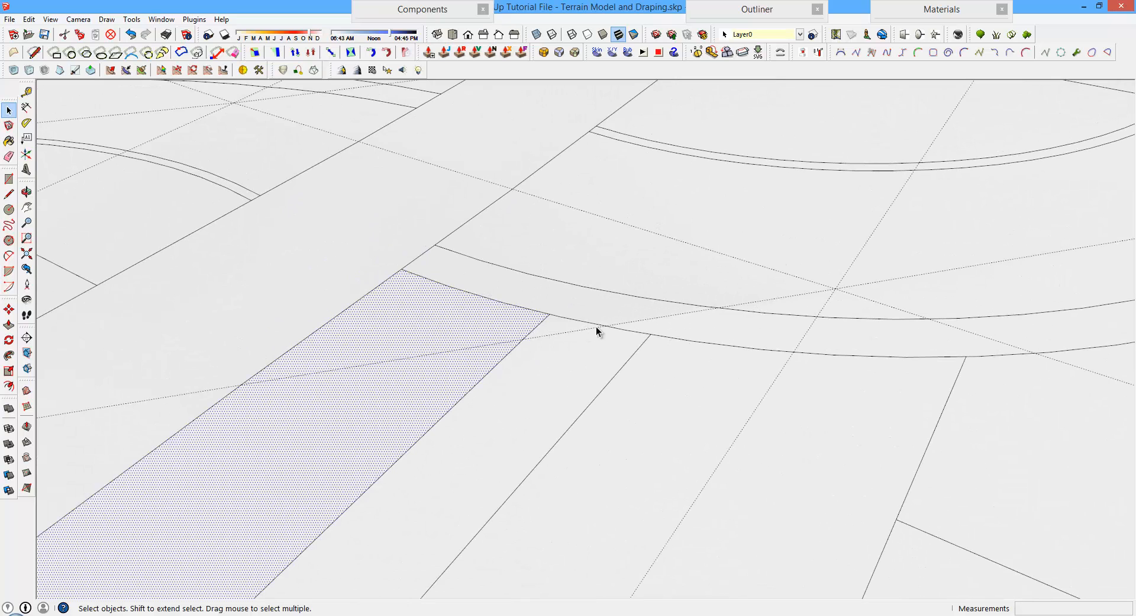
pyautogui.moveTo(566, 355)
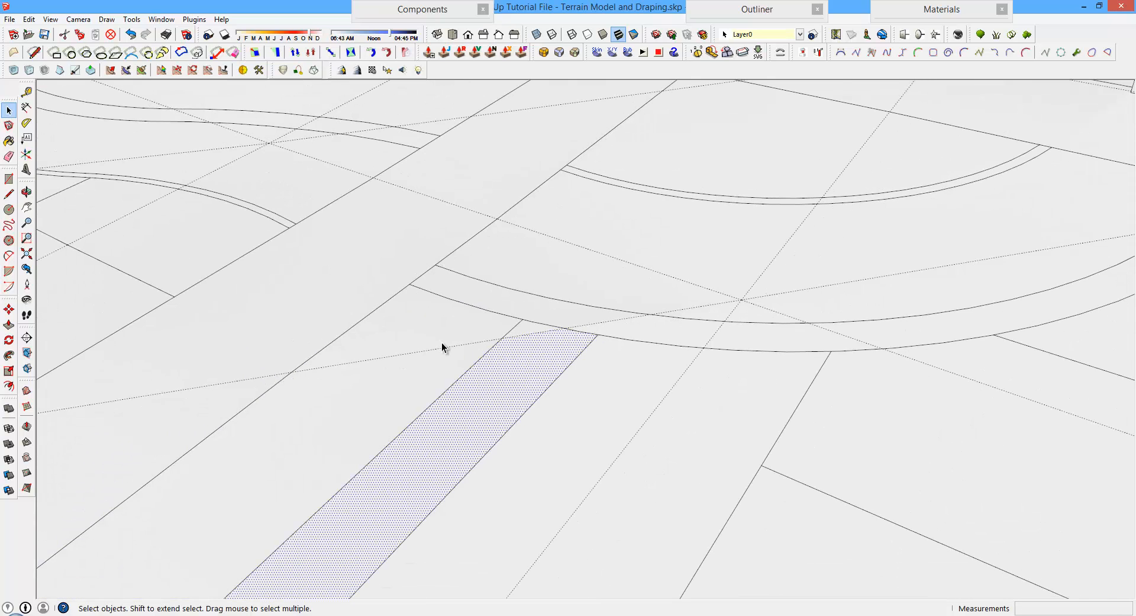
pyautogui.moveTo(190, 283)
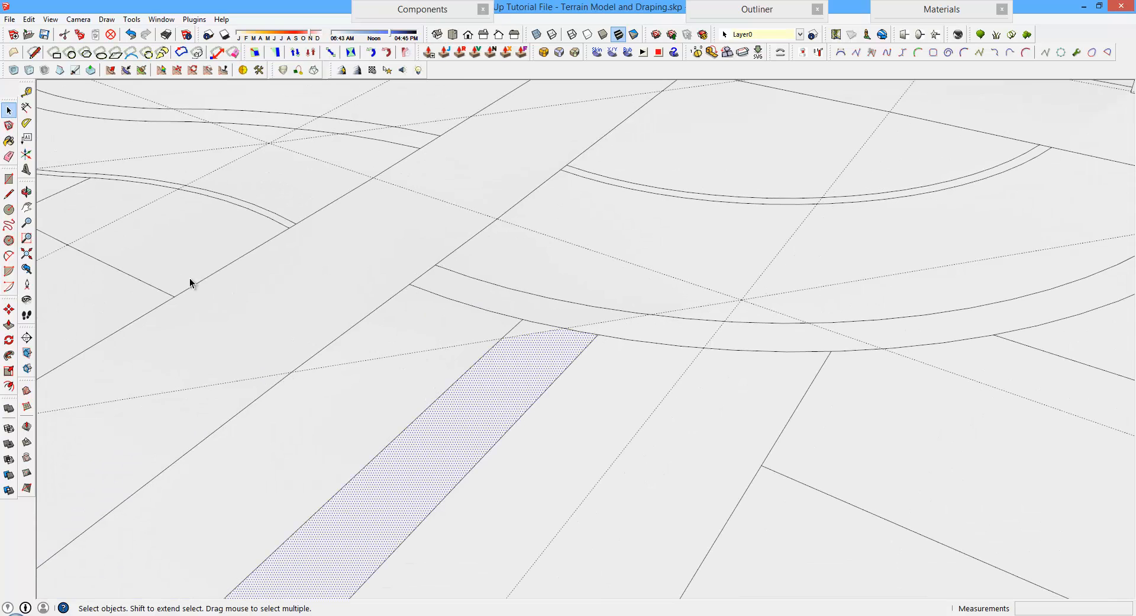
pyautogui.click(9, 192)
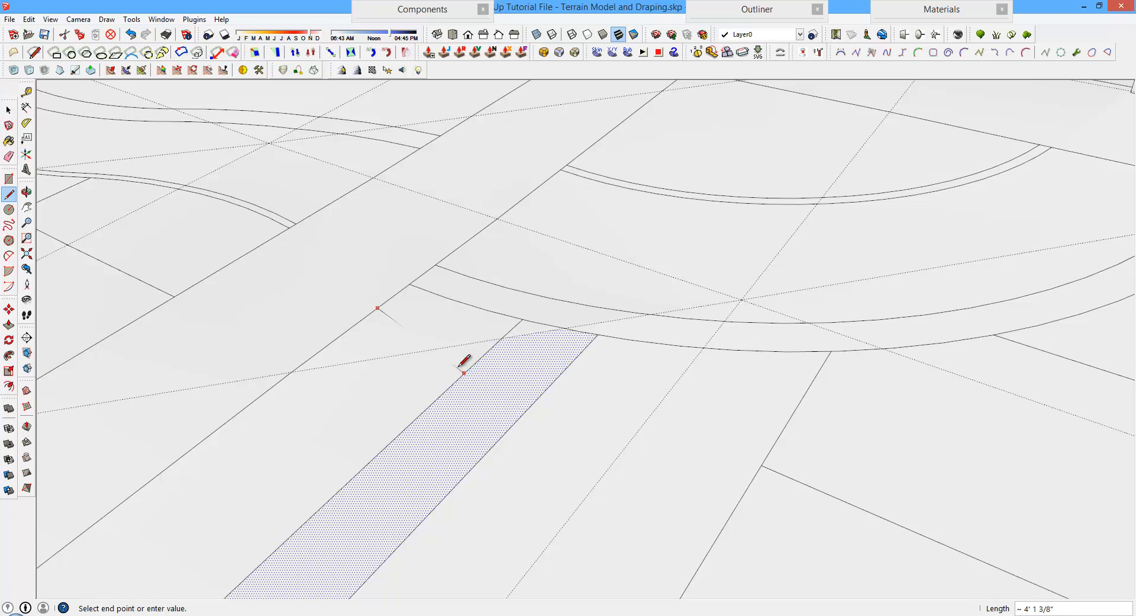
pyautogui.moveTo(468, 370)
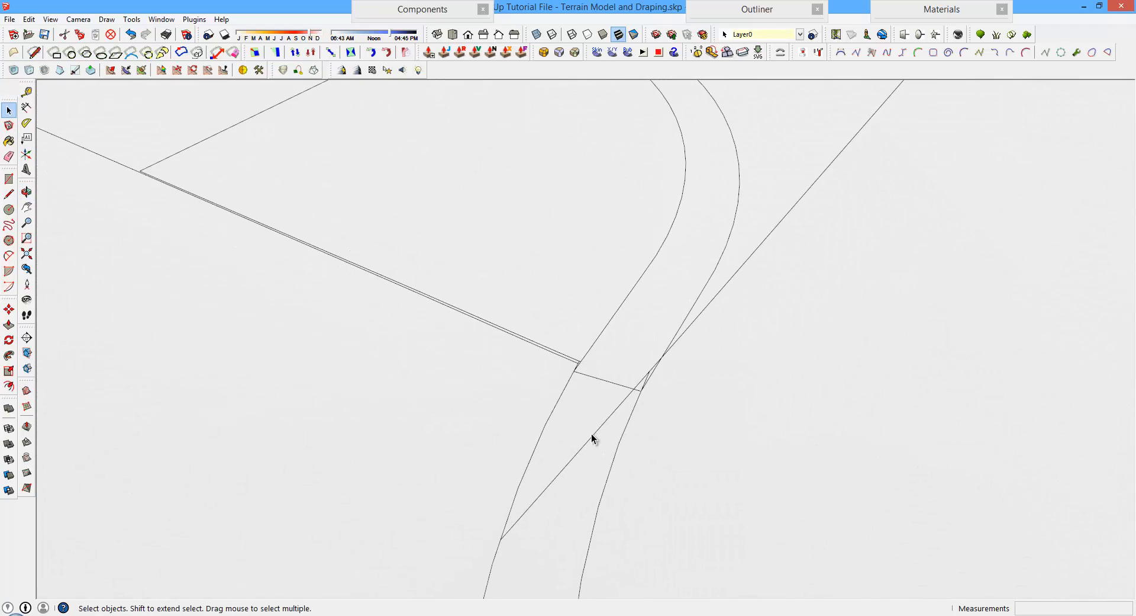
# Toggle Hidden Geometry and select the stray straight edge at the walkway corner for removal
pyautogui.click(594, 441)
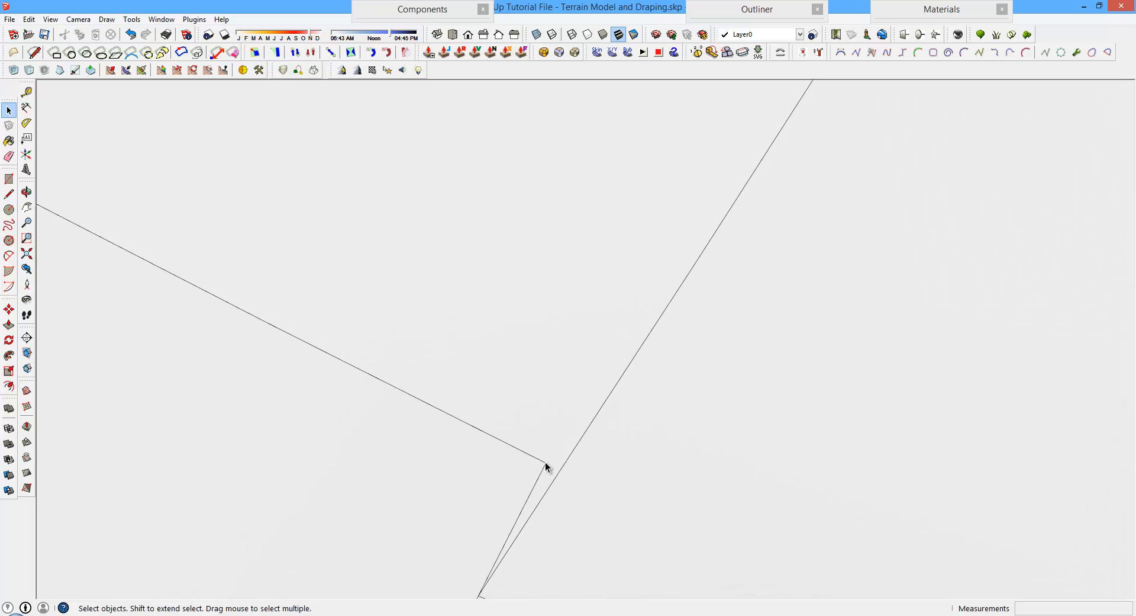
pyautogui.click(10, 308)
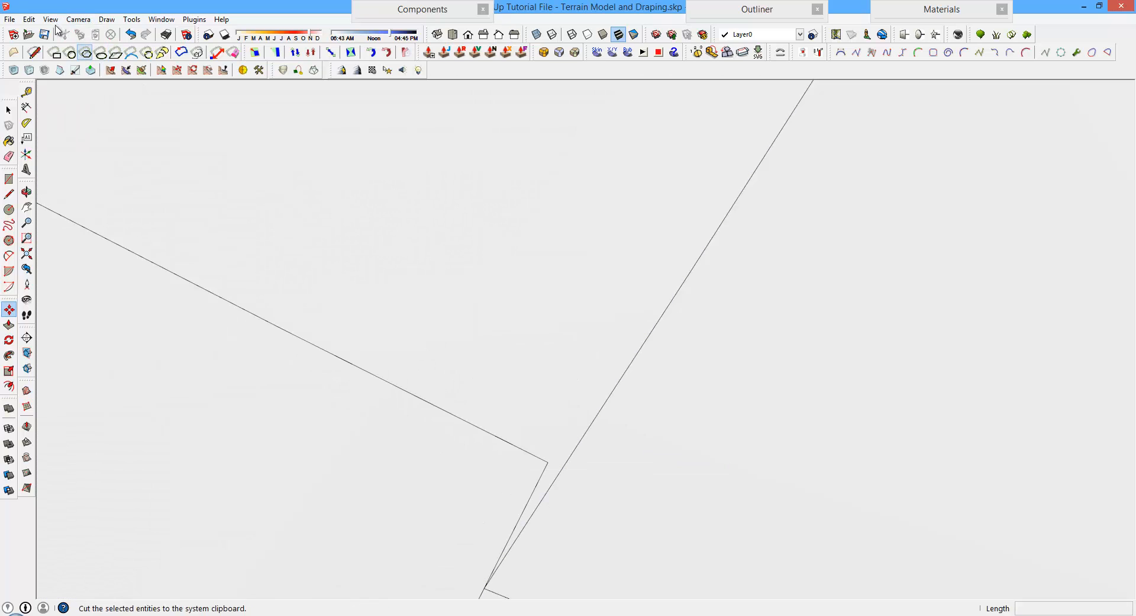
pyautogui.click(49, 19)
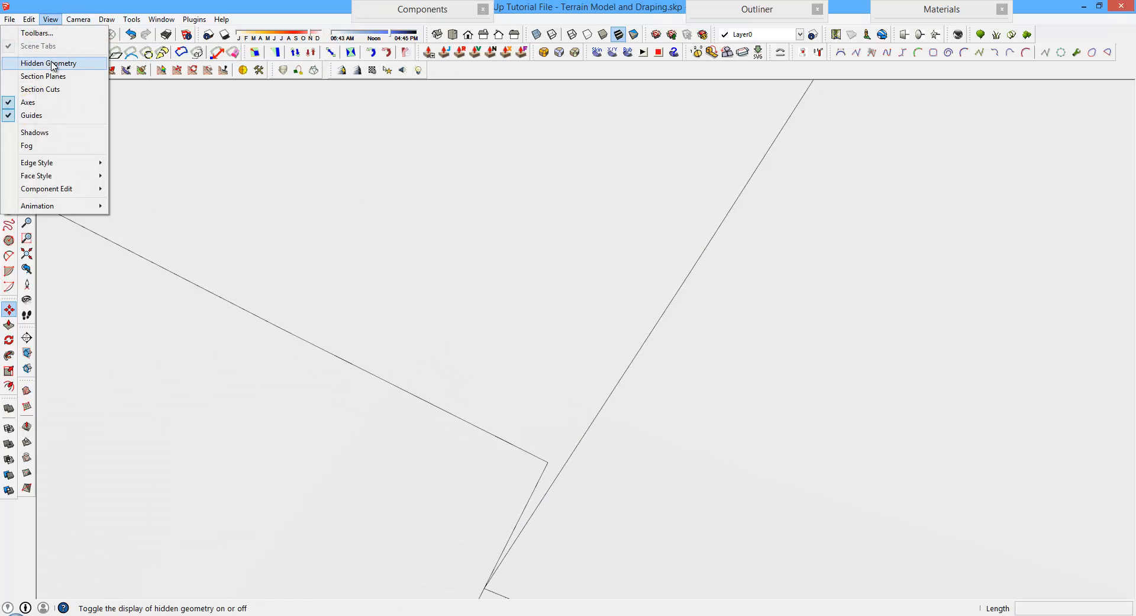
pyautogui.click(47, 63)
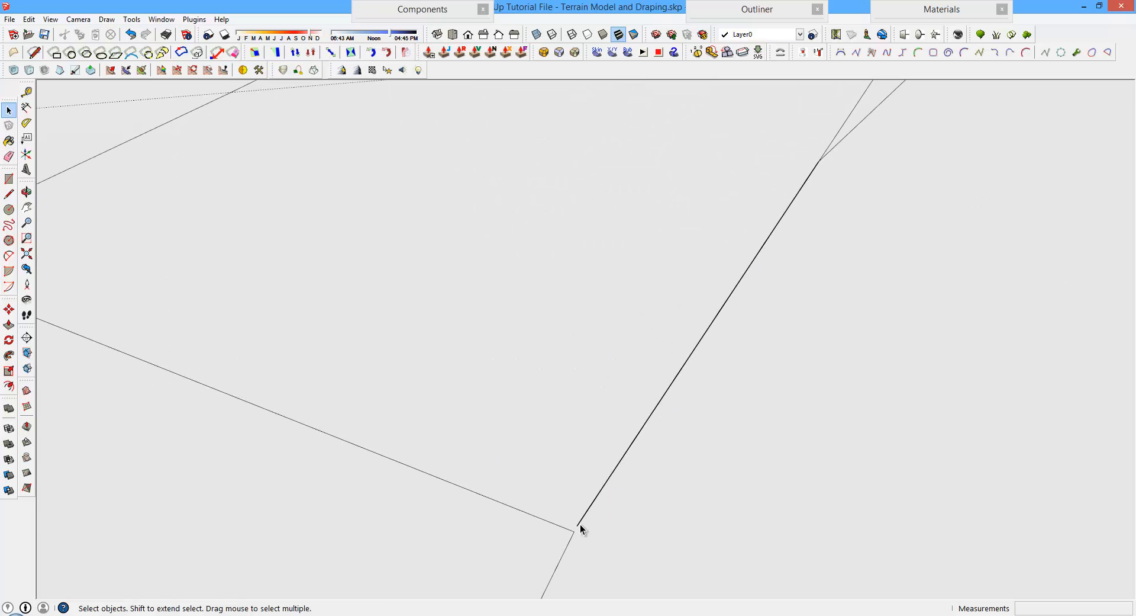
pyautogui.click(9, 310)
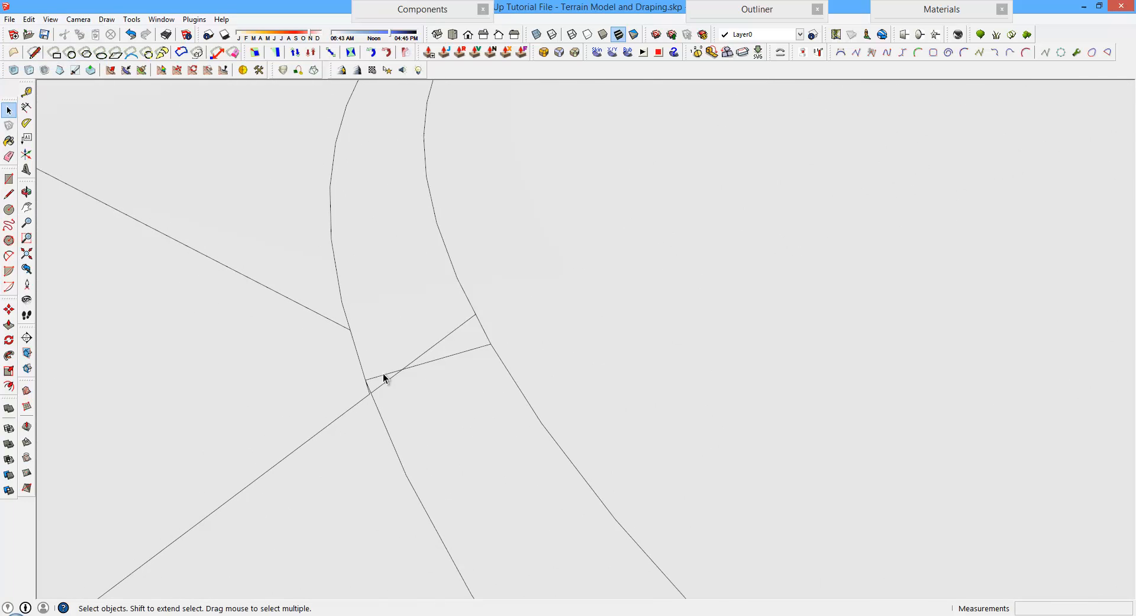
pyautogui.moveTo(417, 355)
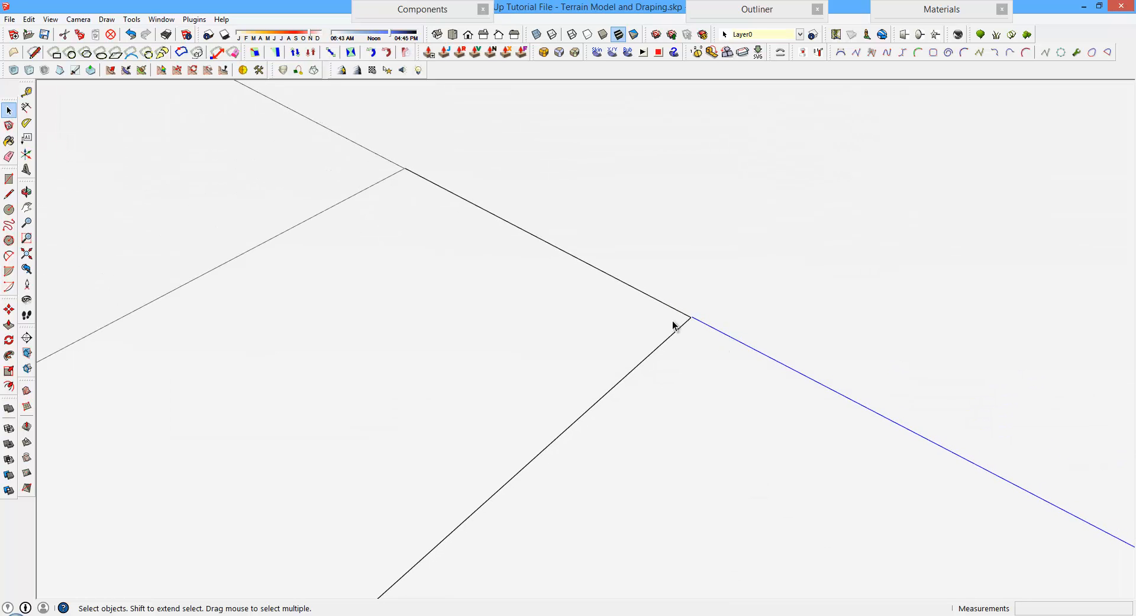
# Show hidden geometry and draw an edge to the intersection point, closing the open paving area
pyautogui.click(9, 192)
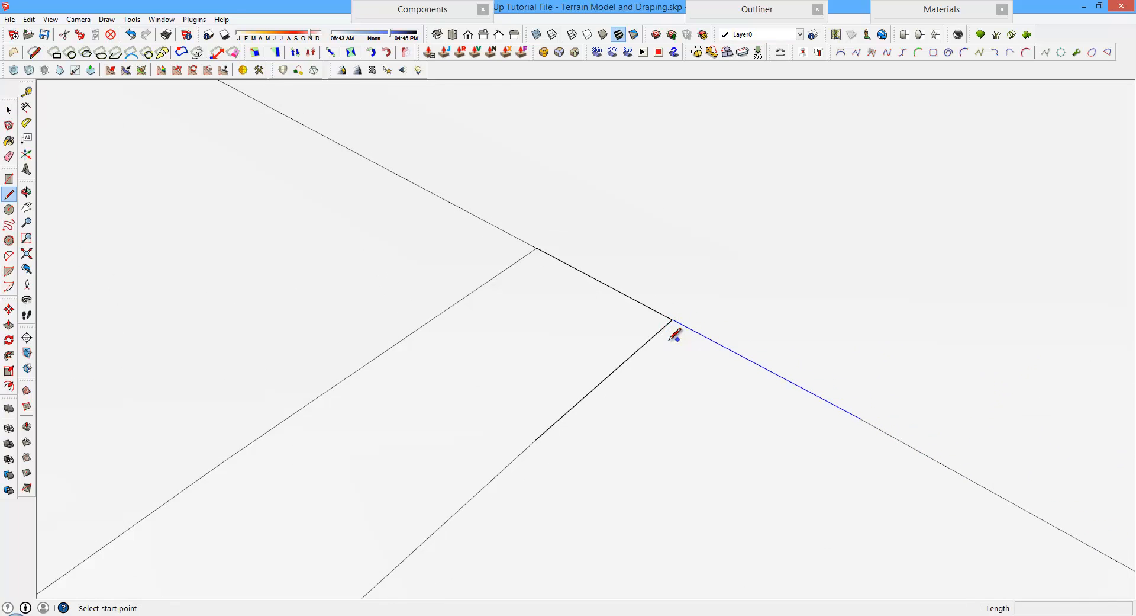
pyautogui.click(50, 19)
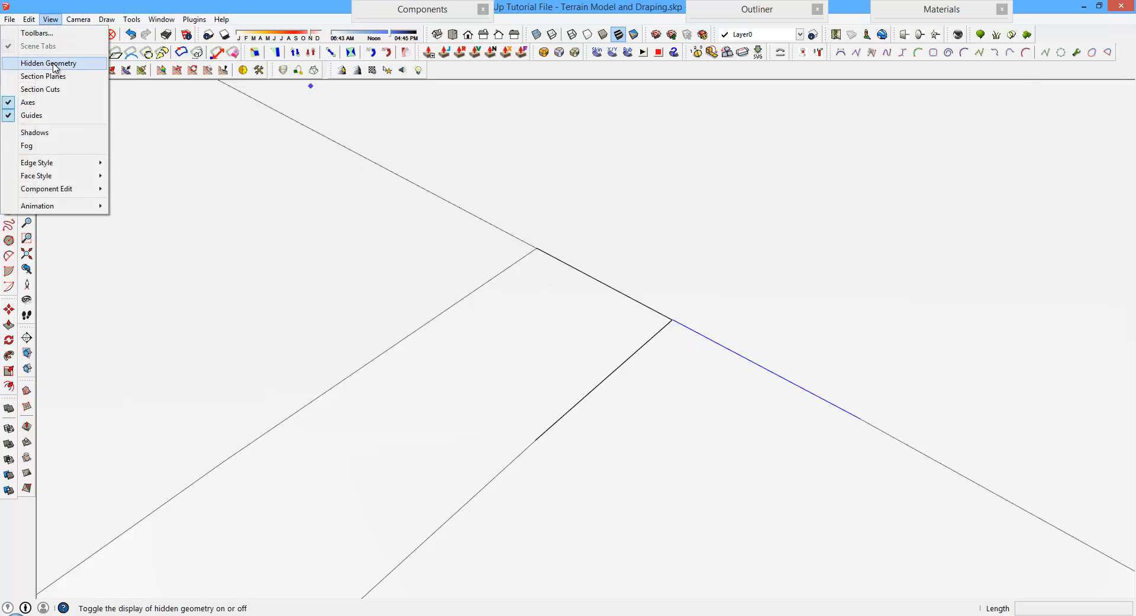
pyautogui.click(47, 63)
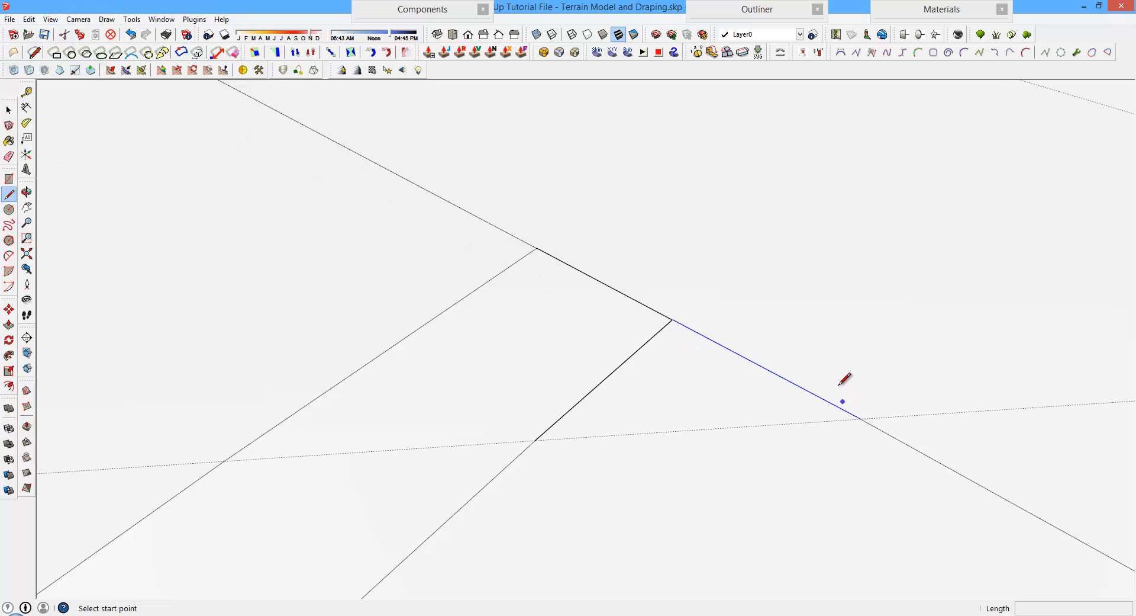
pyautogui.rightClick(820, 396)
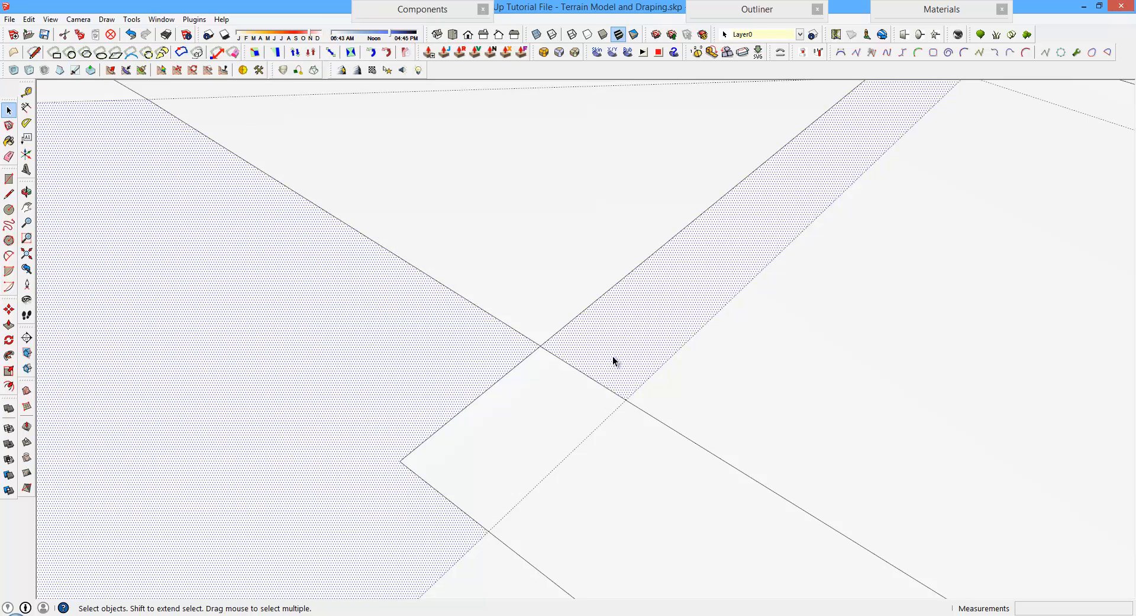
pyautogui.moveTo(599, 388)
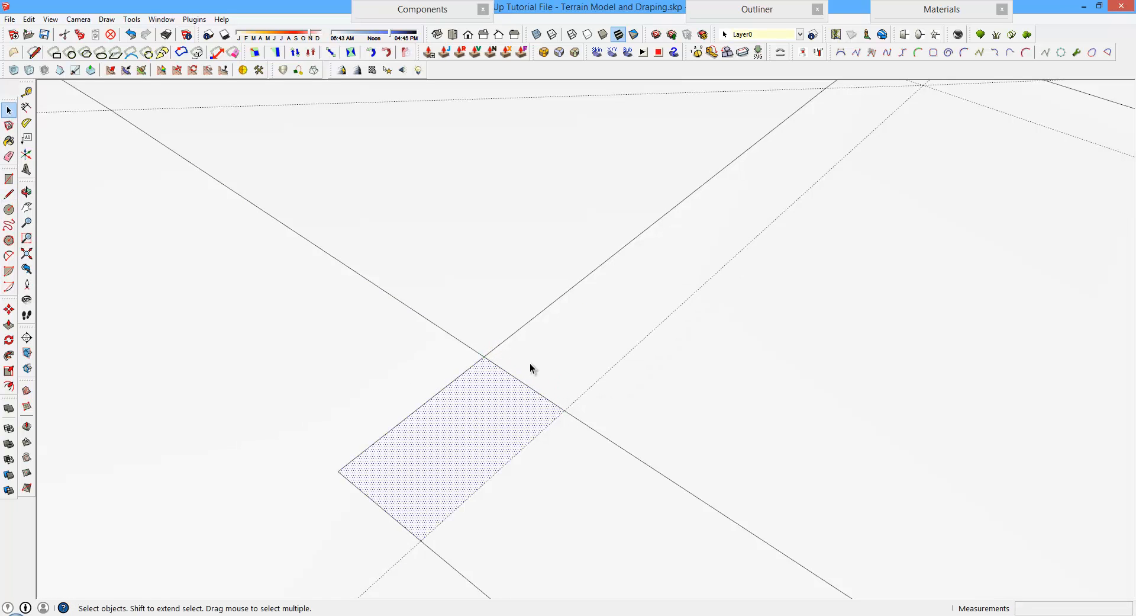
pyautogui.moveTo(464, 430)
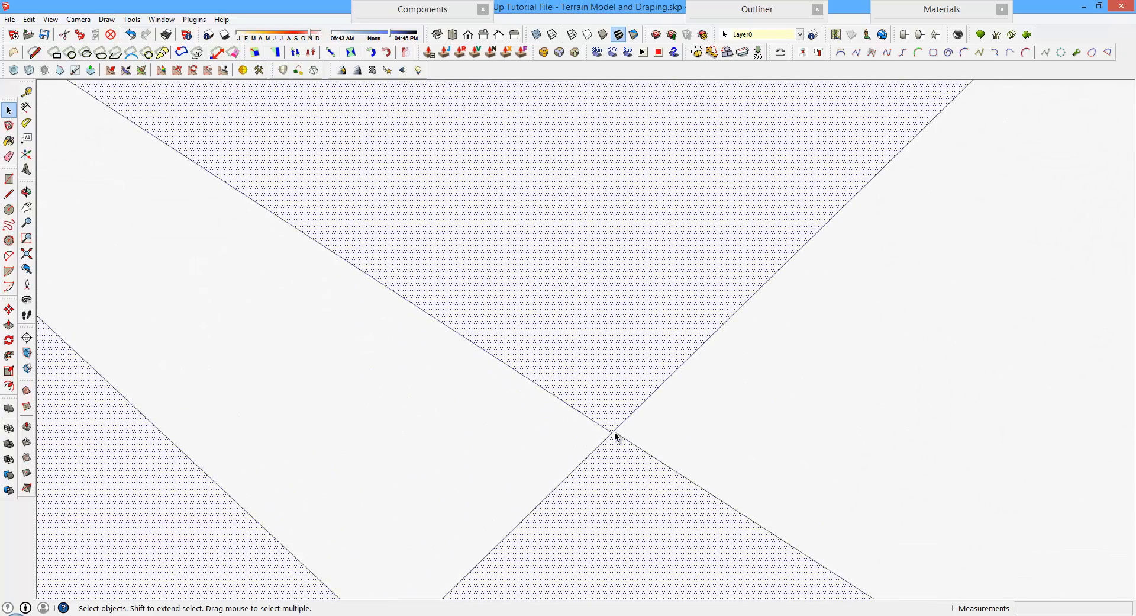
pyautogui.click(10, 308)
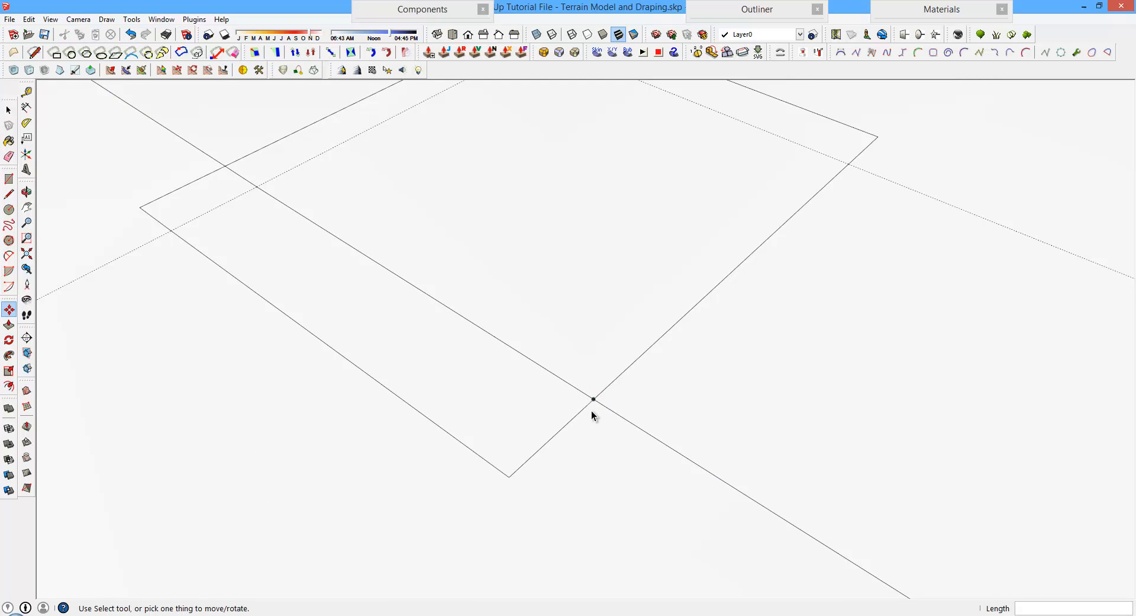
pyautogui.click(10, 109)
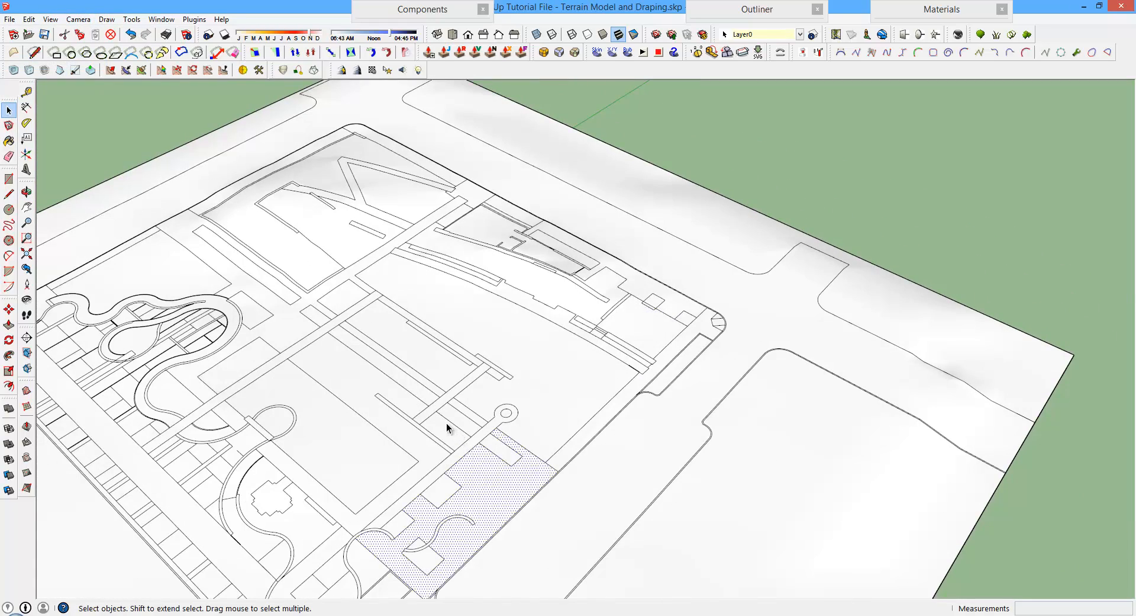
# Pick an olive yellow swatch from the Colors collection and paint a lawn face with it
pyautogui.click(9, 141)
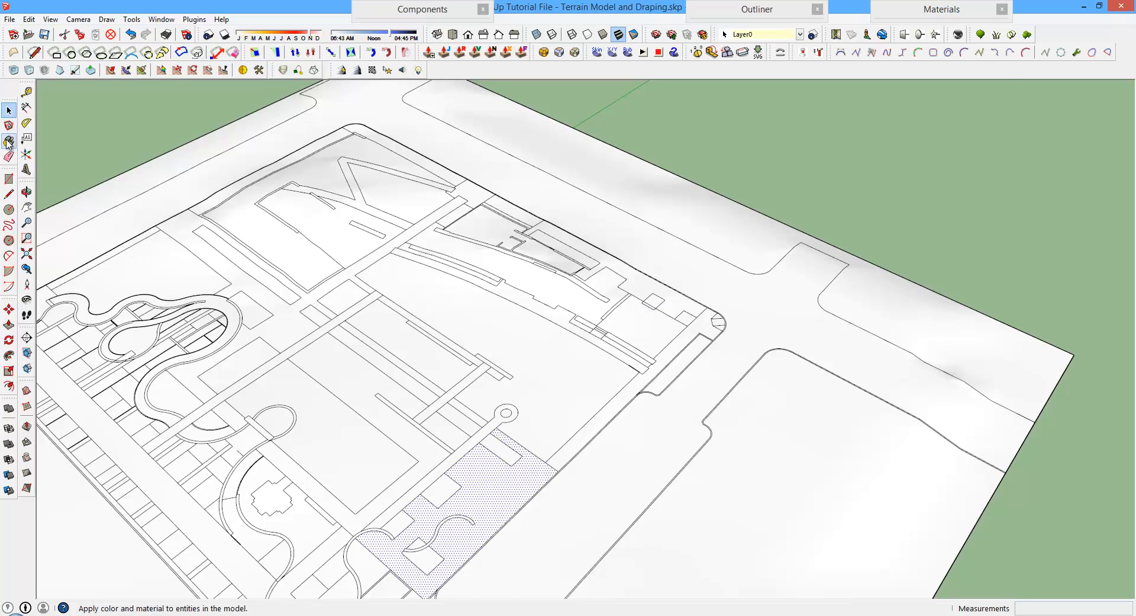
pyautogui.click(985, 88)
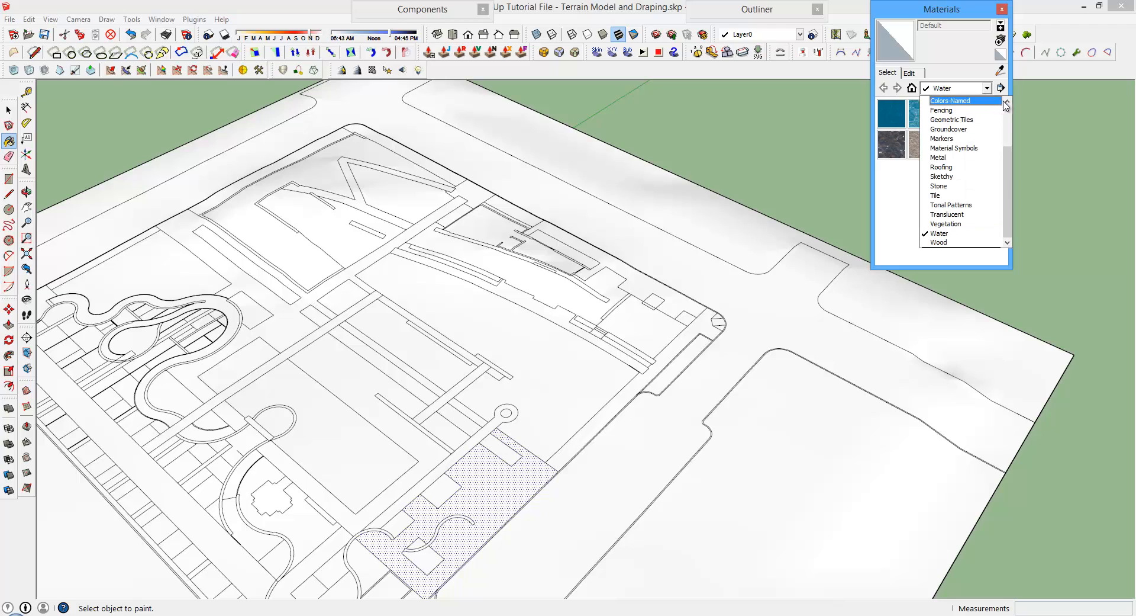
pyautogui.click(951, 101)
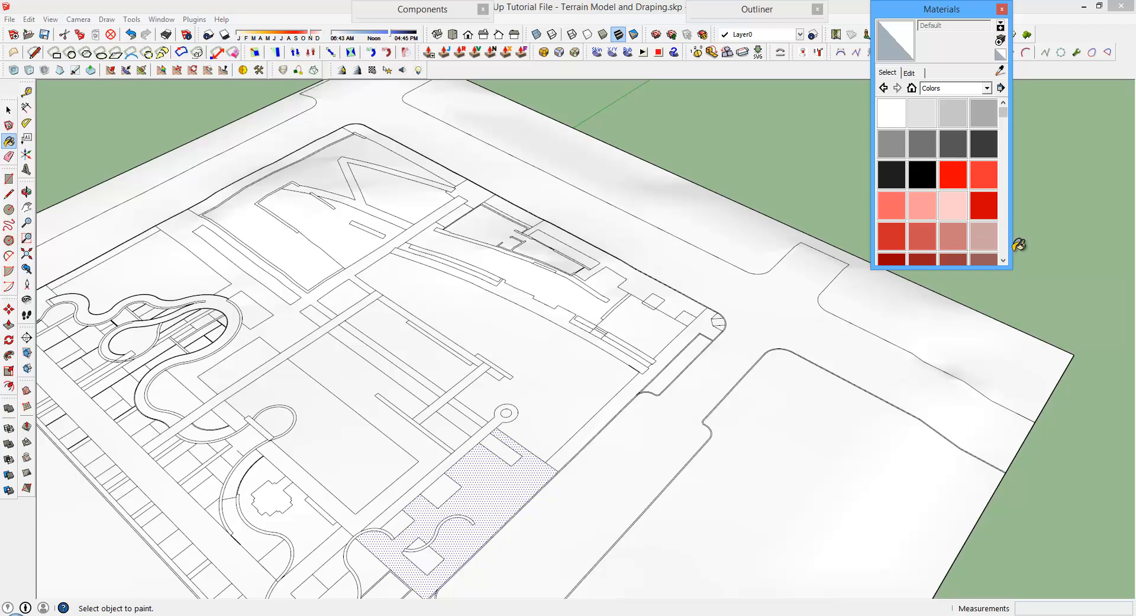
pyautogui.scroll(-3)
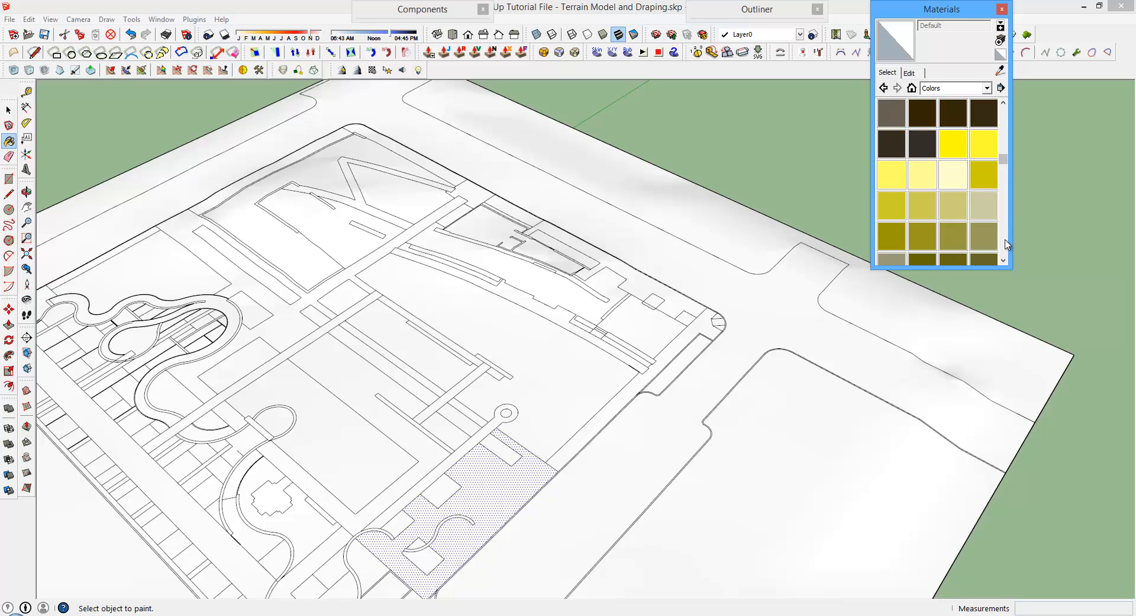
pyautogui.click(893, 143)
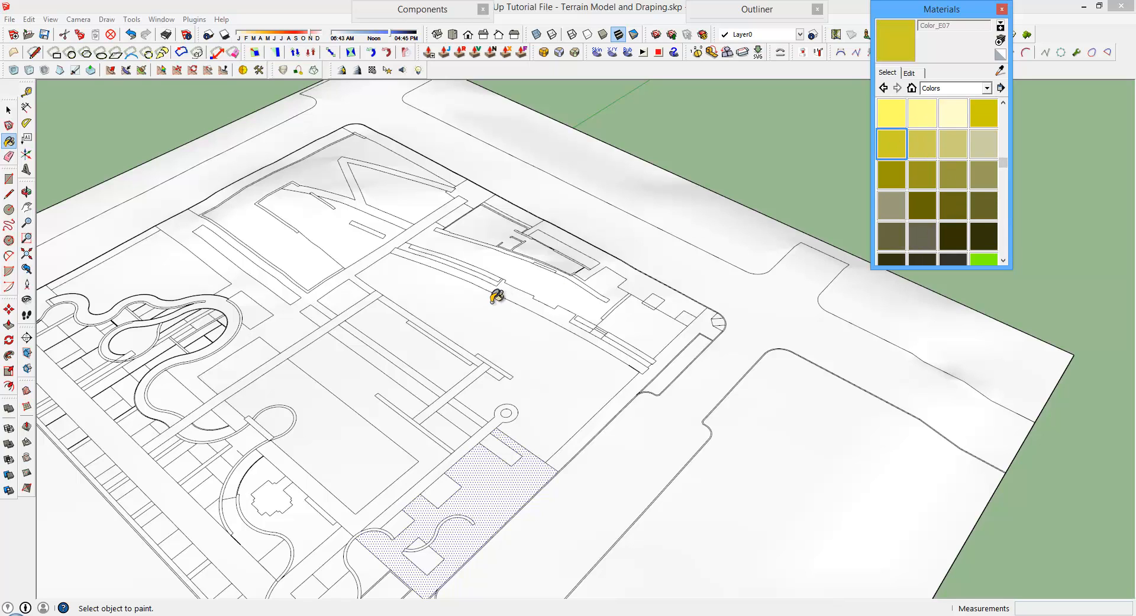
pyautogui.click(489, 295)
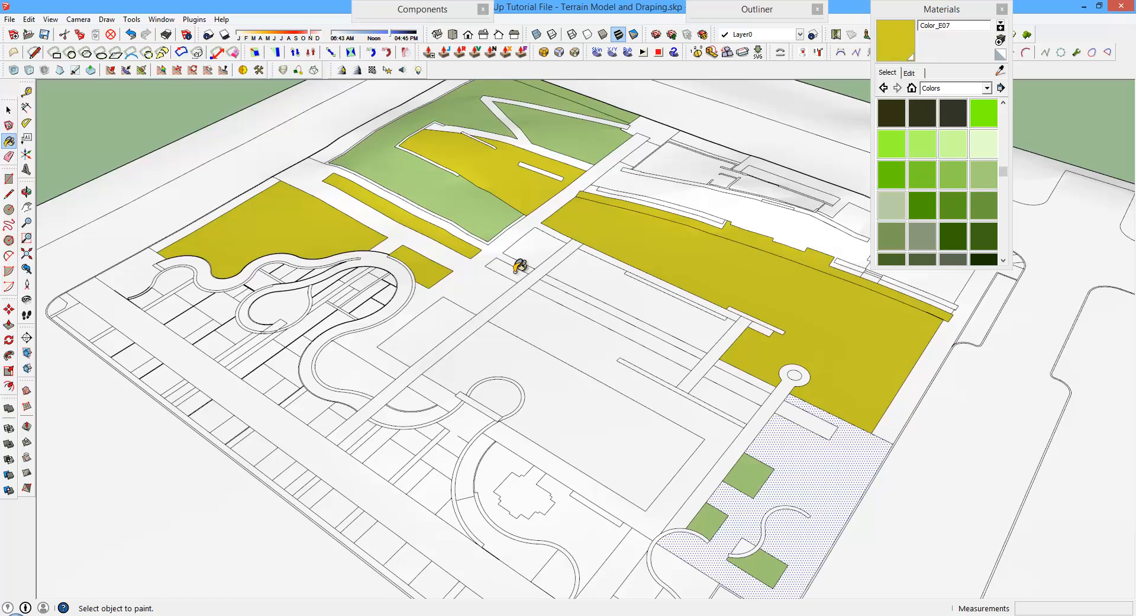
pyautogui.moveTo(963, 238)
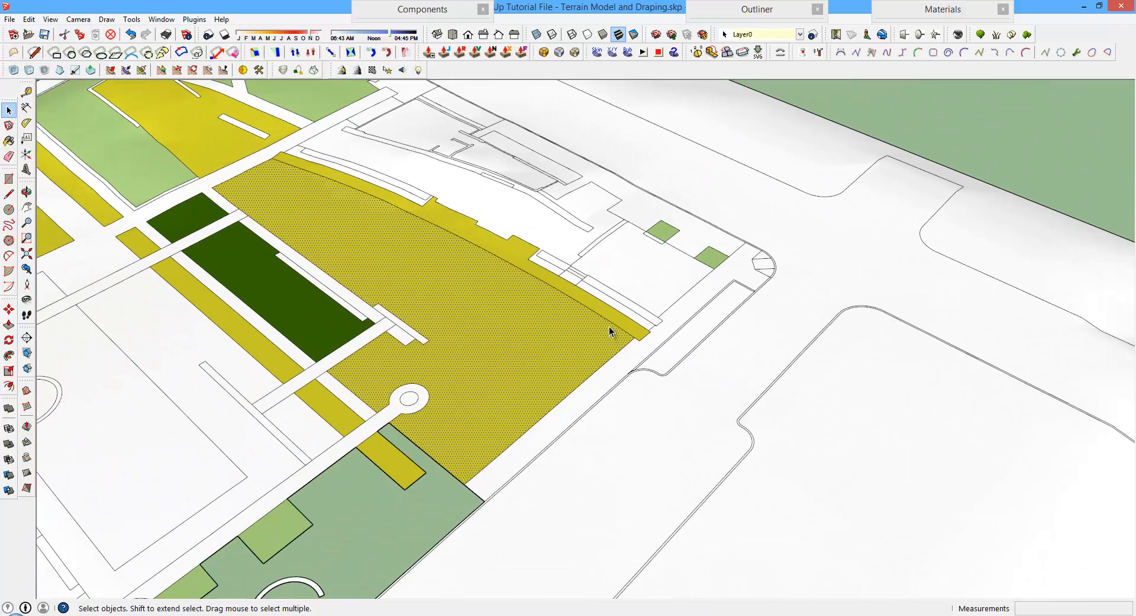
# Paint a path strip bordering the olive lawn light grey with the Paint Bucket
pyautogui.click(10, 123)
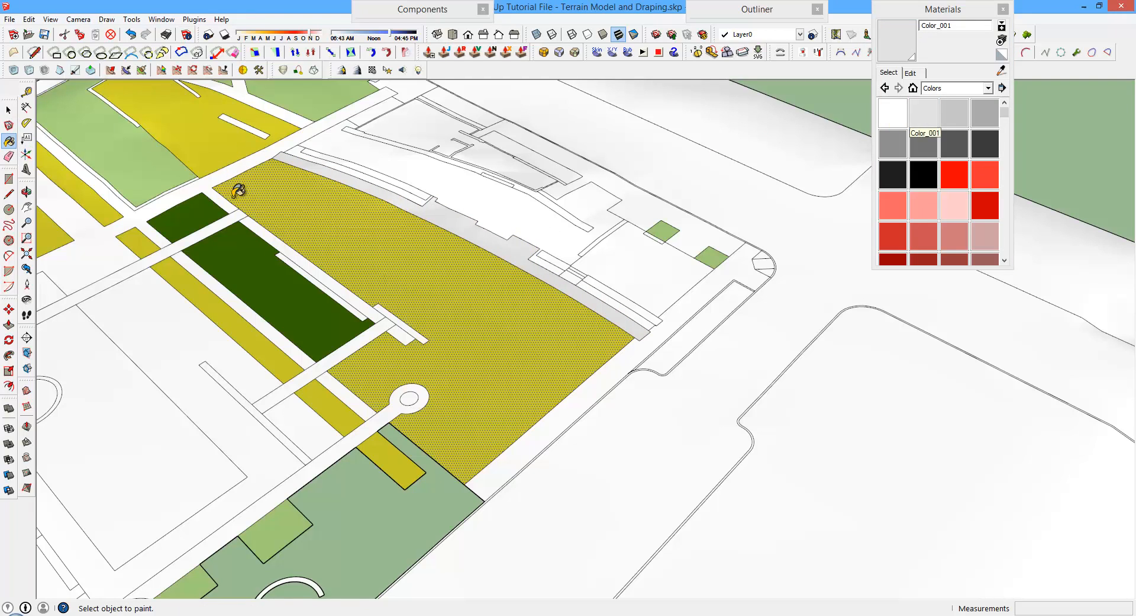
pyautogui.click(116, 247)
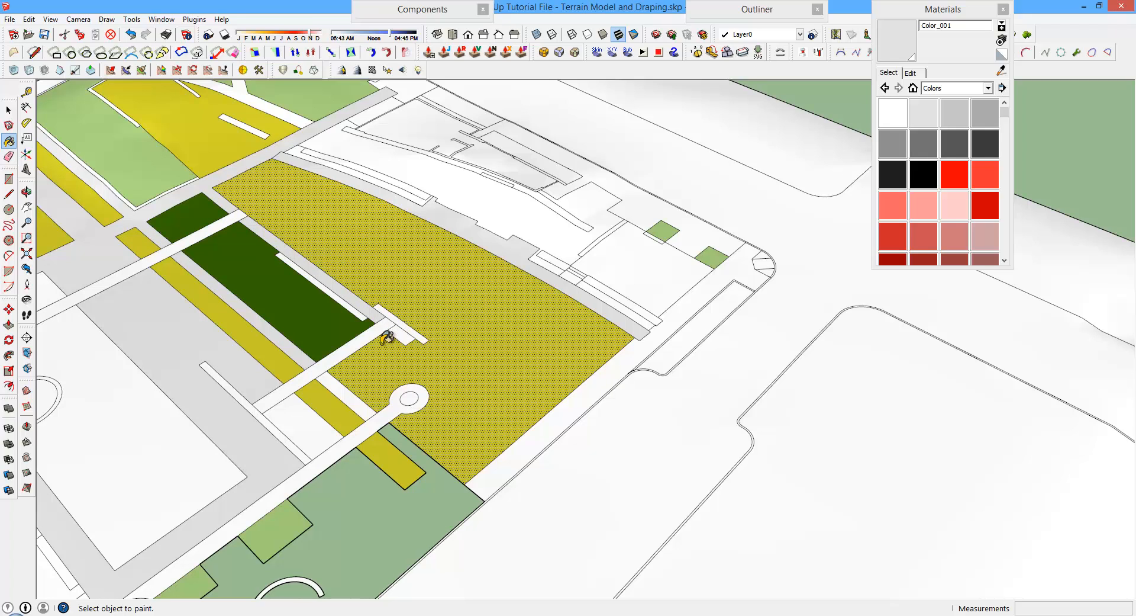
pyautogui.moveTo(990, 237)
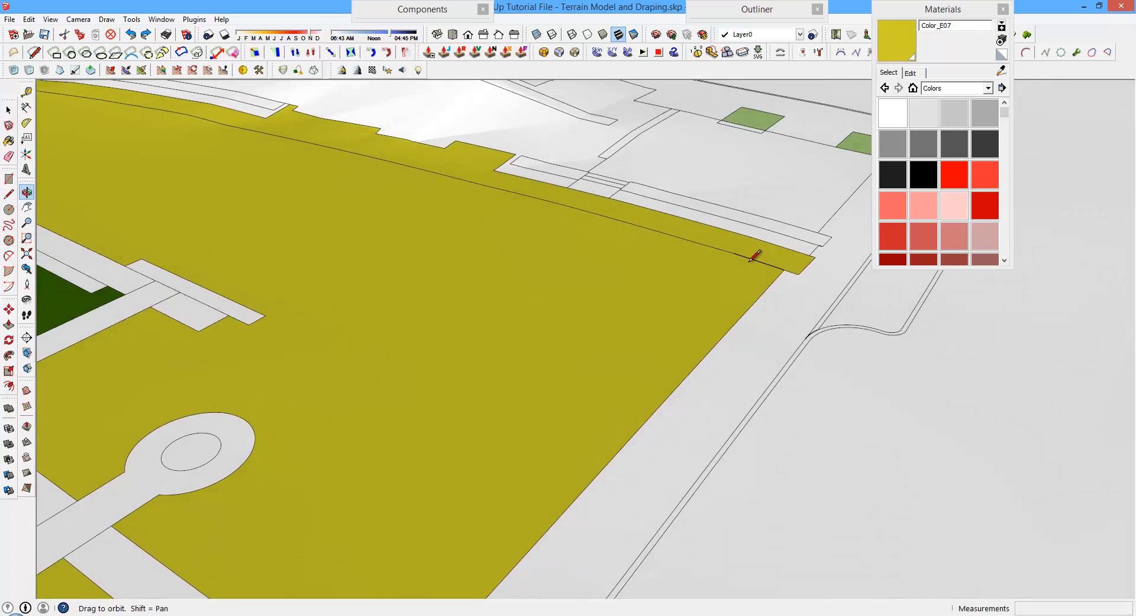
# Trace a new edge along the large olive lawn's border with the Line tool
pyautogui.click(50, 19)
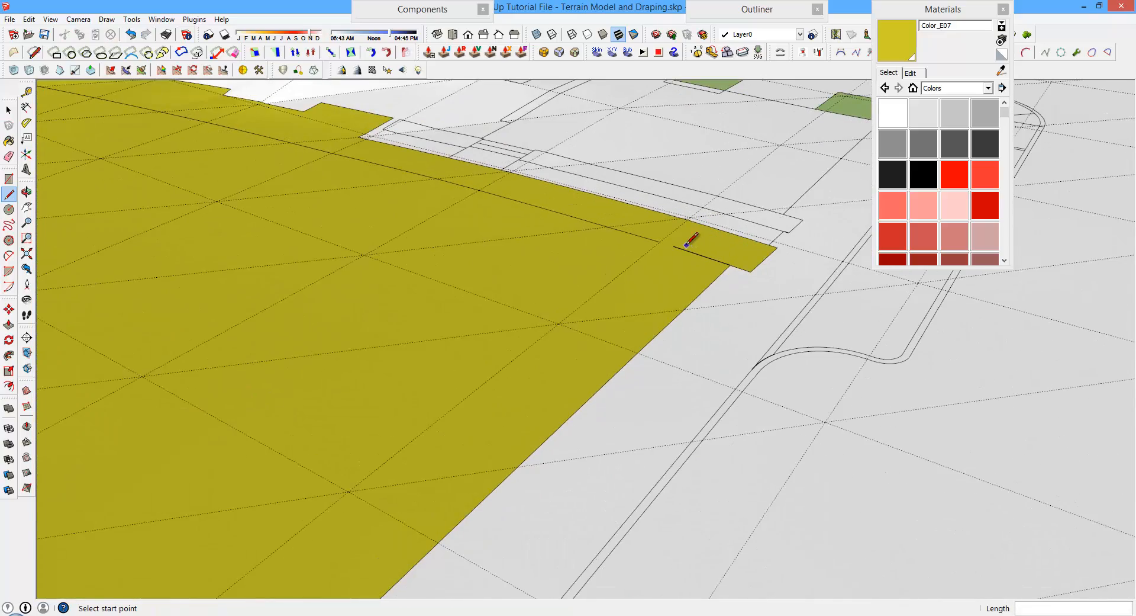
pyautogui.click(659, 241)
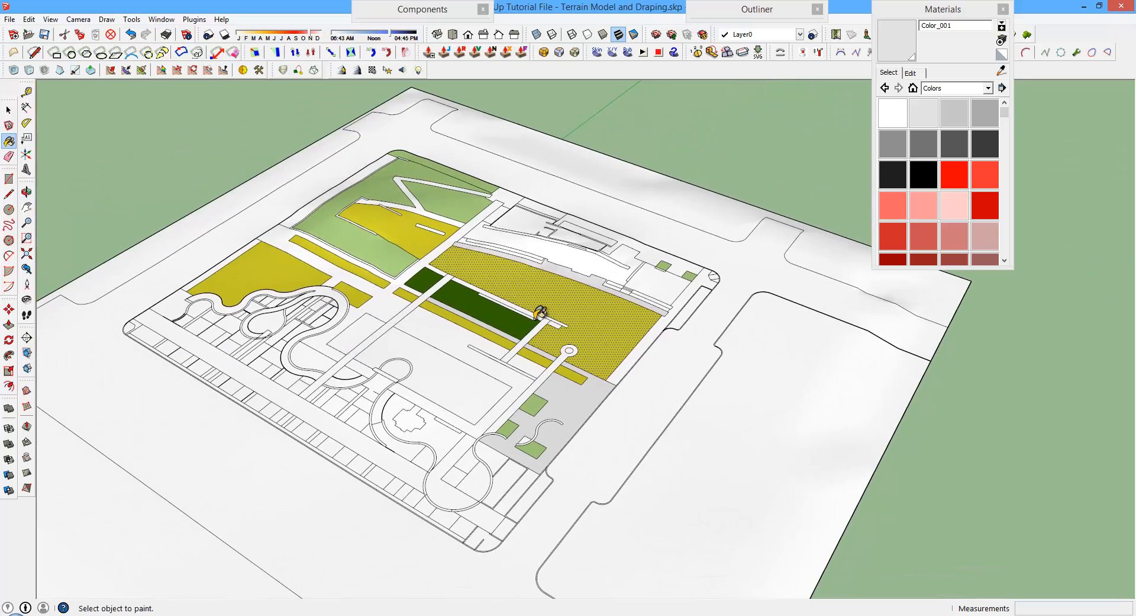
pyautogui.moveTo(515, 331)
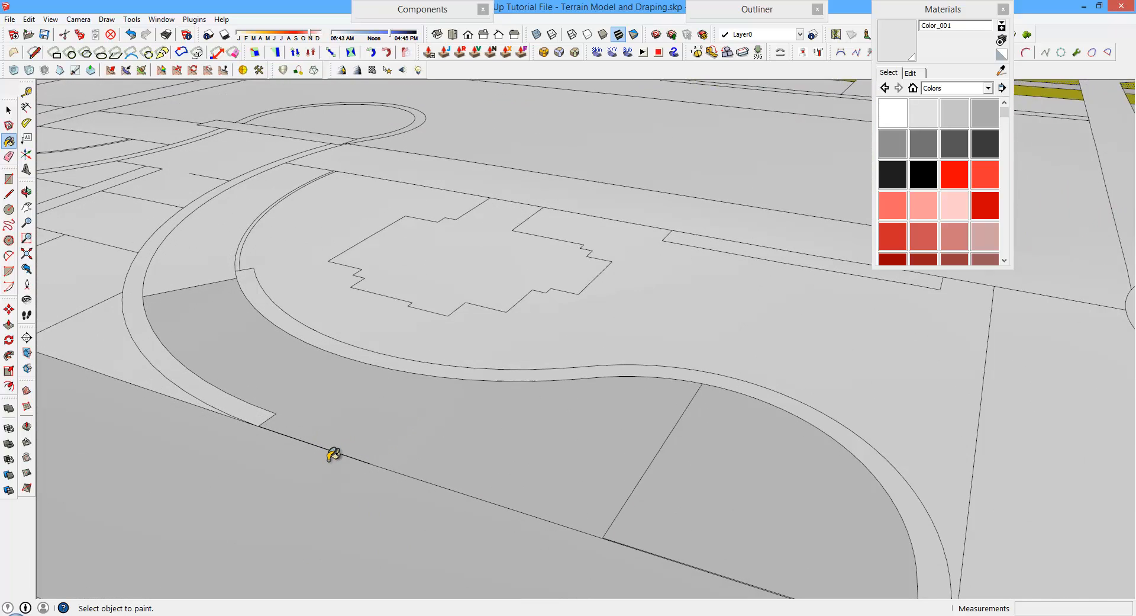
# Paint the ground beside the curved path grey, draw an edge closing the small area, and select it
pyautogui.click(9, 193)
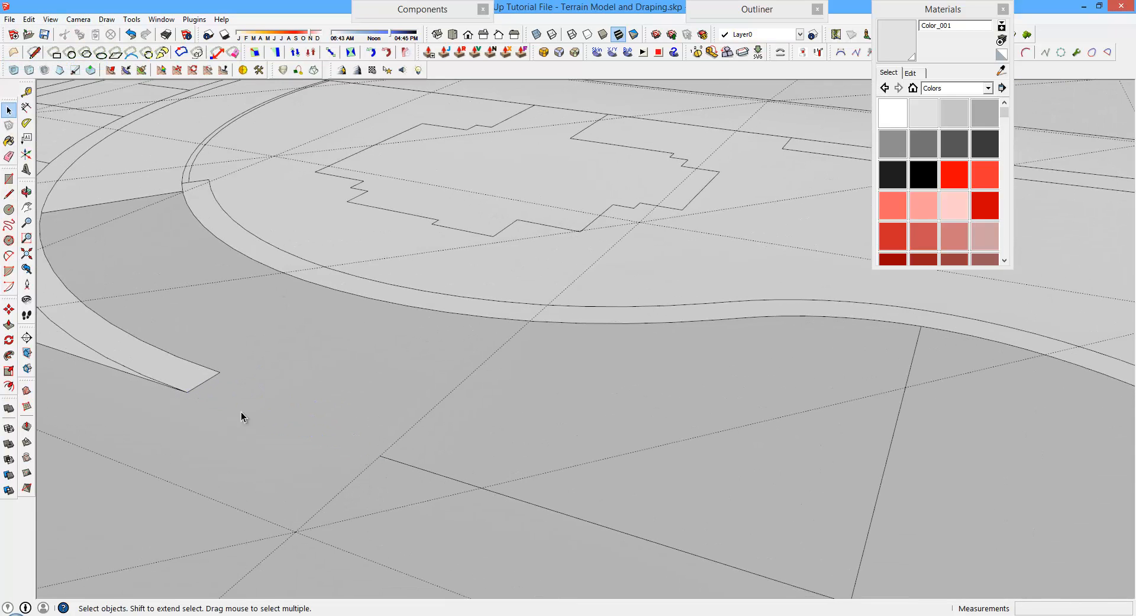
pyautogui.click(9, 194)
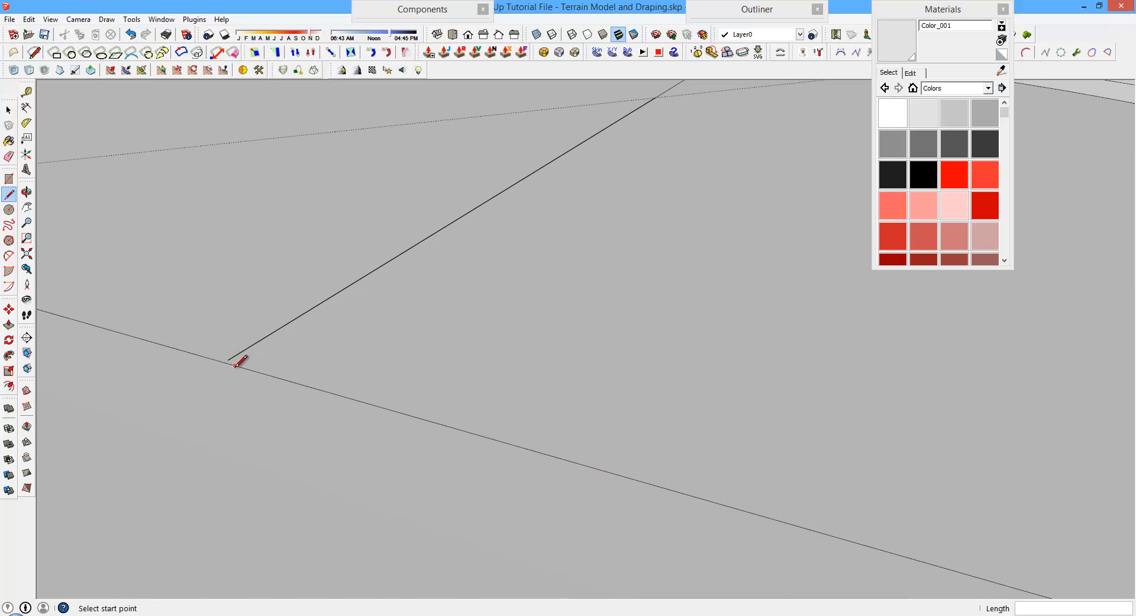
pyautogui.click(9, 308)
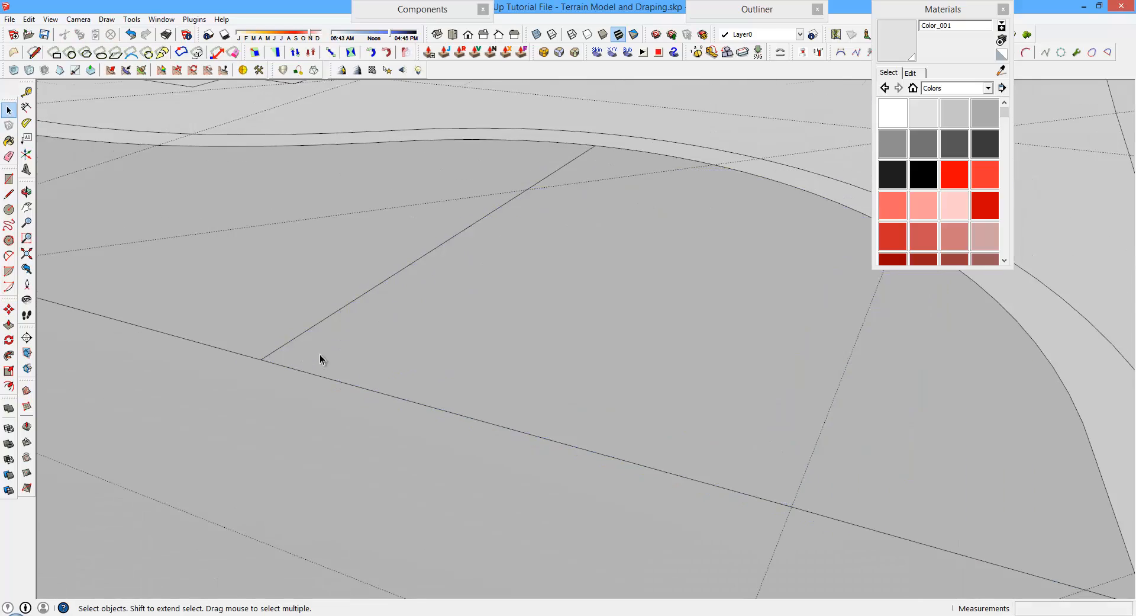
pyautogui.click(50, 19)
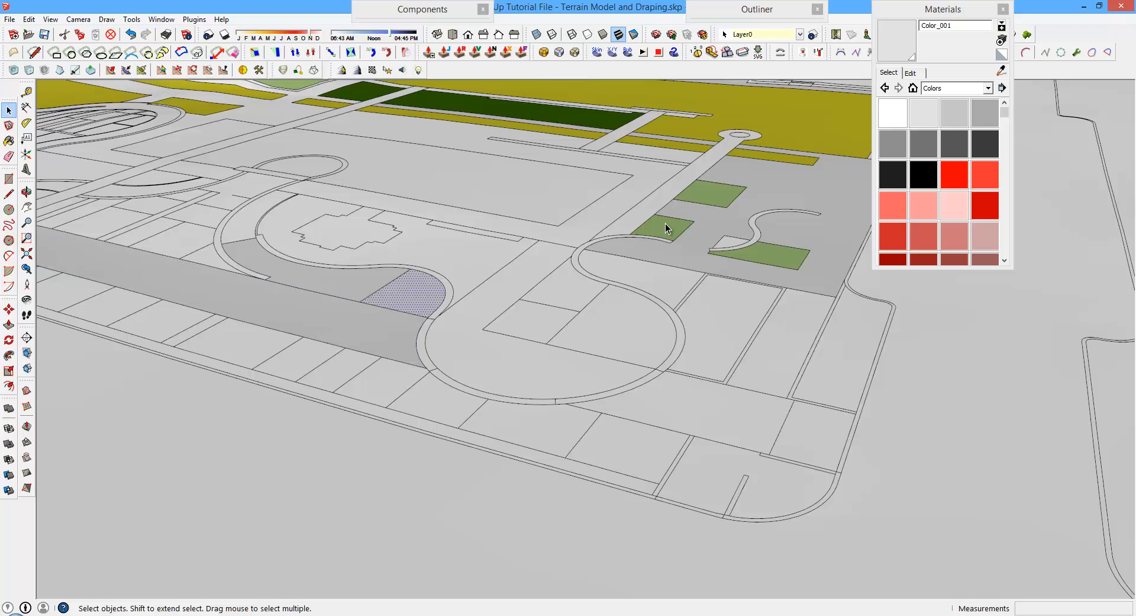
# Paint the small piece beside the curve light green, then choose a darker grey for the winding paths
pyautogui.click(10, 140)
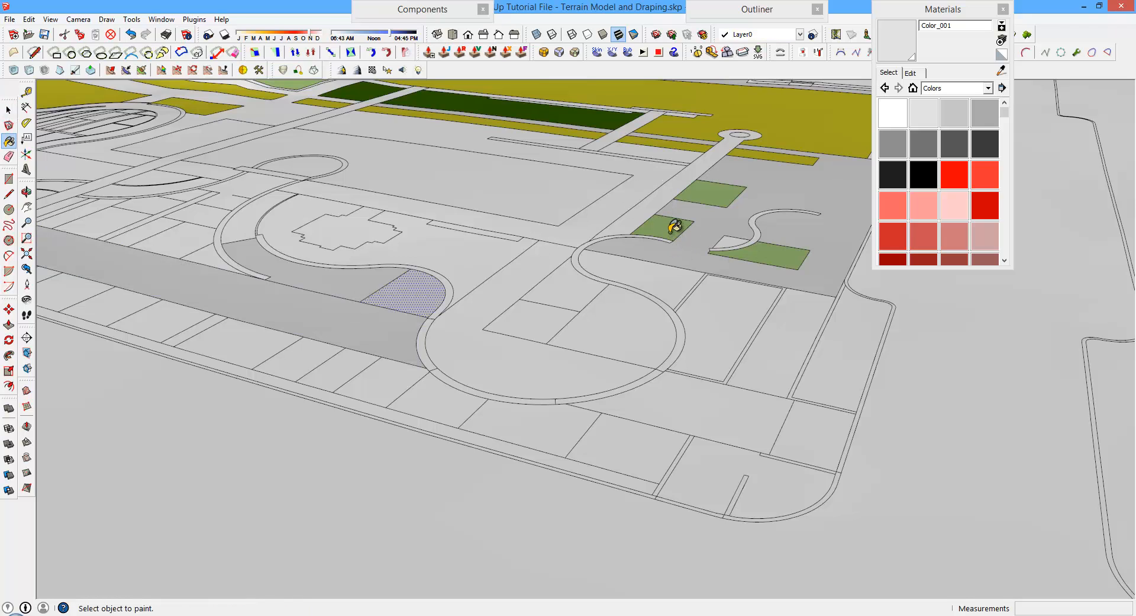
pyautogui.click(431, 279)
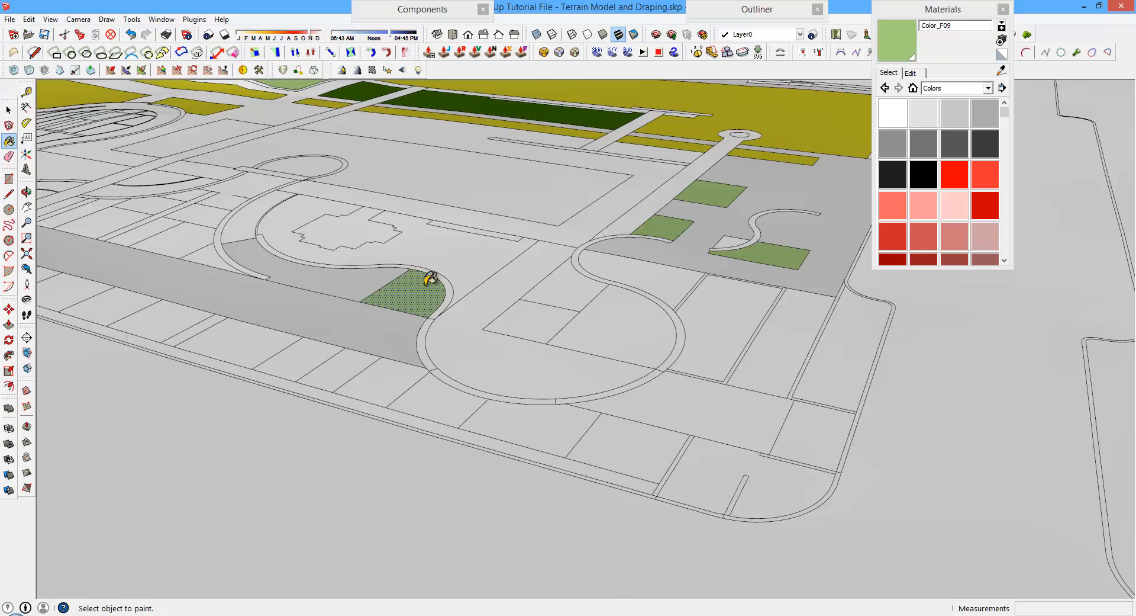
pyautogui.moveTo(955, 143)
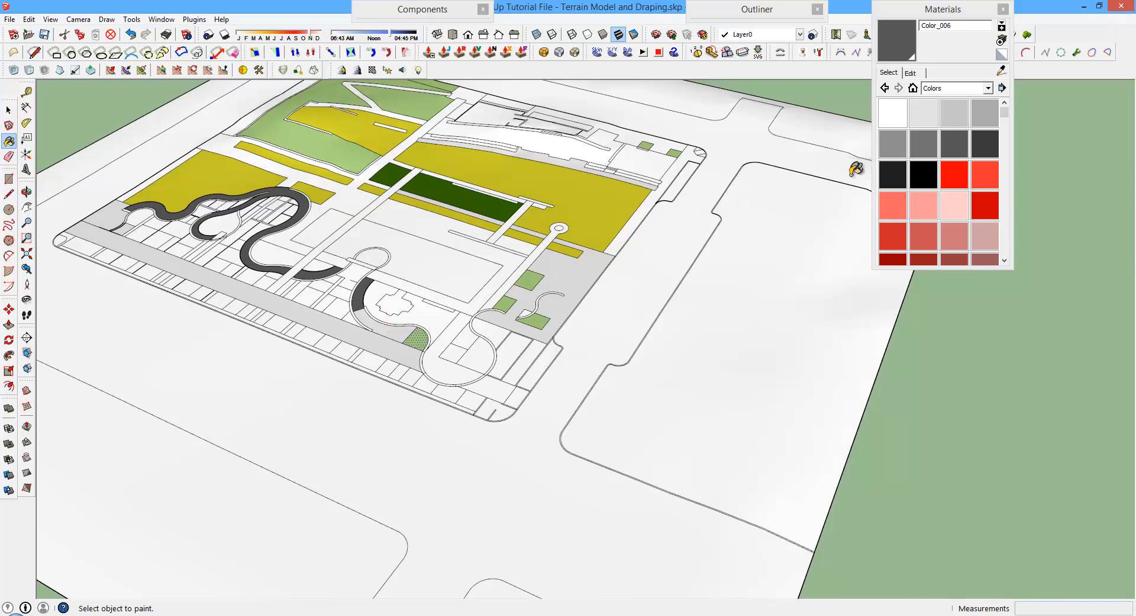
pyautogui.click(426, 308)
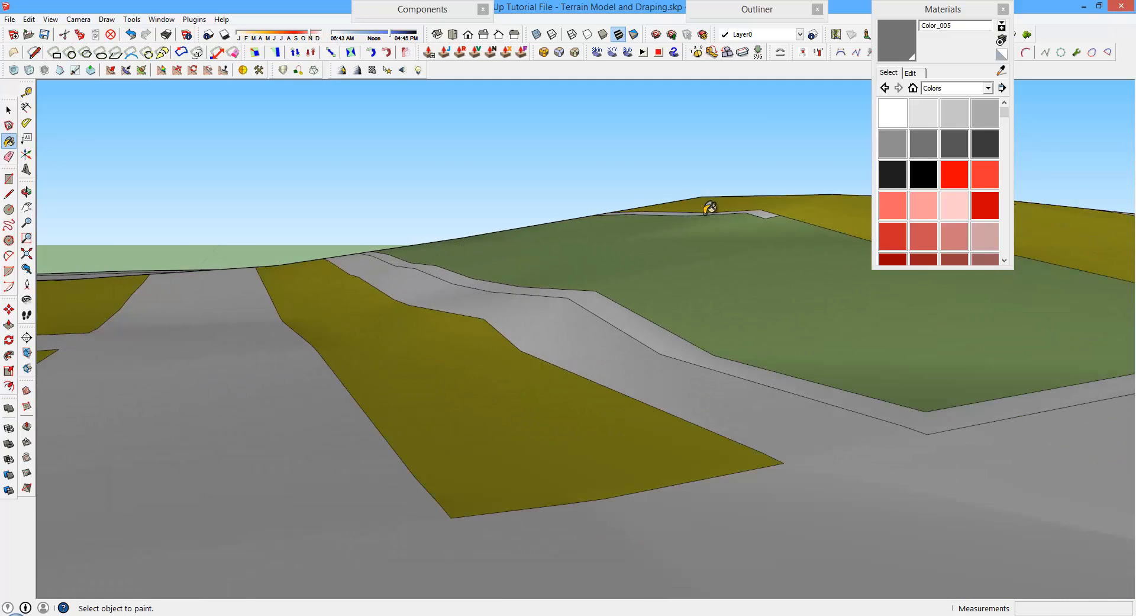
pyautogui.moveTo(532, 270)
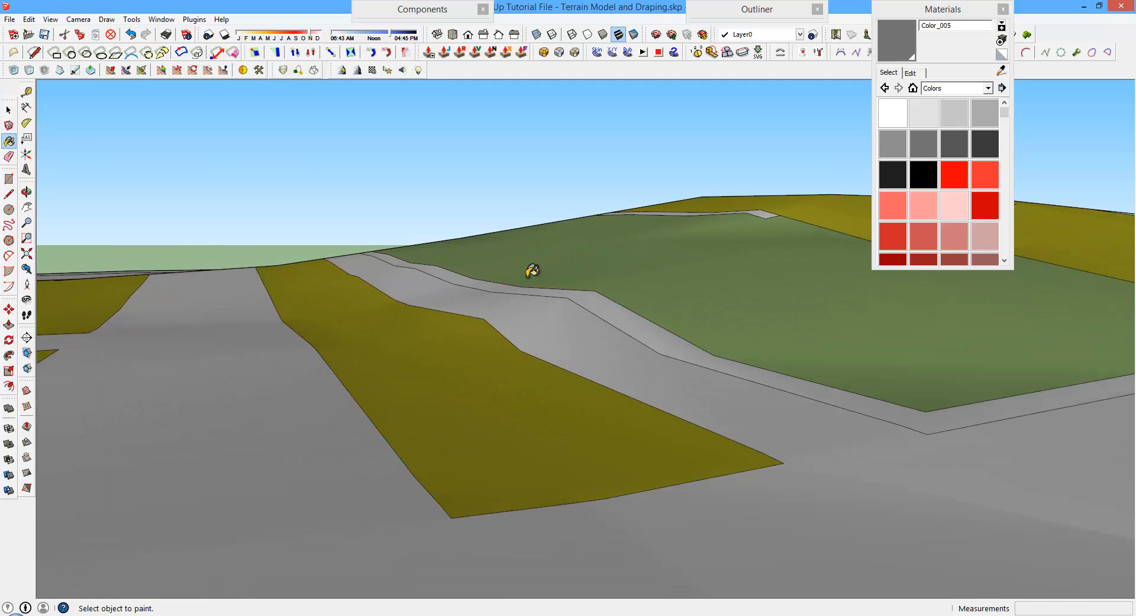
pyautogui.moveTo(542, 375)
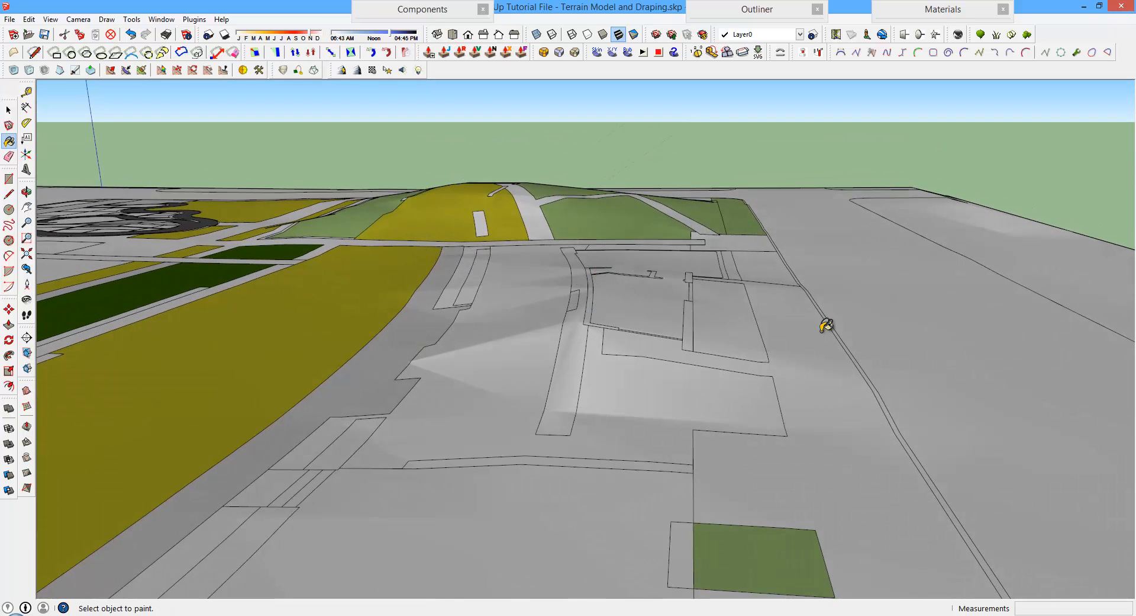
pyautogui.moveTo(587, 238)
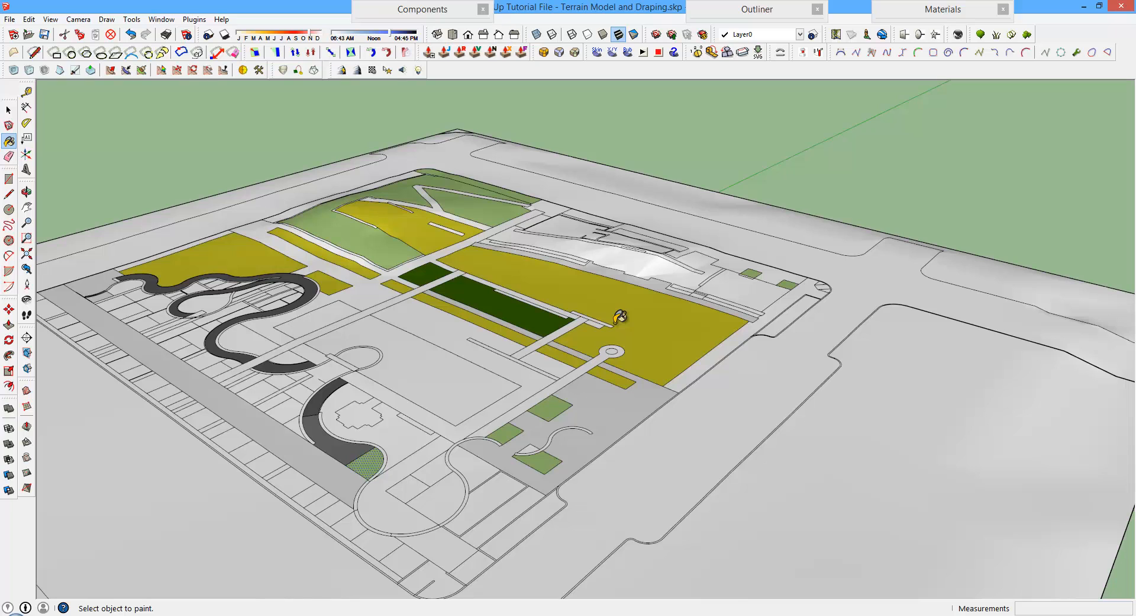
pyautogui.moveTo(496, 352)
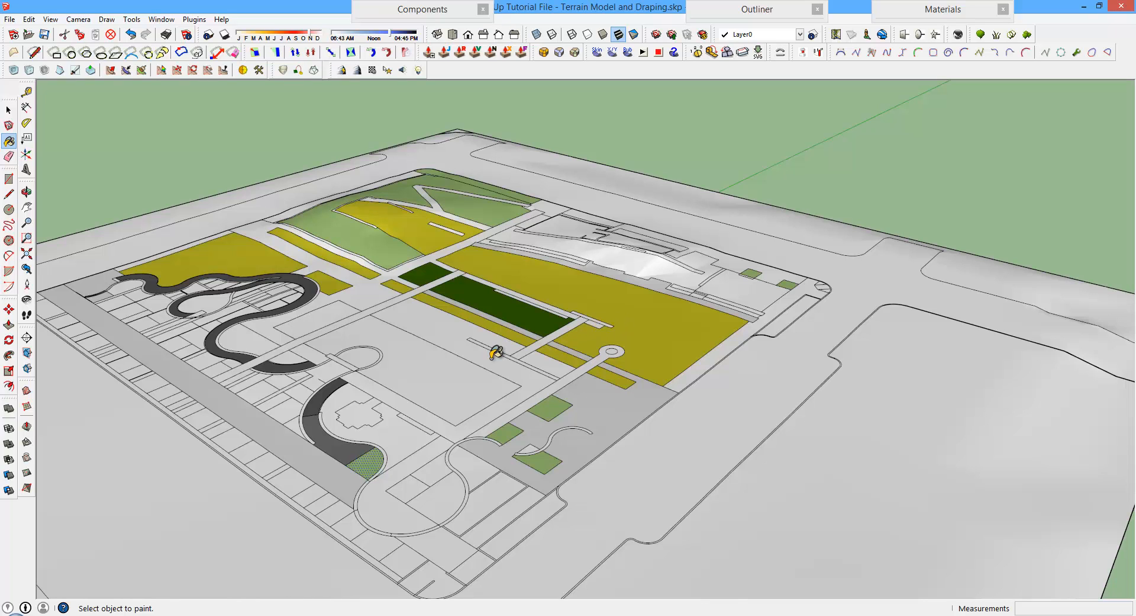
pyautogui.scroll(-3)
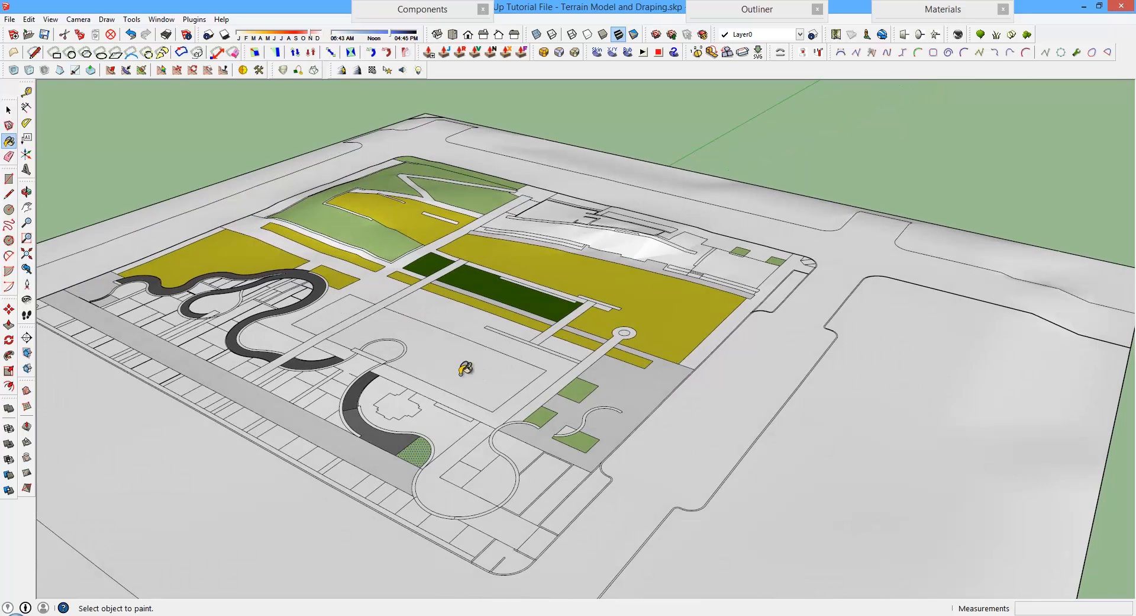
pyautogui.scroll(-3)
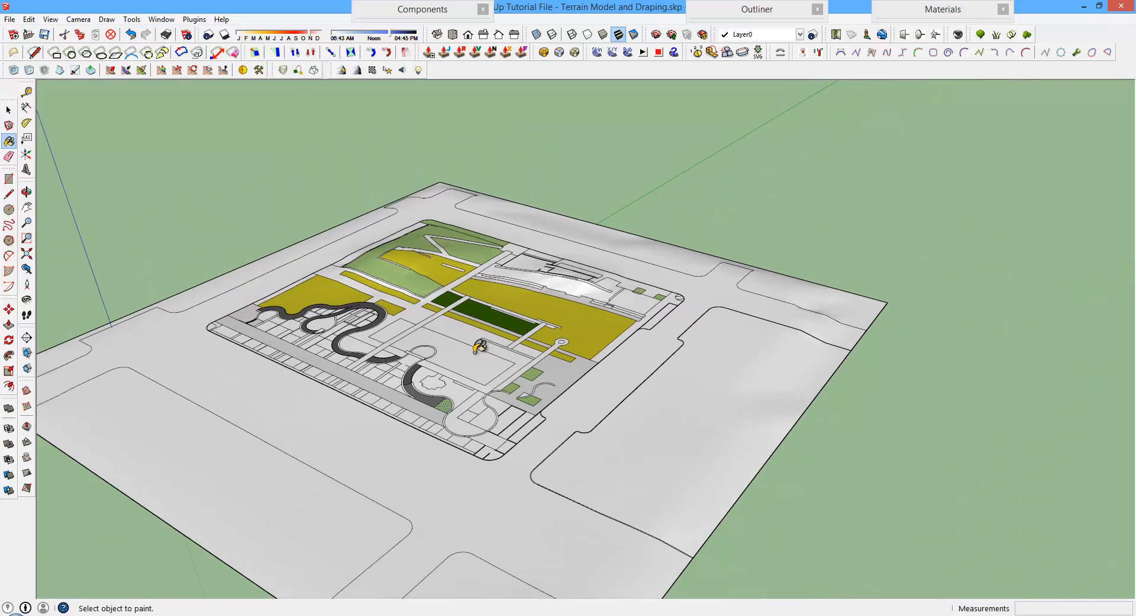